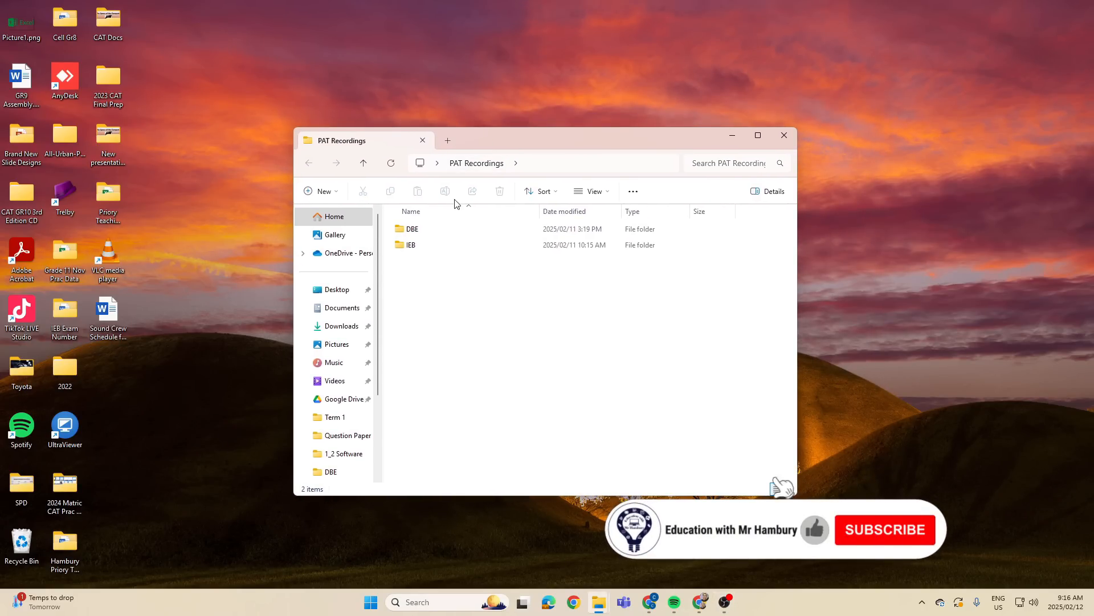
Step: Open the Grade 12 CAT PAT learner guidelines PDF from the DBE folder
double_click(412, 228)
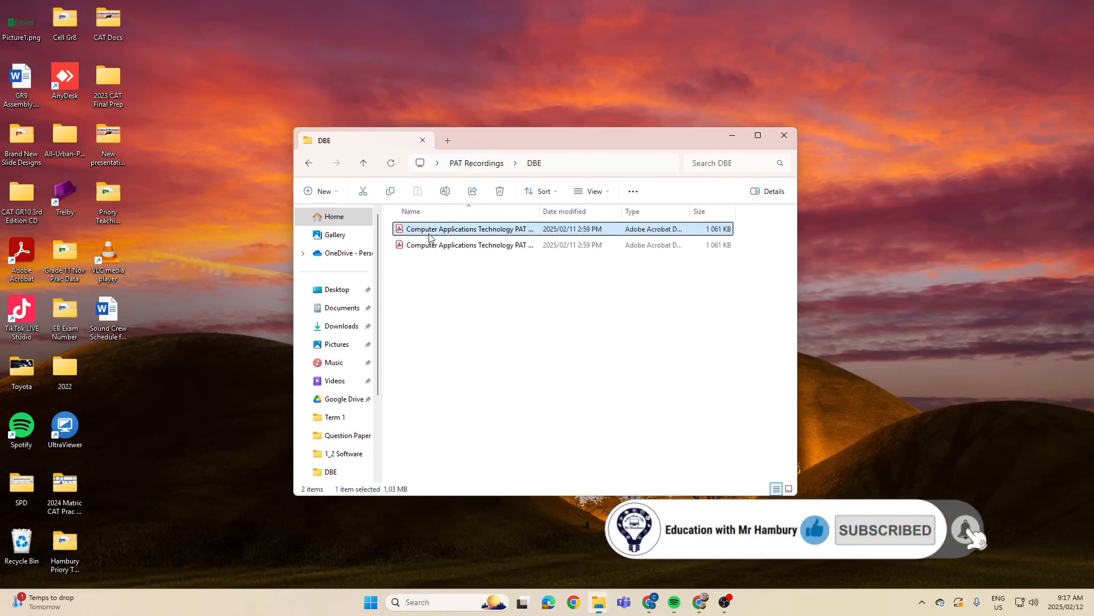
double_click(464, 228)
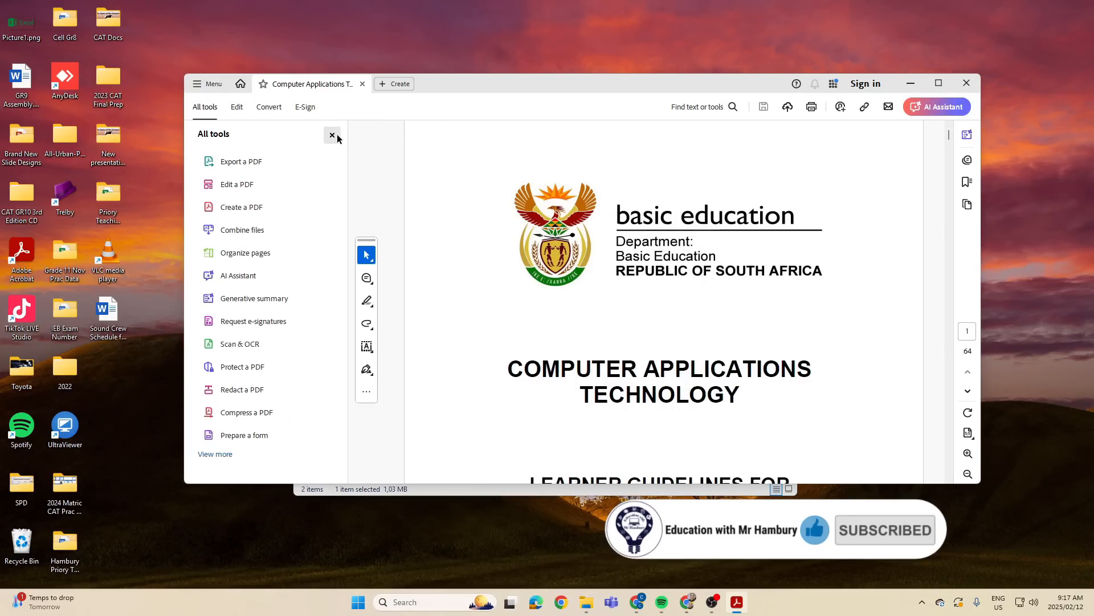
Step: Widen the document view and page down through the guidelines to page 14's phase overview
click(240, 206)
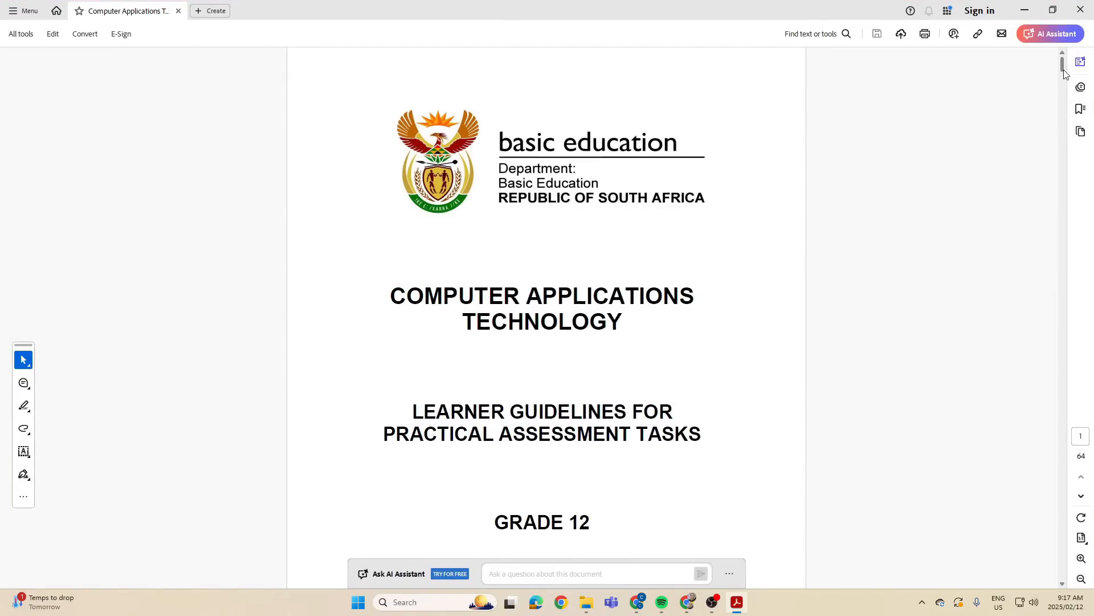
scroll(down, 3)
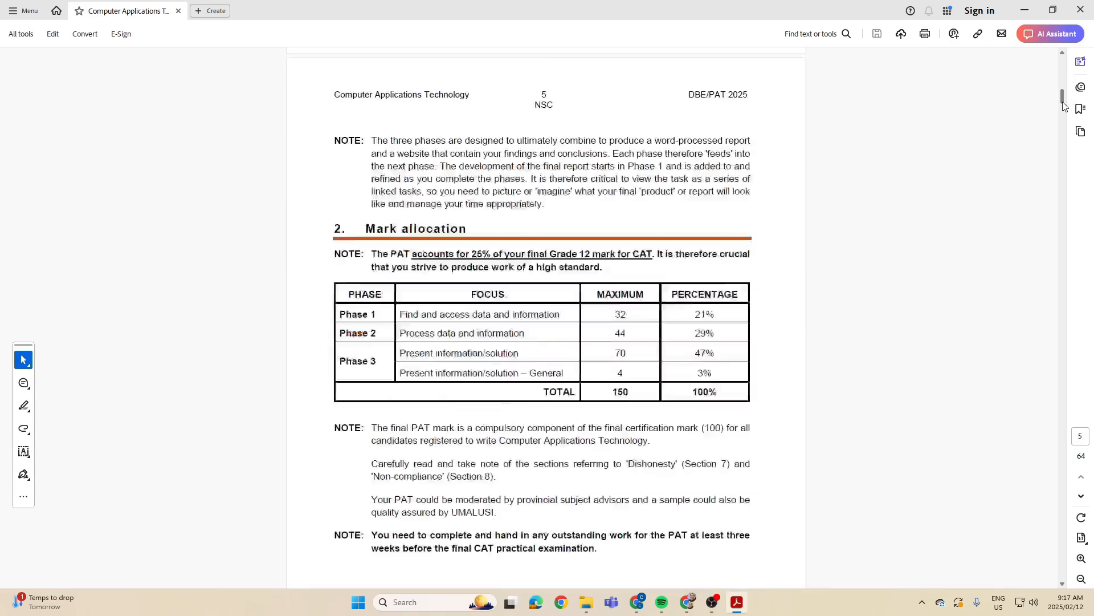
scroll(down, 3)
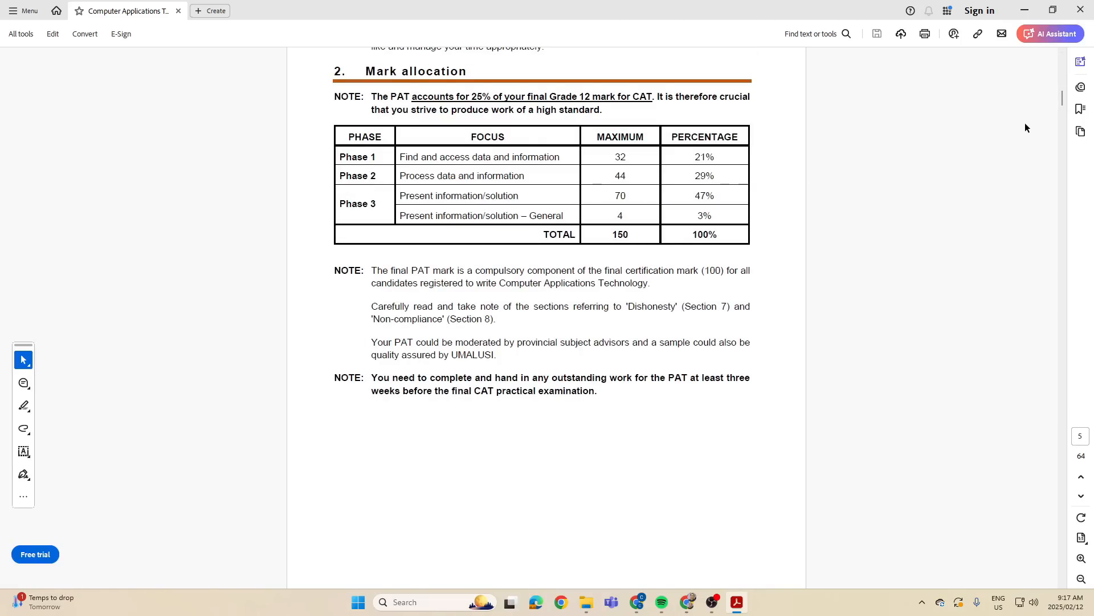
scroll(down, 3)
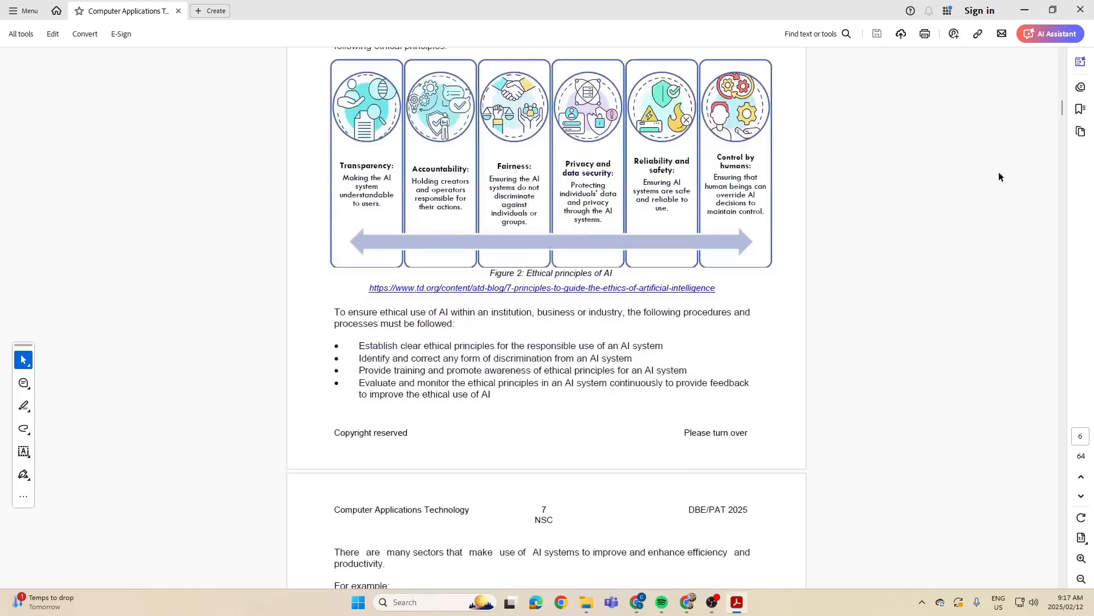
scroll(down, 3)
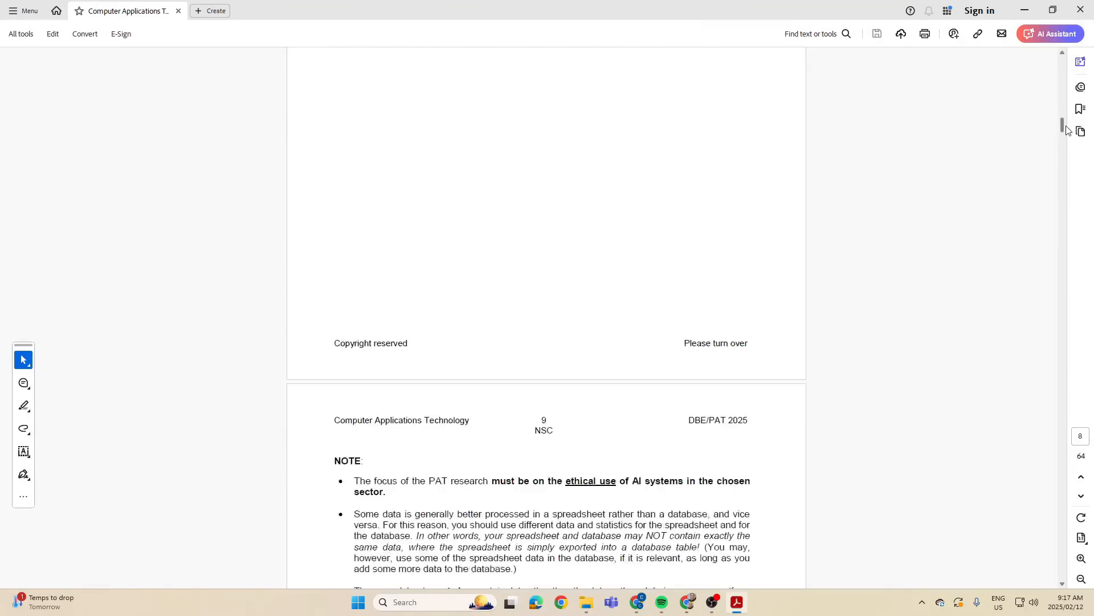
scroll(down, 3)
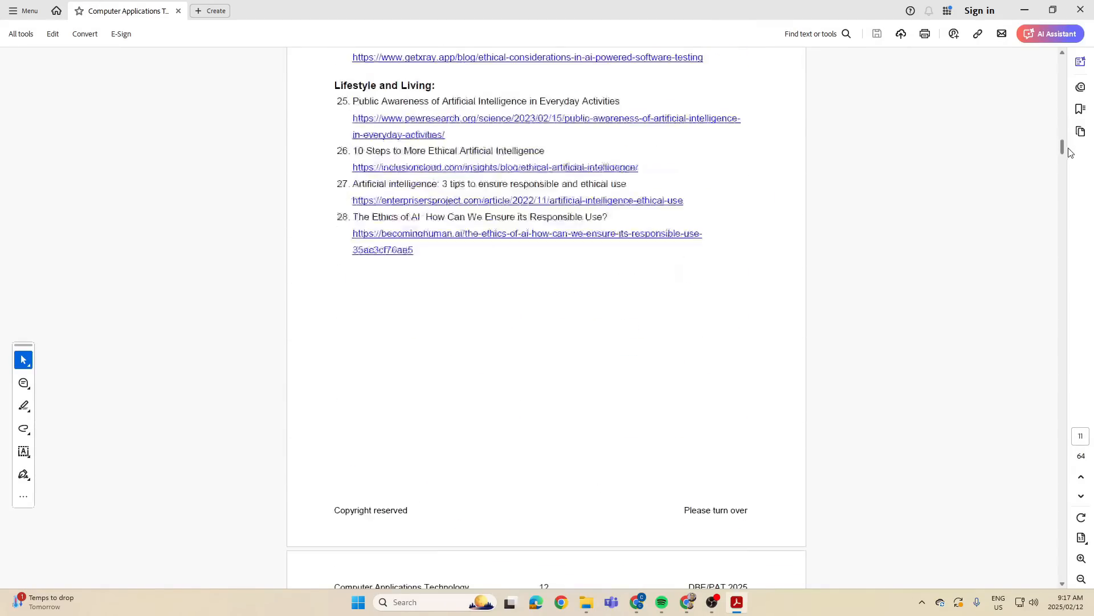
scroll(down, 3)
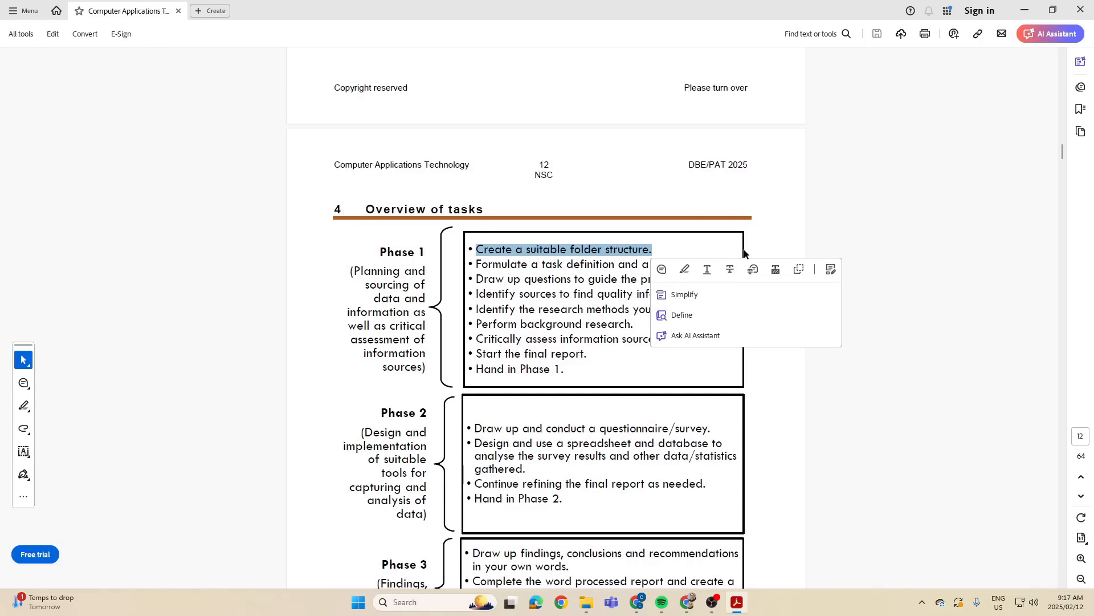
scroll(down, 3)
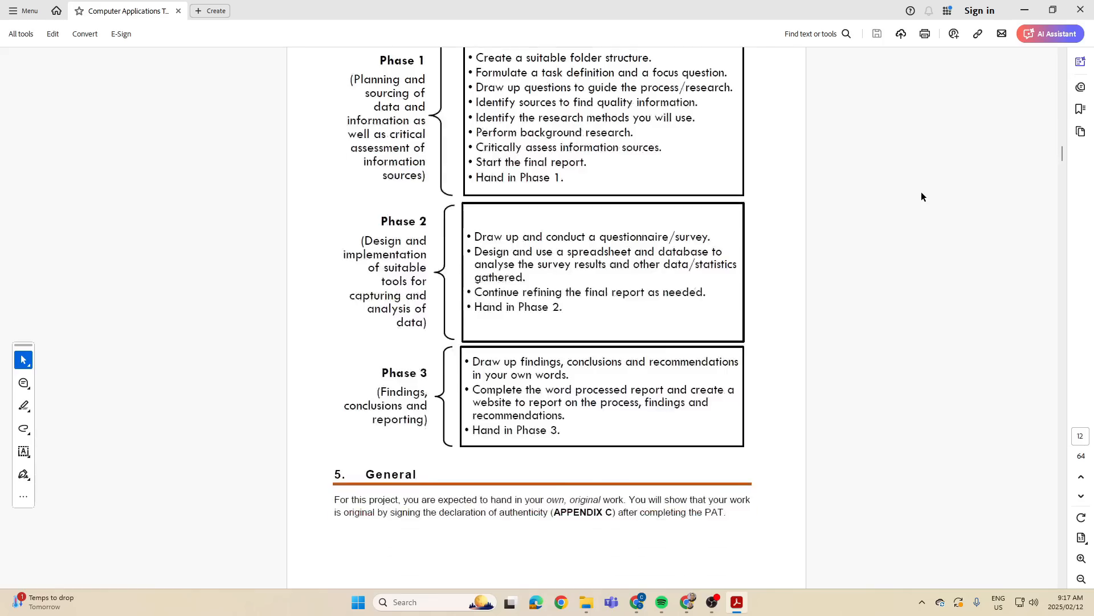
scroll(down, 3)
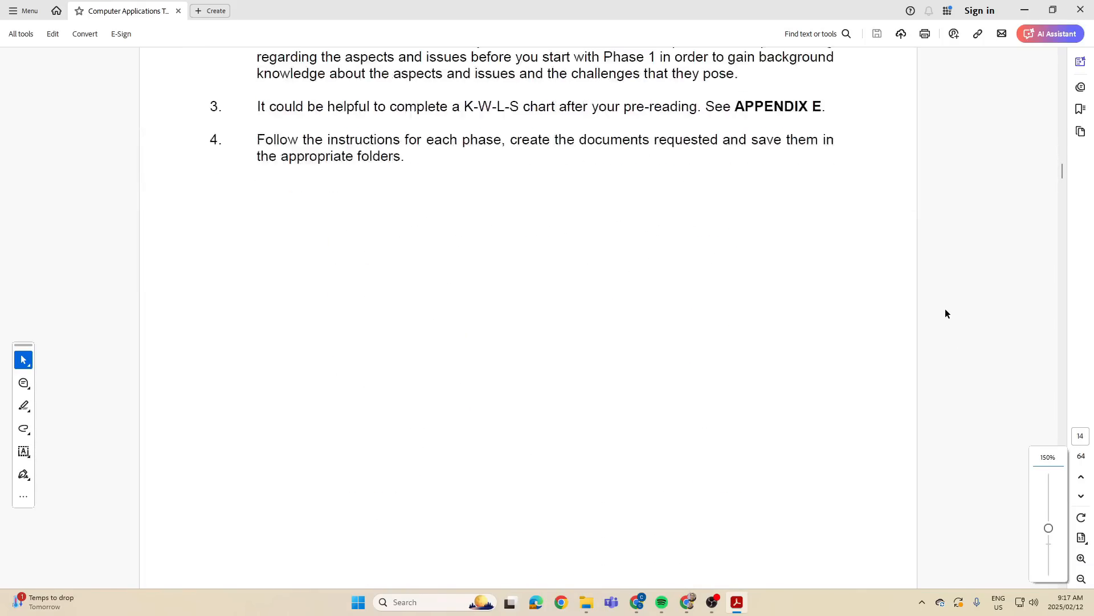
Step: Scroll to page 15's Phase 1 instructions and highlight the 'create a main folder' bullet
scroll(down, 3)
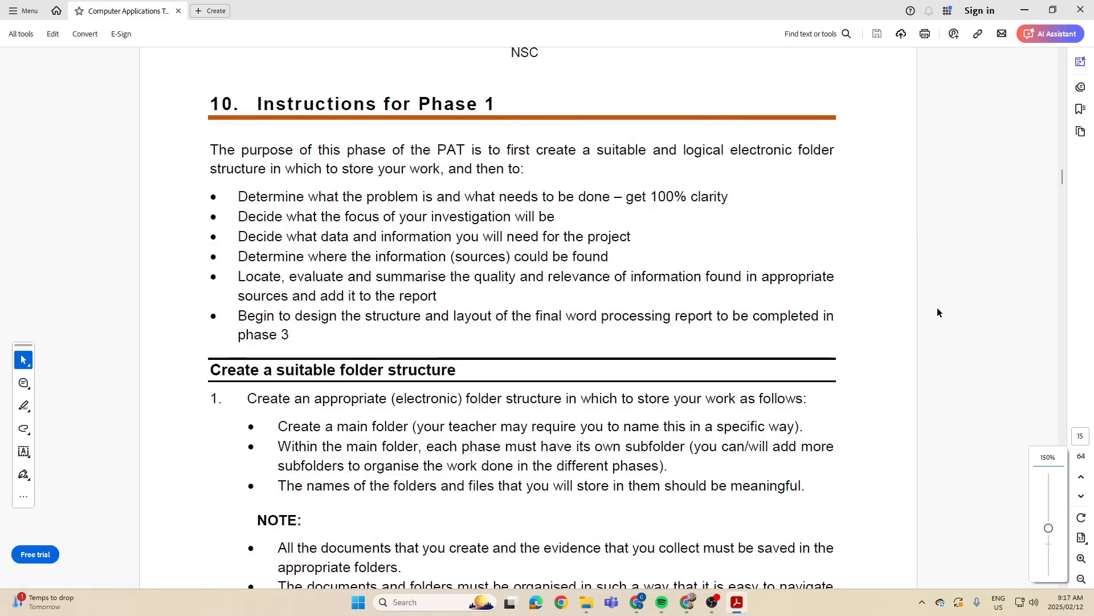
scroll(down, 3)
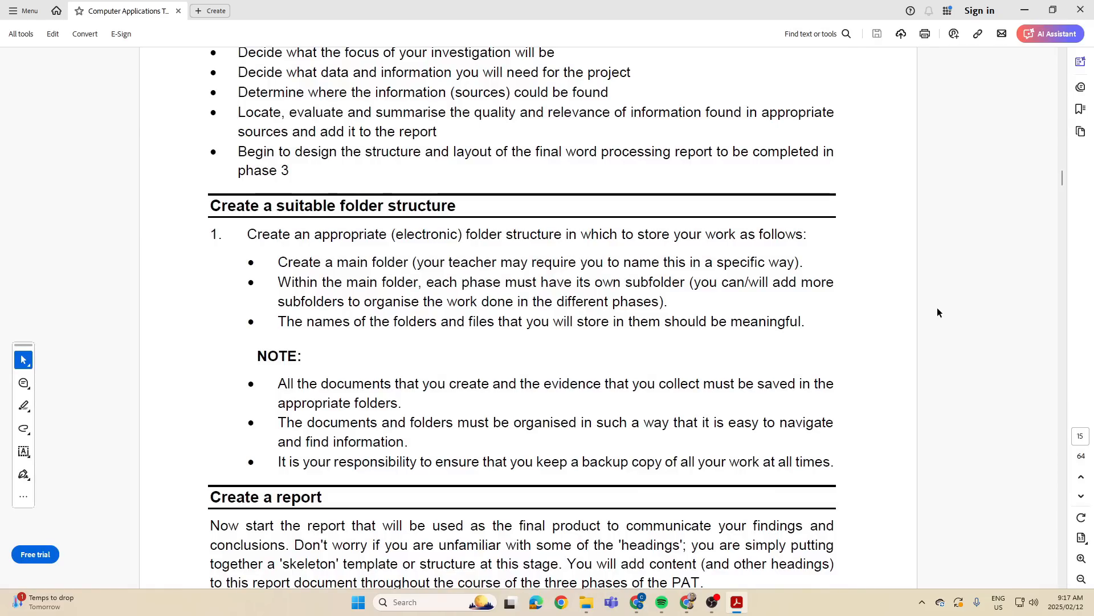
mouse_move(263, 236)
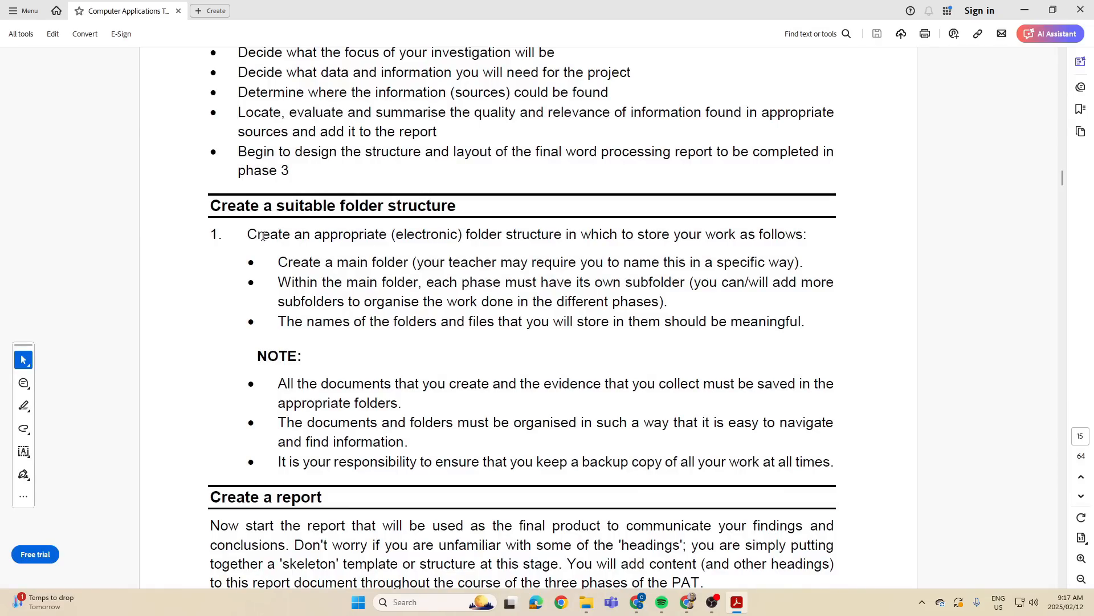
mouse_move(570, 260)
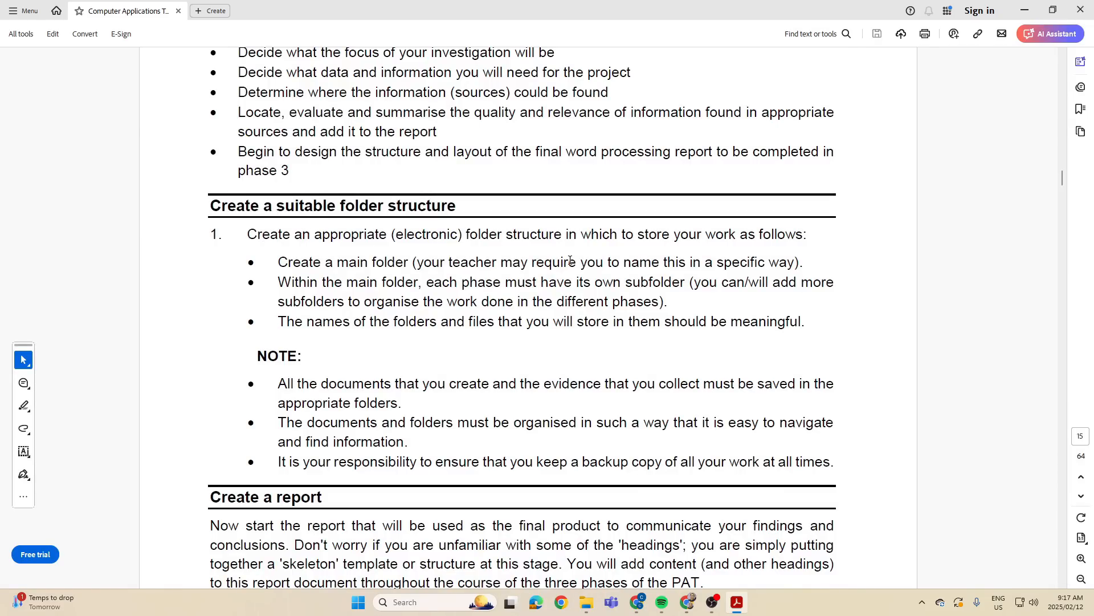
mouse_move(539, 242)
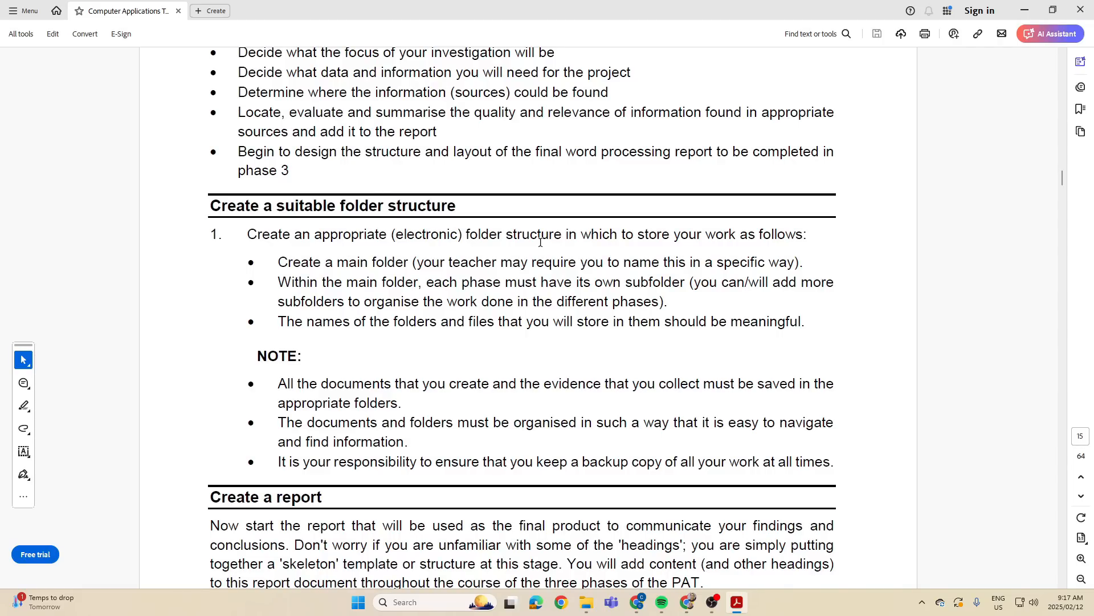
mouse_move(300, 247)
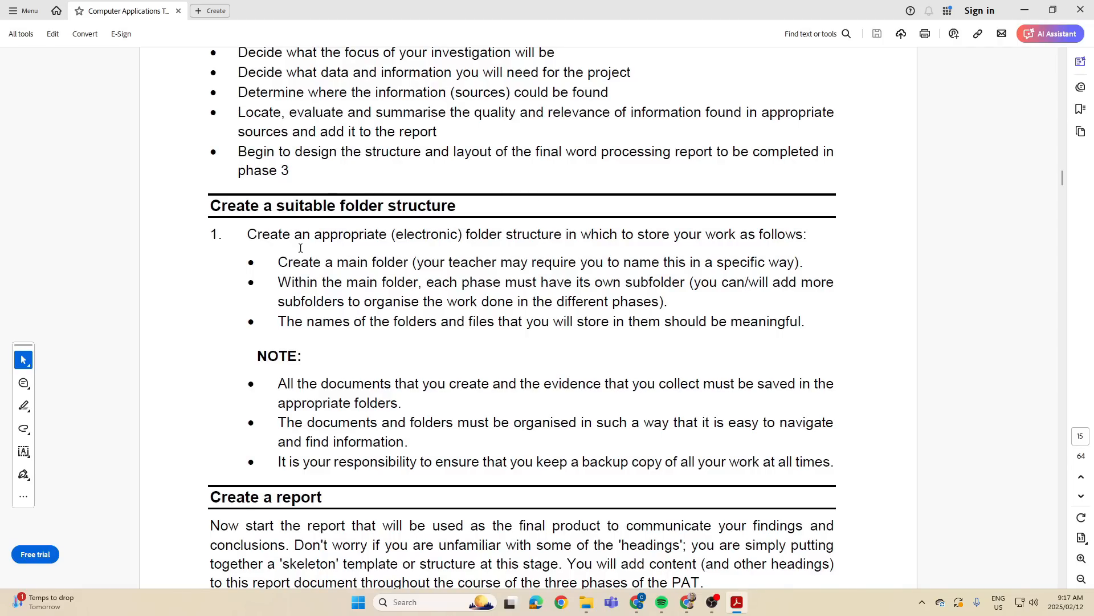
double_click(328, 262)
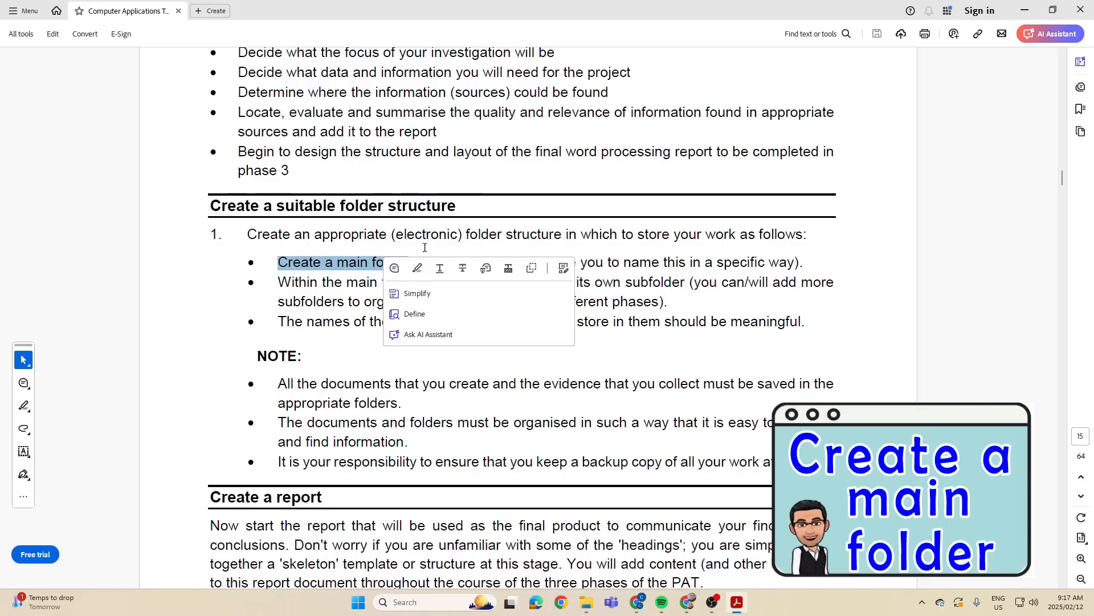
click(750, 255)
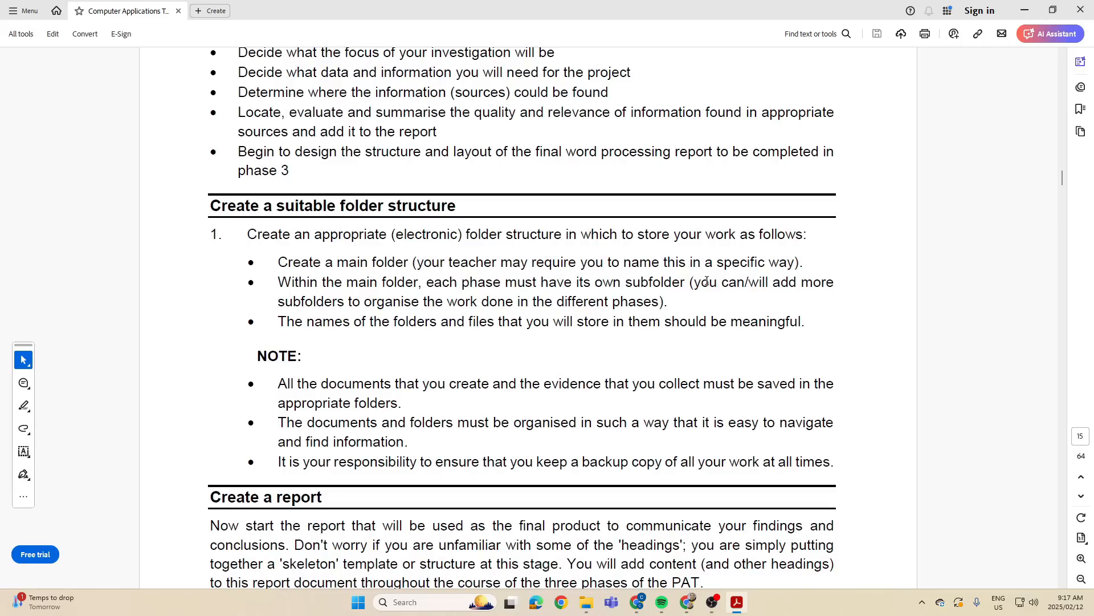
mouse_move(507, 251)
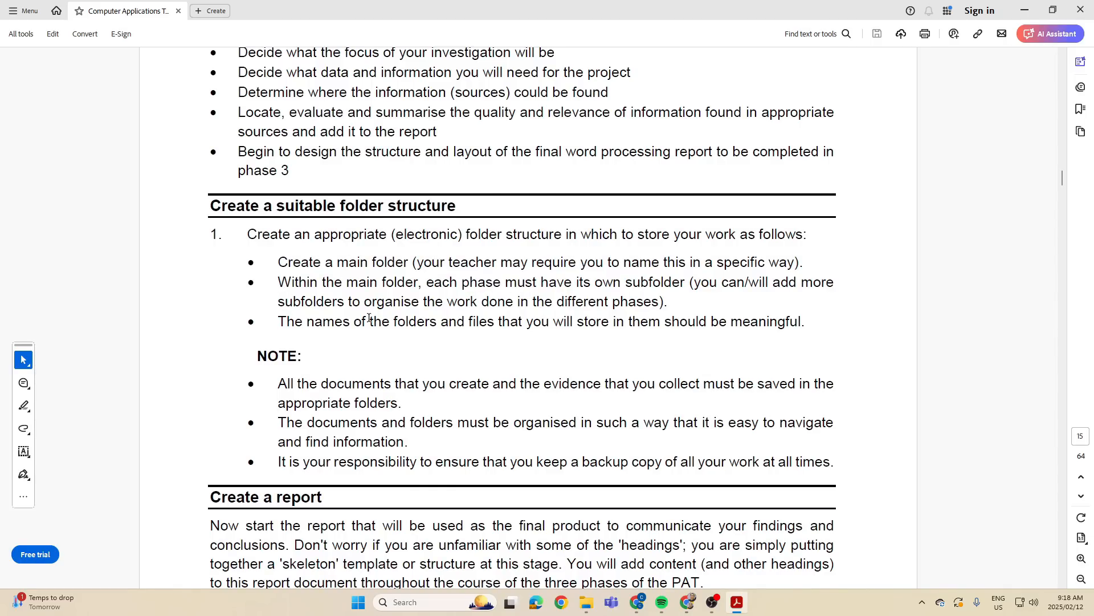
mouse_move(691, 321)
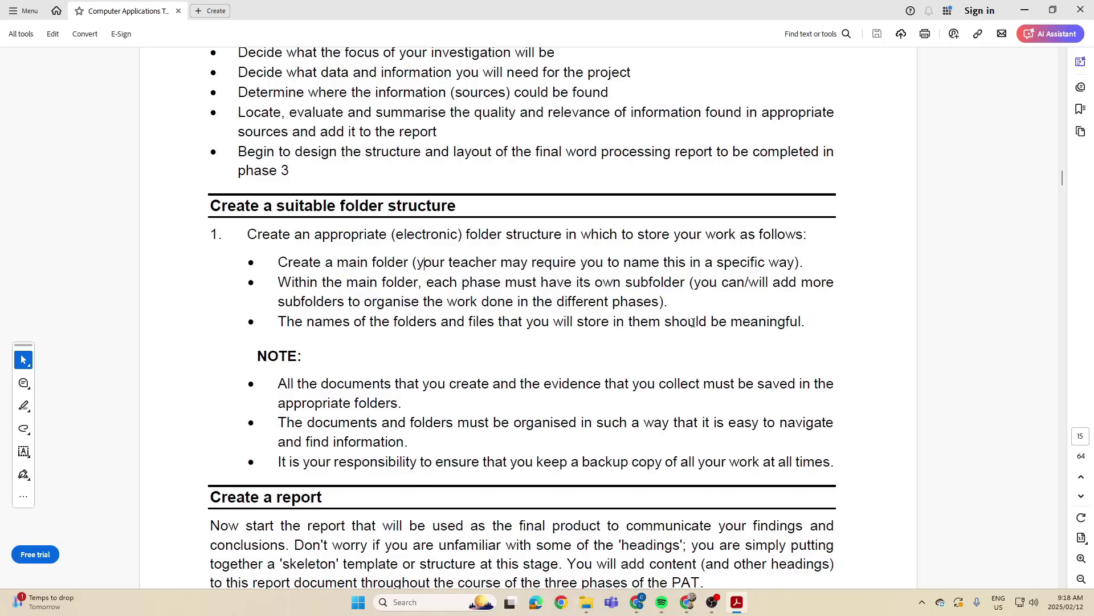
mouse_move(739, 16)
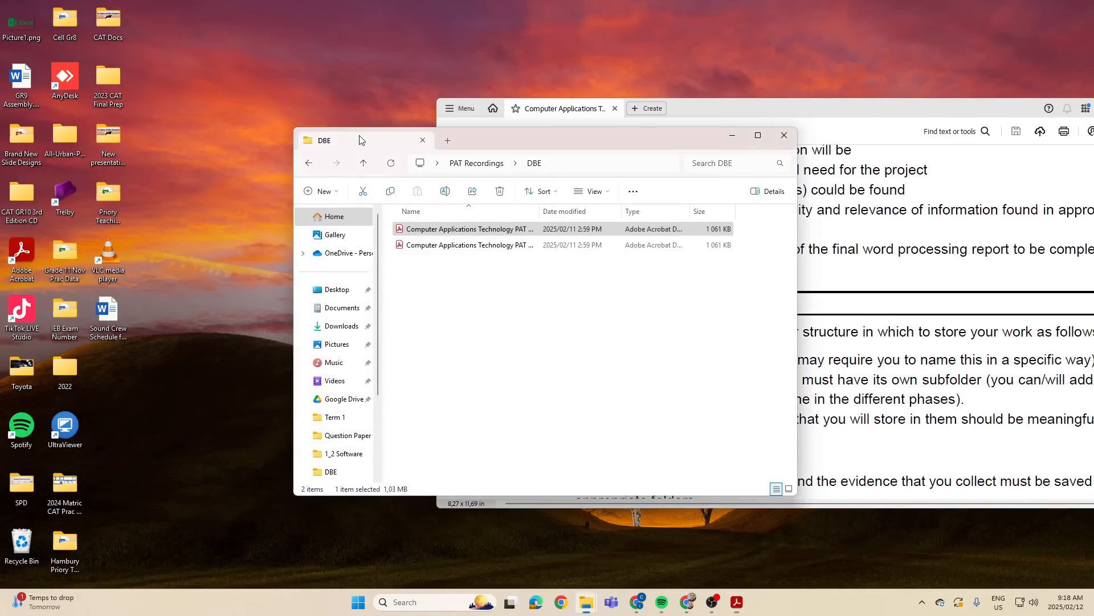
Step: Create a new folder on the desktop and open it
right_click(318, 38)
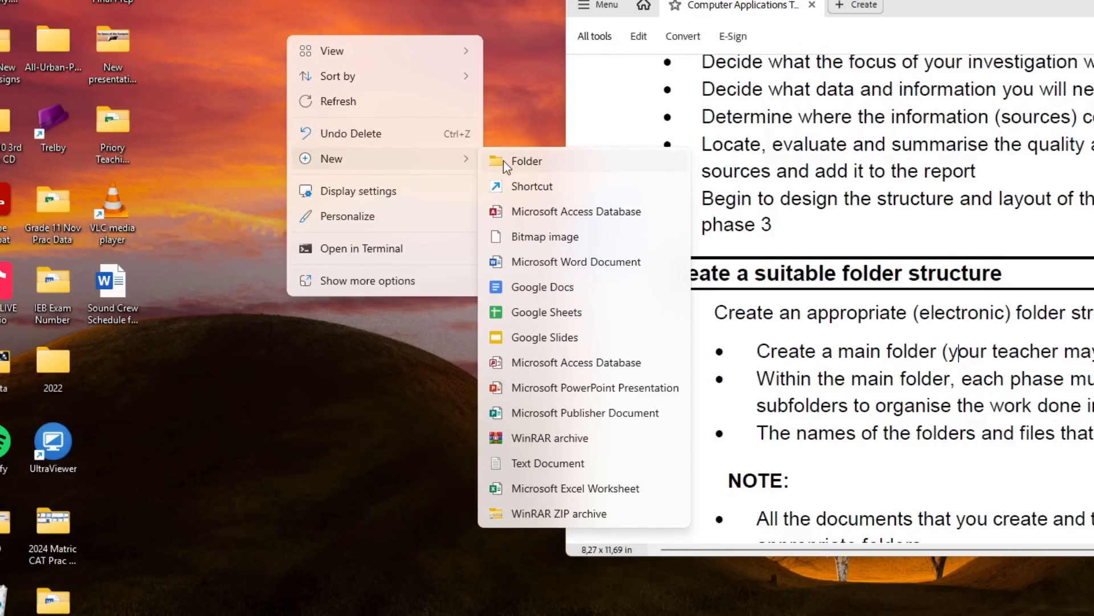
click(525, 161)
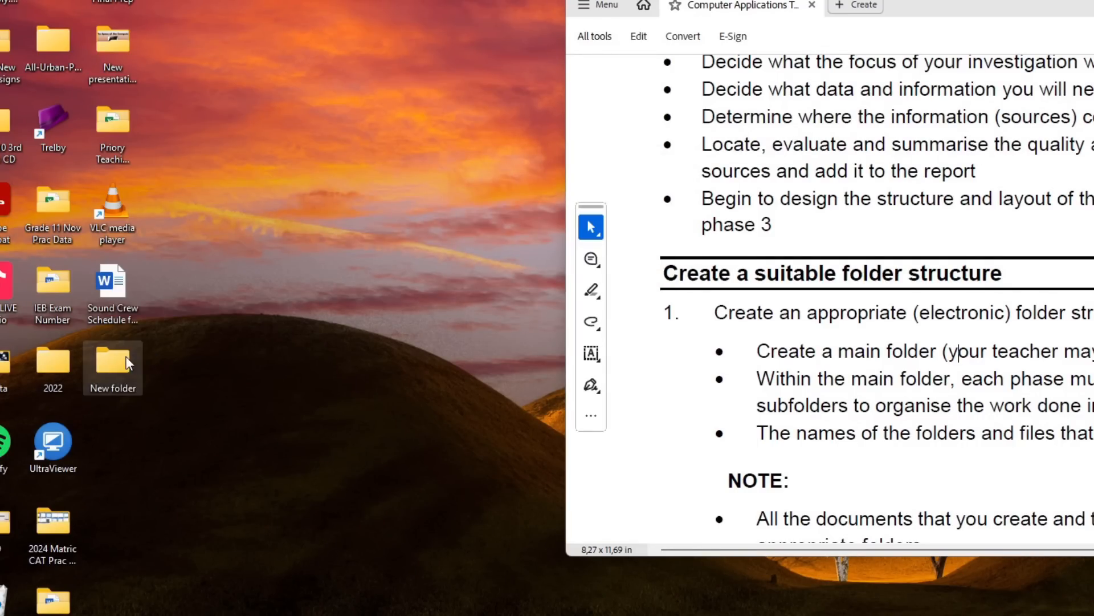
double_click(112, 355)
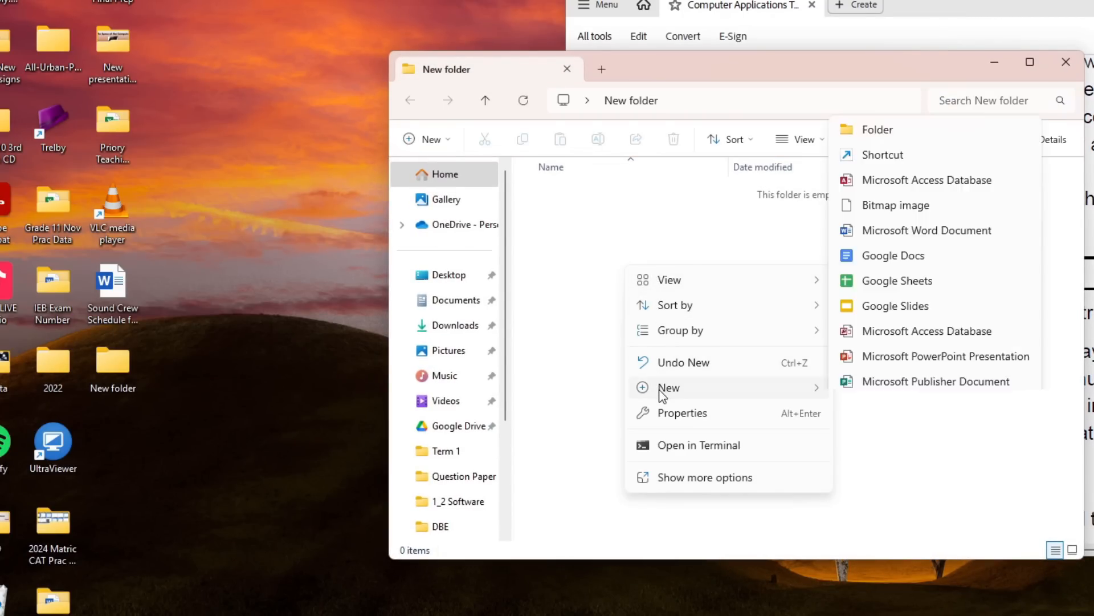
Step: Add three empty subfolders inside the new main folder, then close the window
click(876, 129)
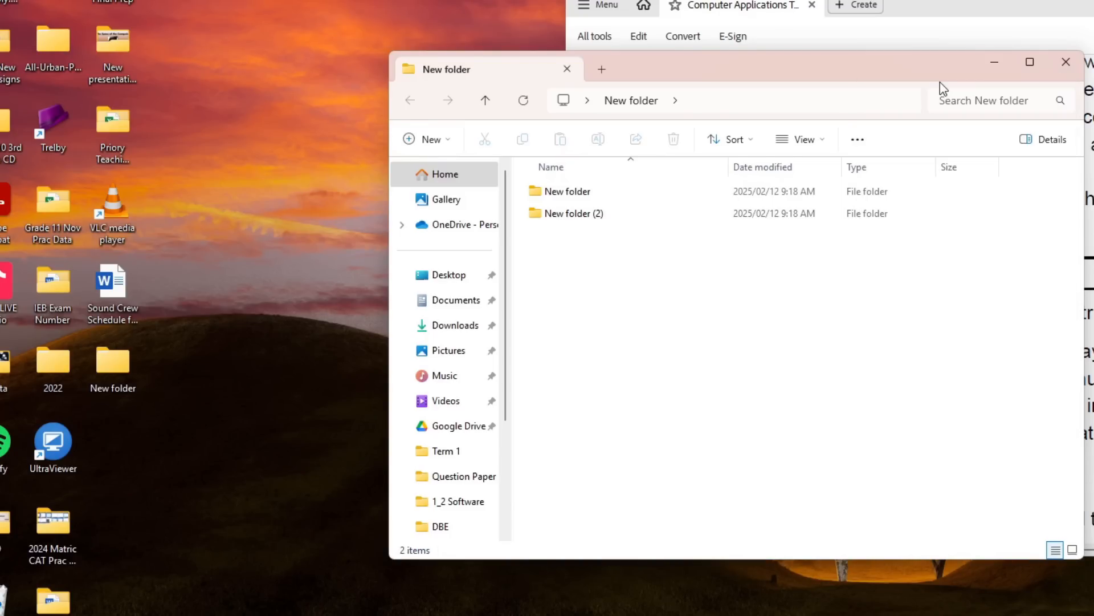
click(420, 139)
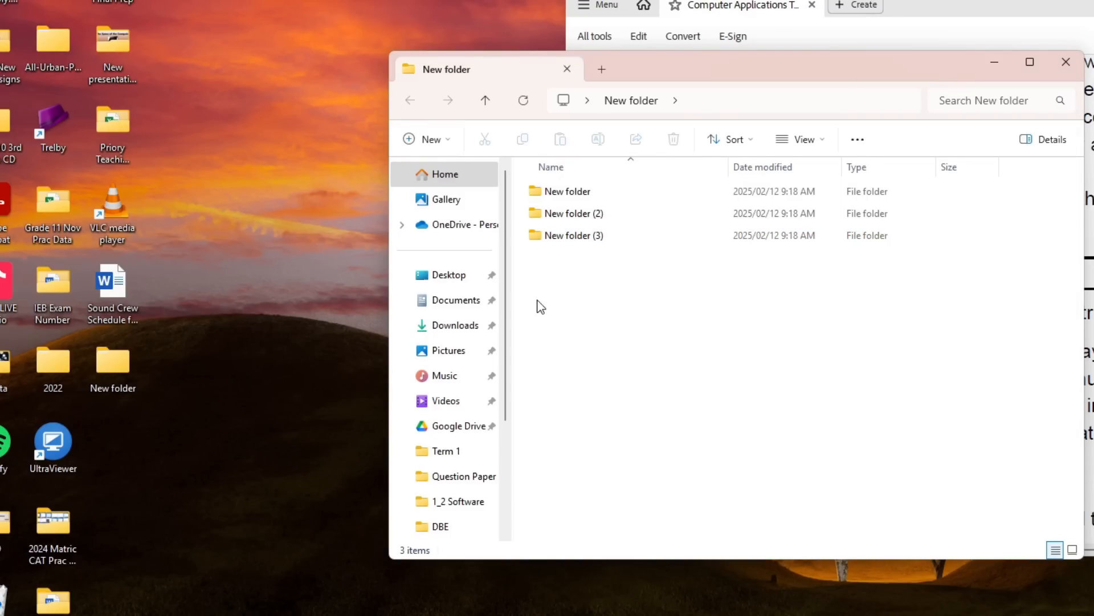
mouse_move(470, 100)
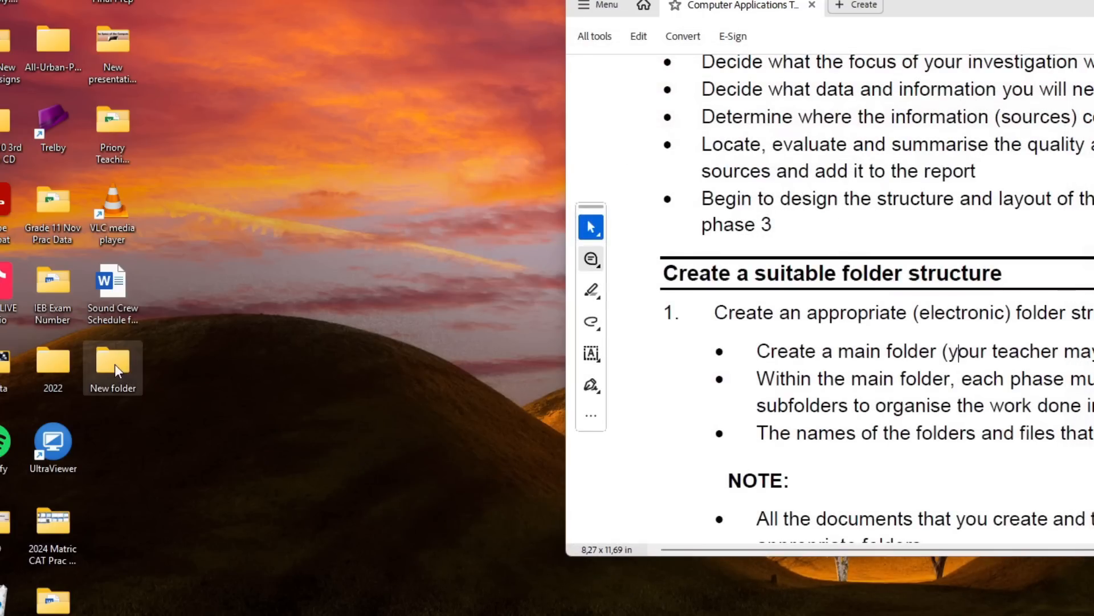
double_click(113, 363)
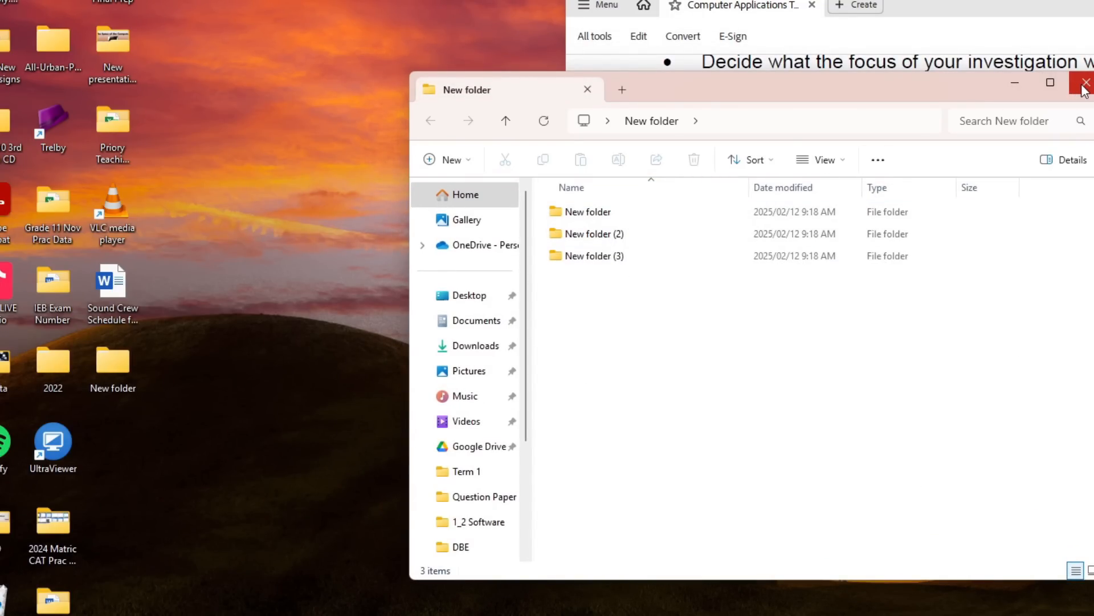
click(587, 89)
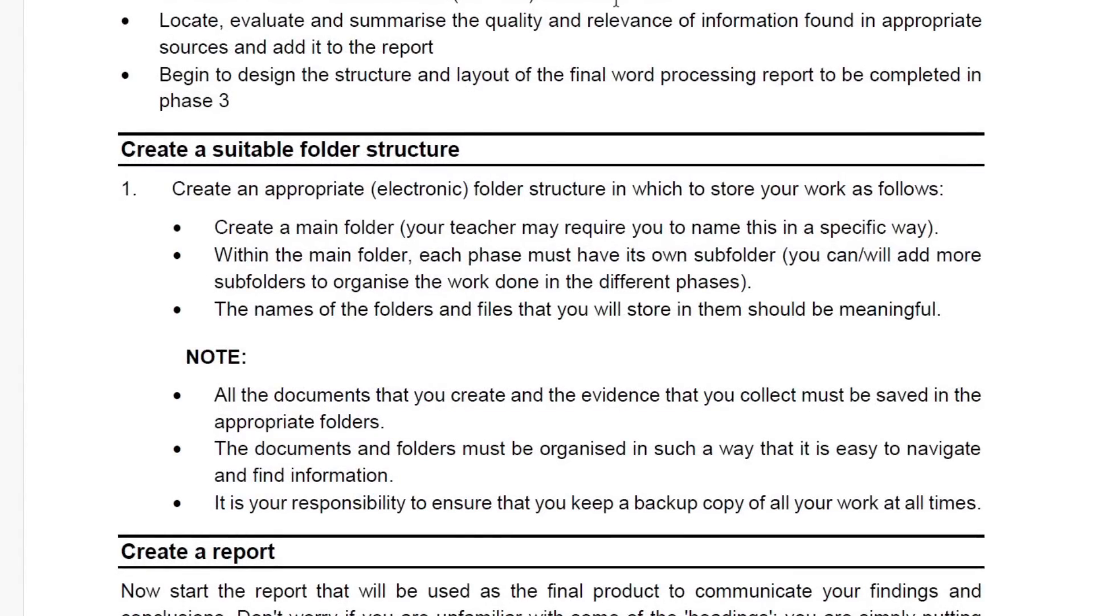
mouse_move(799, 265)
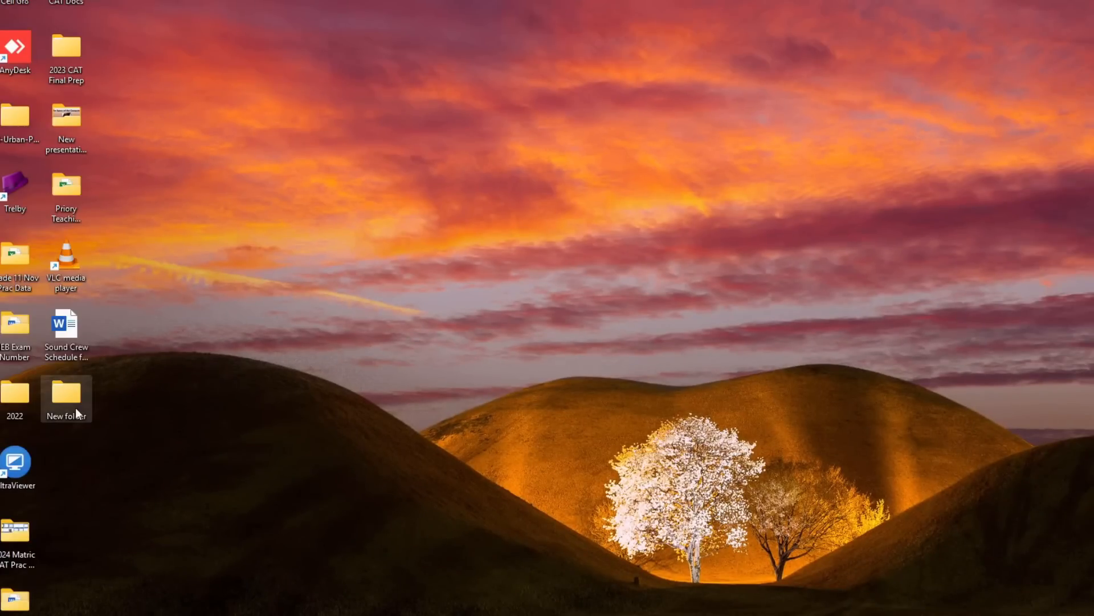
Step: Rename the new desktop folder to 'Mr H CAT PAT 2025'
right_click(67, 399)
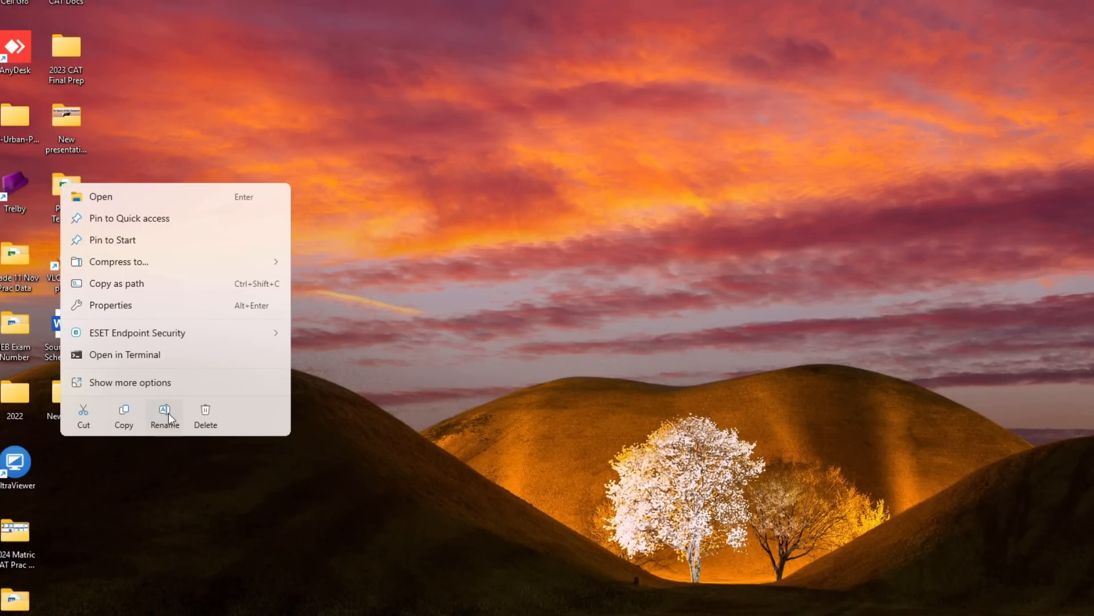
click(164, 409)
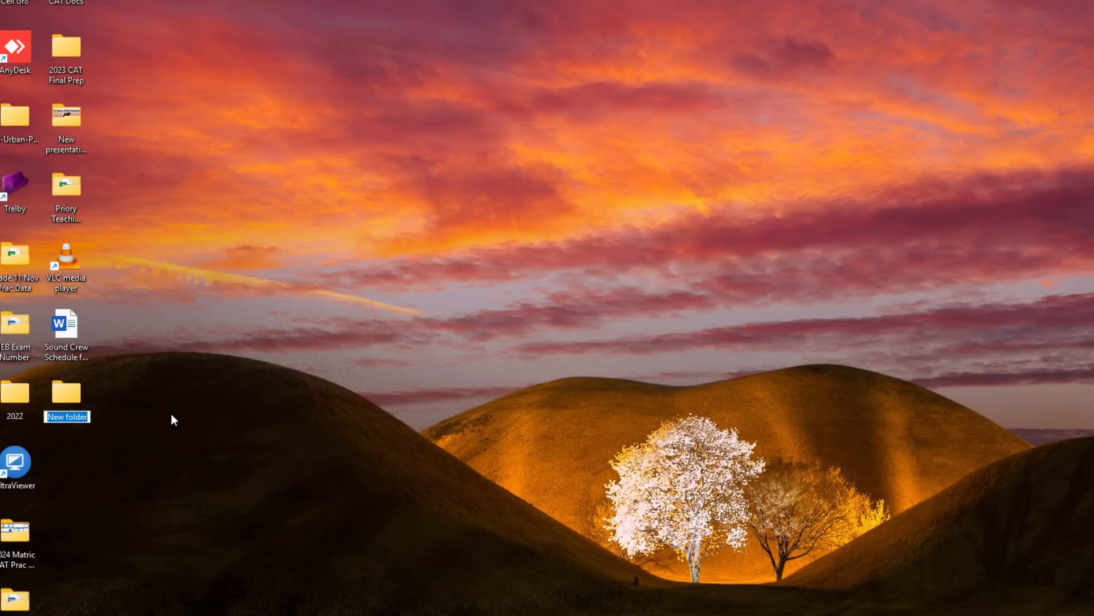
text(Mr H C)
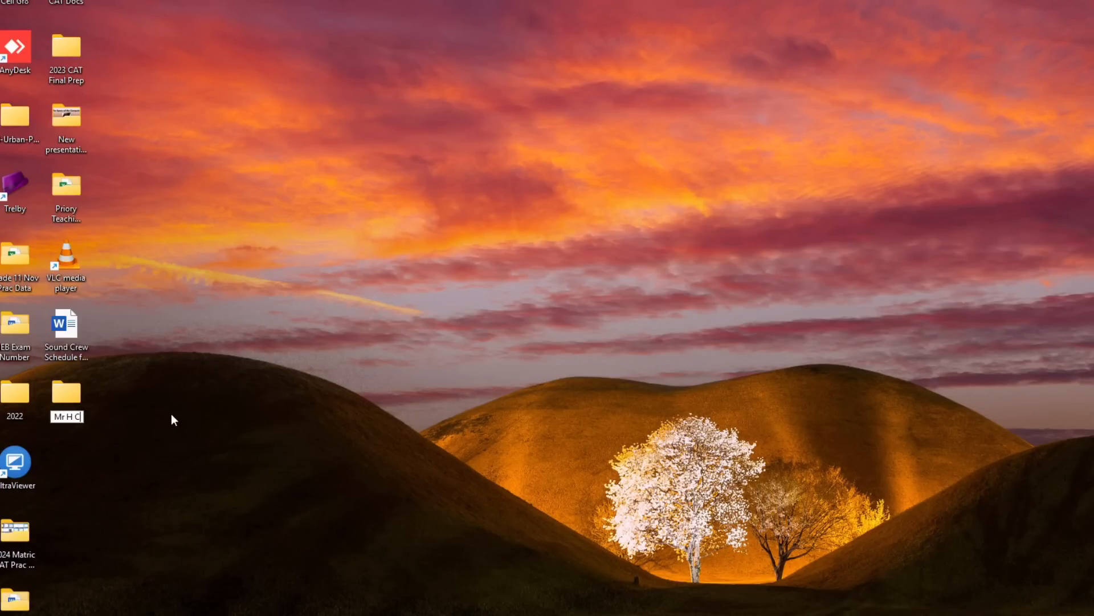
text(A)
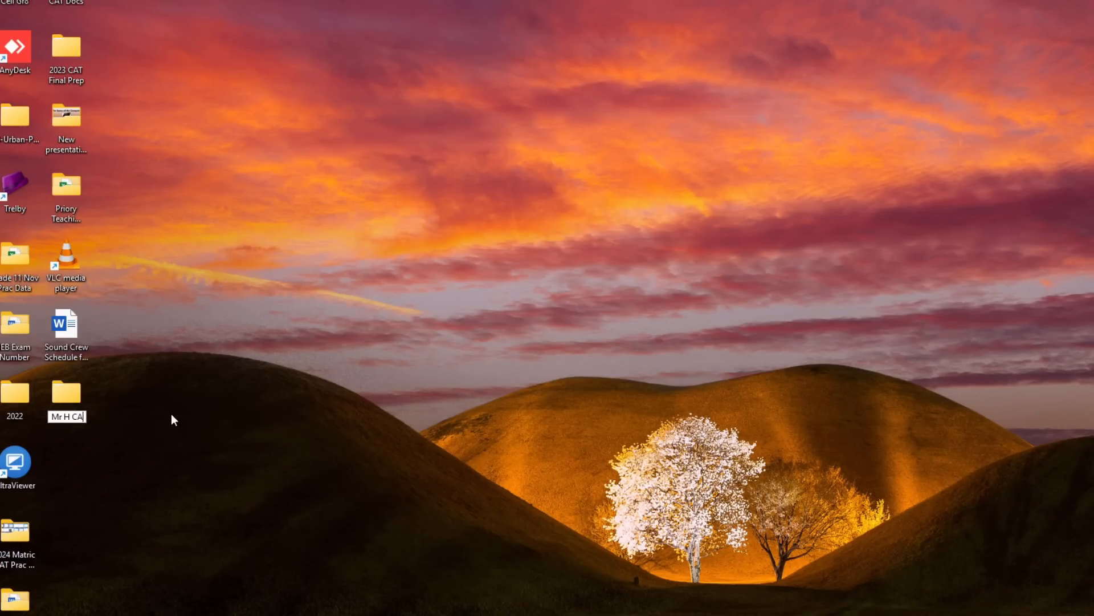
text(T PAT 2025)
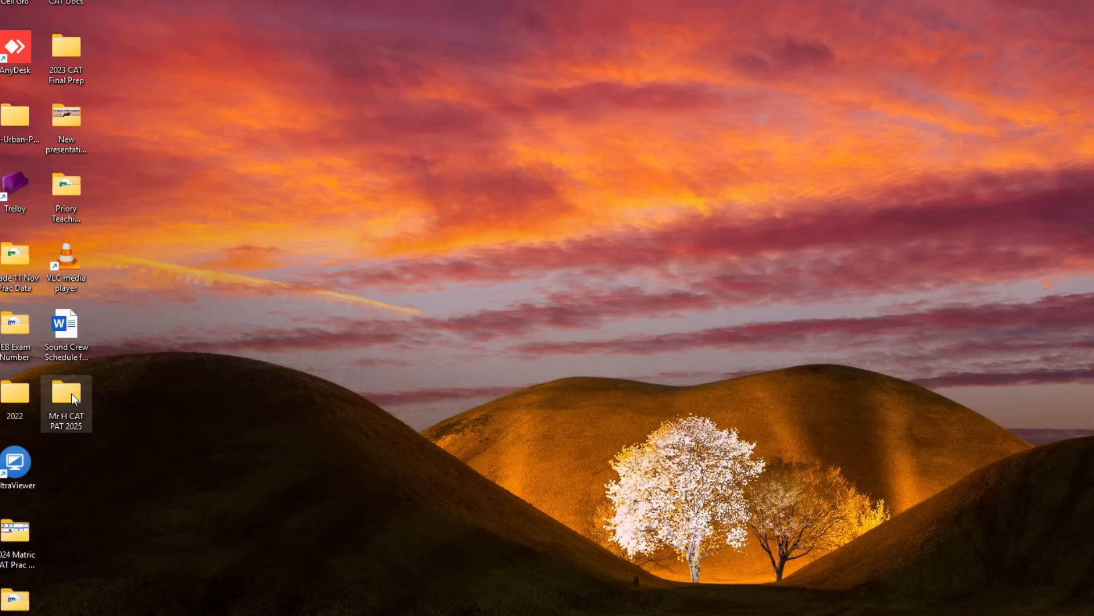
mouse_move(66, 404)
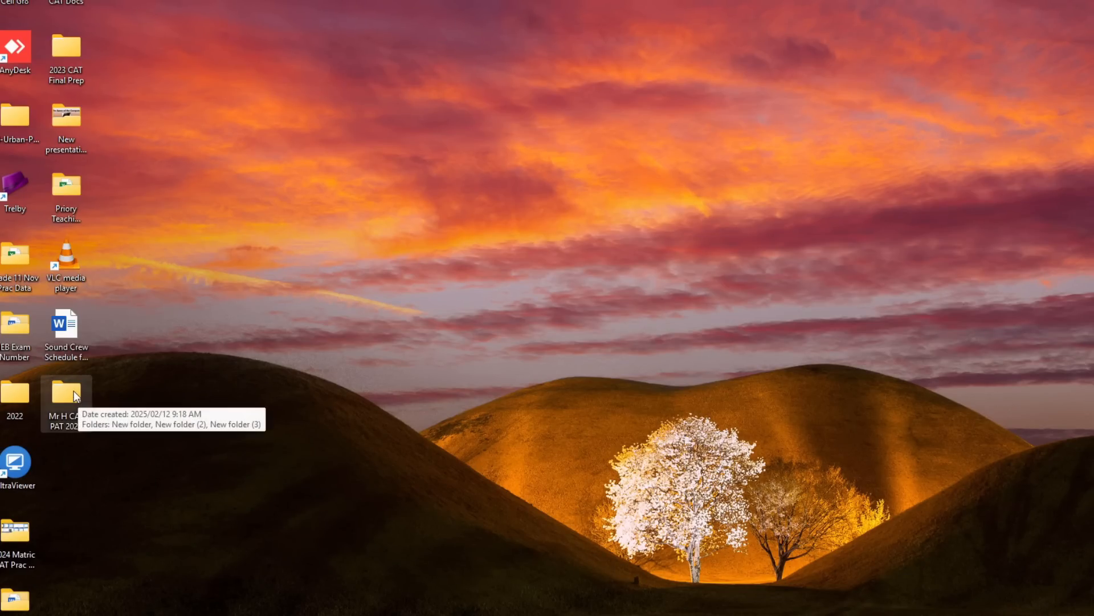
mouse_move(123, 364)
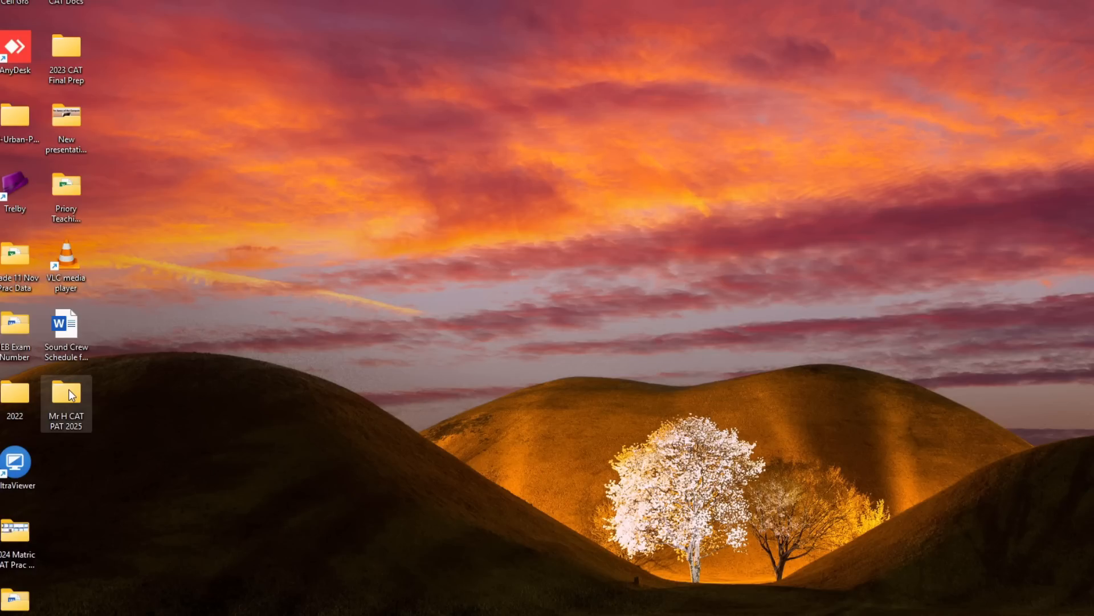
Step: Inside Mr H CAT PAT 2025, rename the first subfolder to 'Mr H PAT Phase 1'
double_click(66, 392)
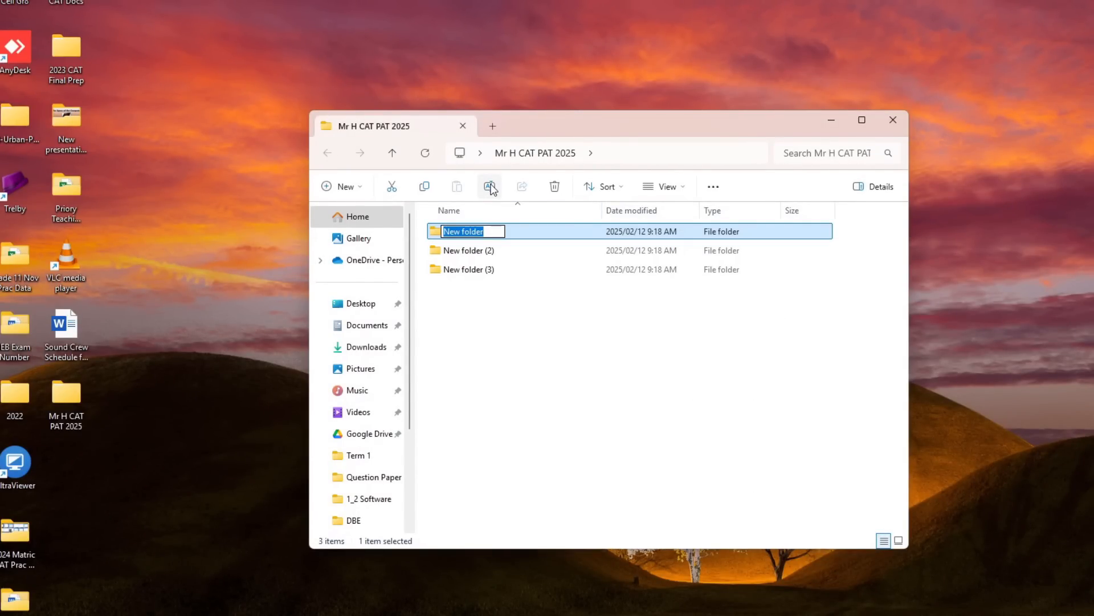
text(Mr H)
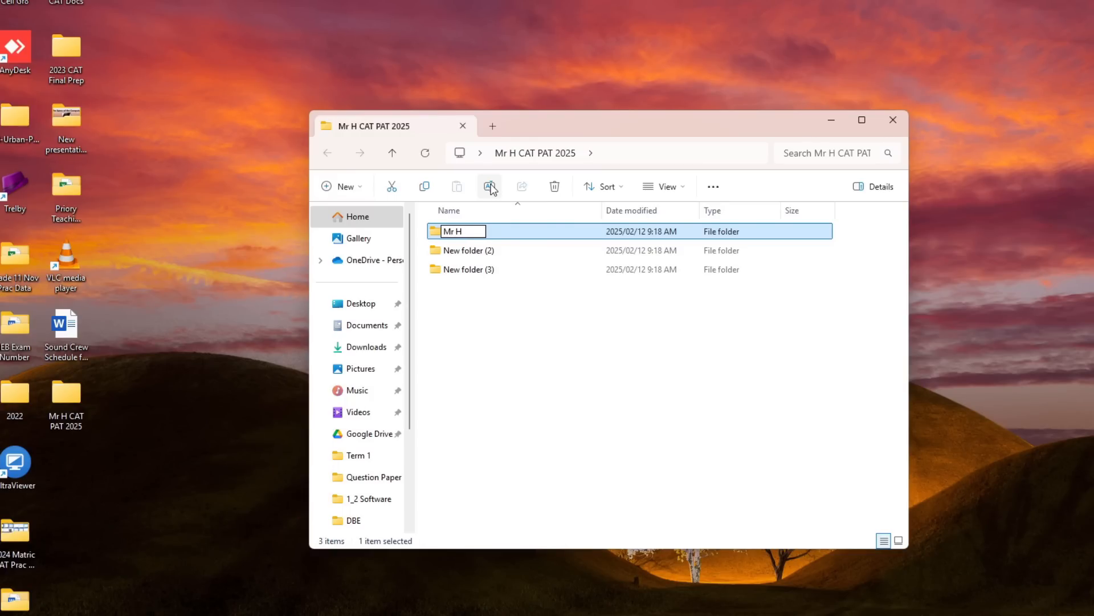
text(P)
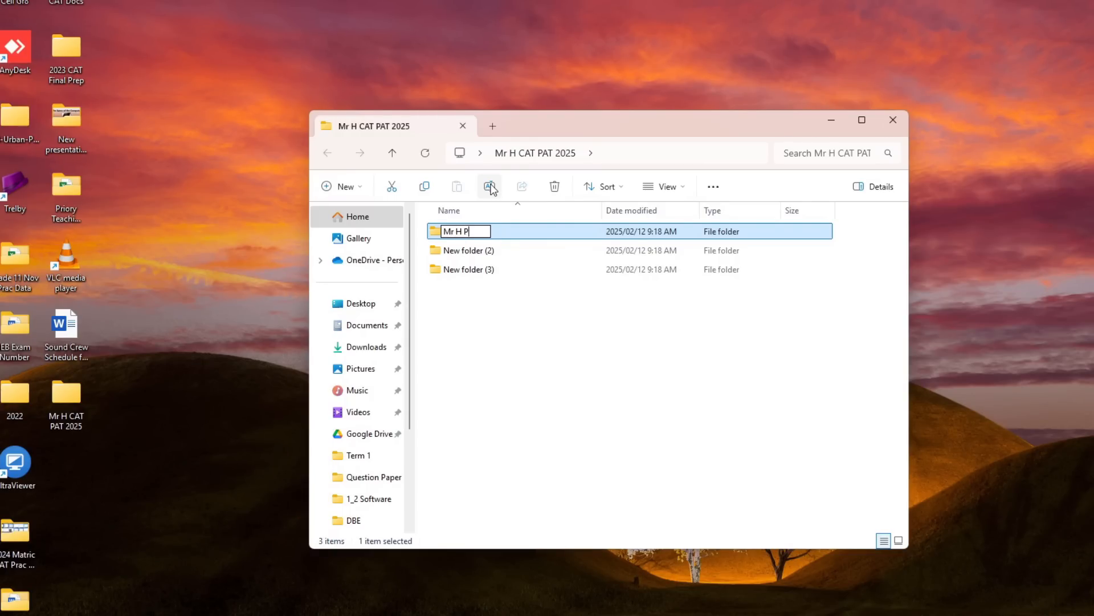
text(AT Ph)
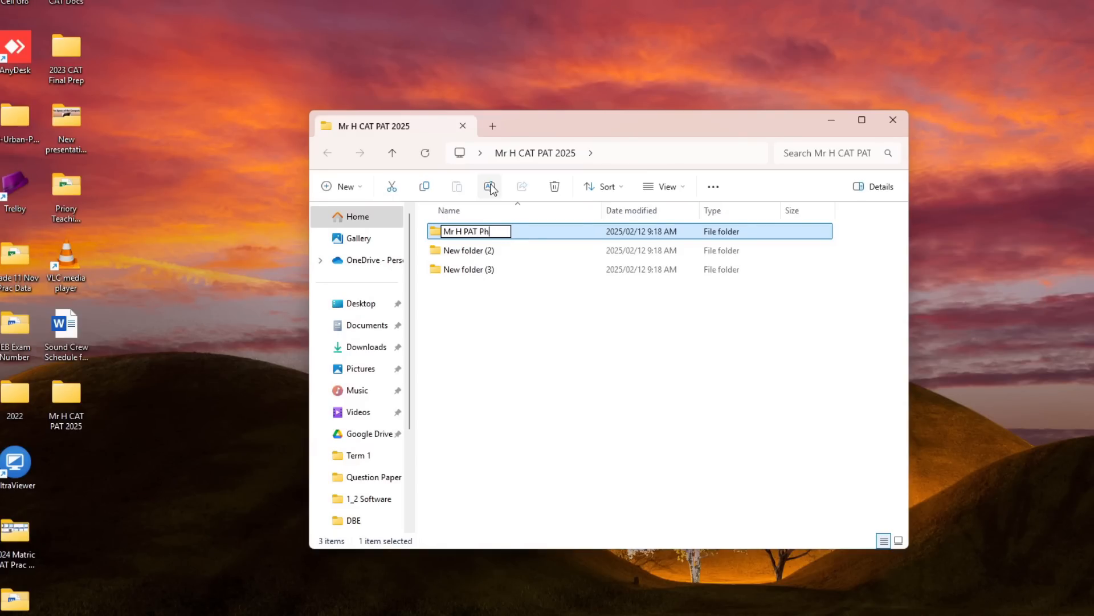
text(ase 1)
click(476, 249)
text(Mr H PAT)
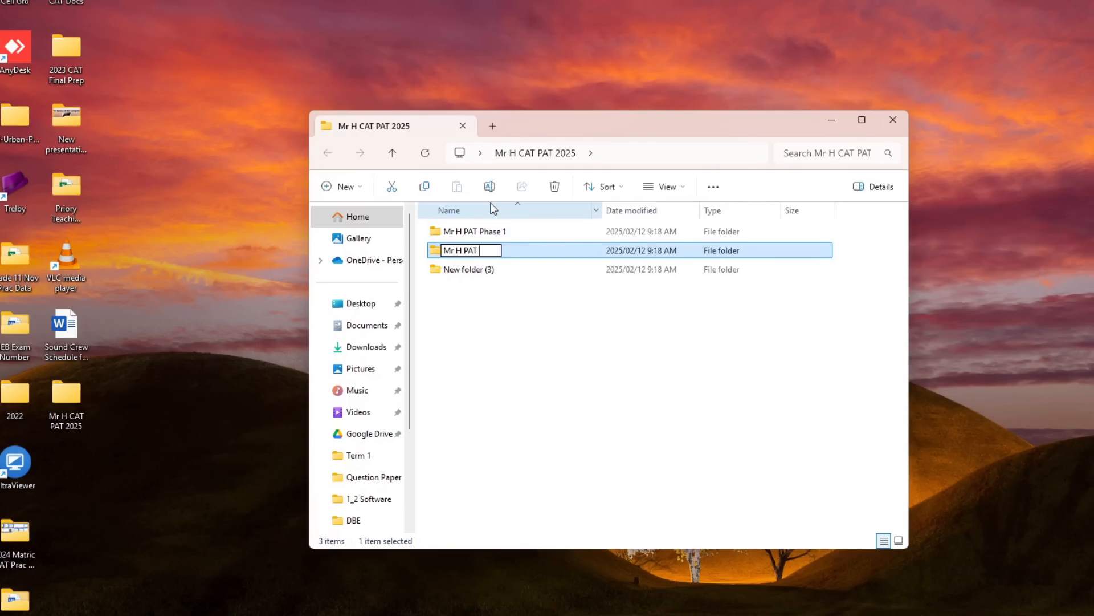
Step: Rename the other two subfolders to 'Mr H PAT Phase 2' and 'Mr H PAT Phase 3'
text(Phase 2)
text(Mr H PAT Ph)
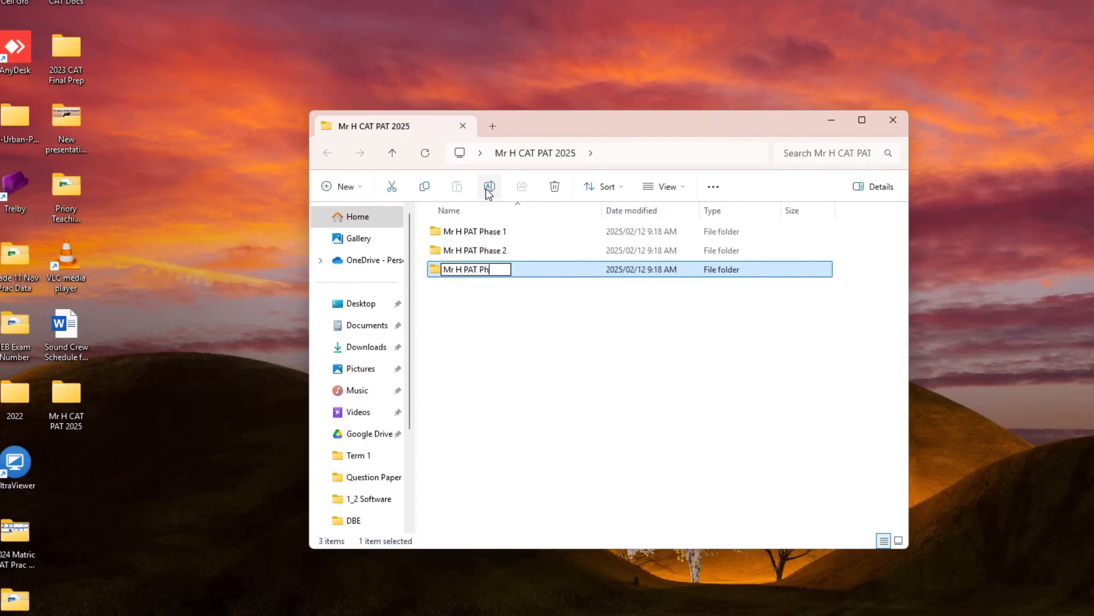
text(ase 3)
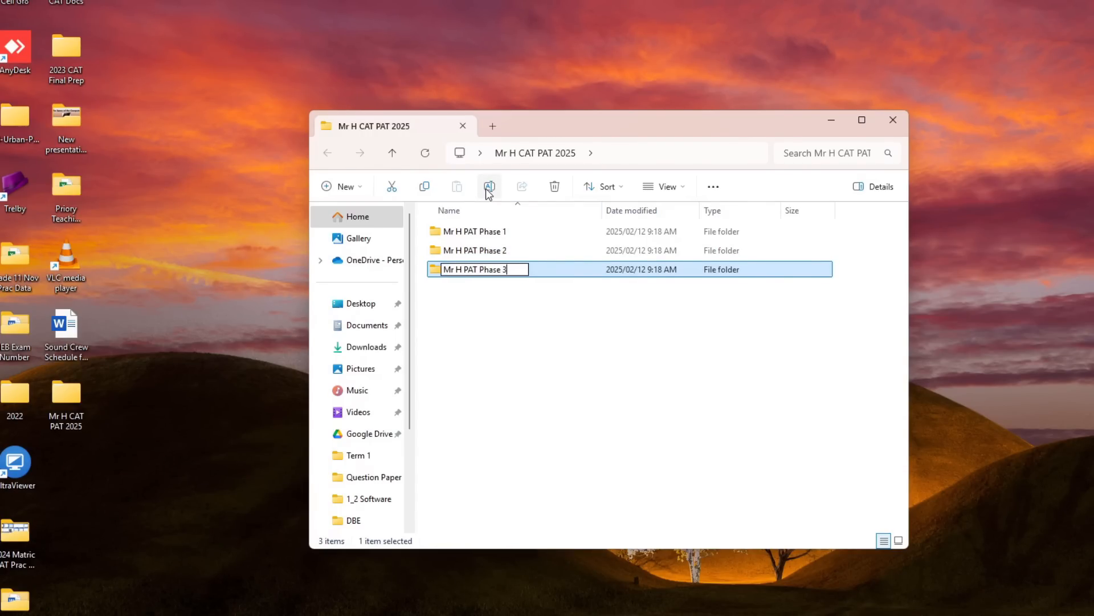
key(Return)
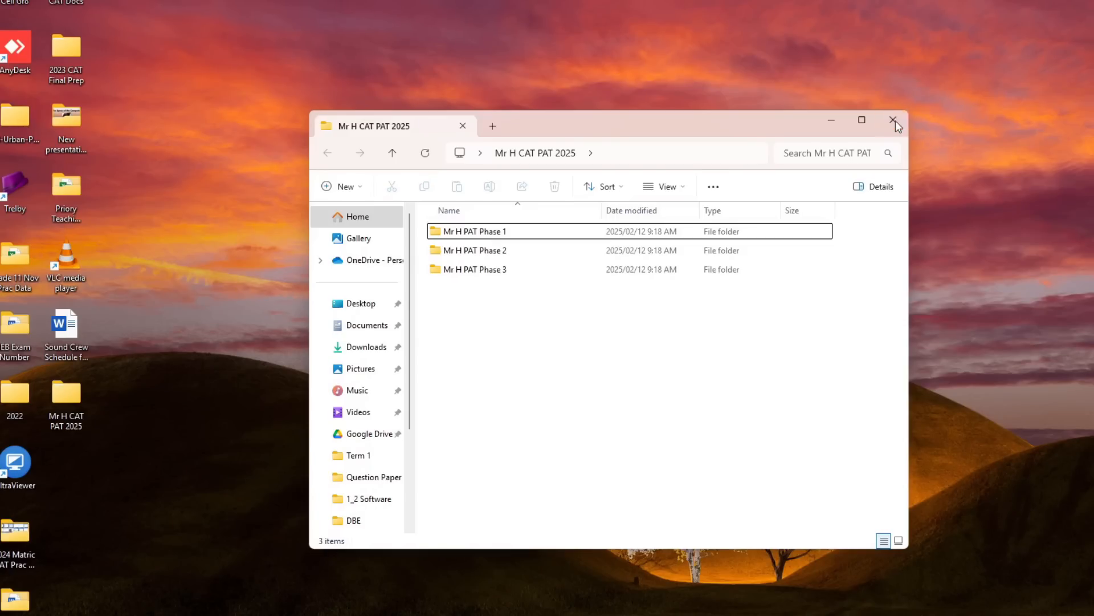
click(896, 120)
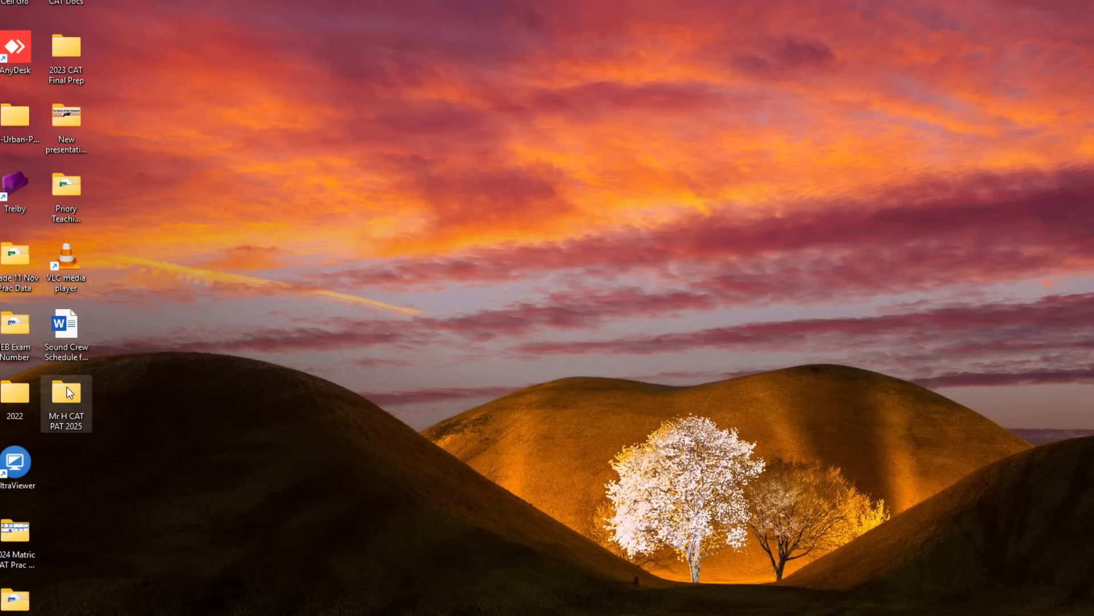
double_click(66, 391)
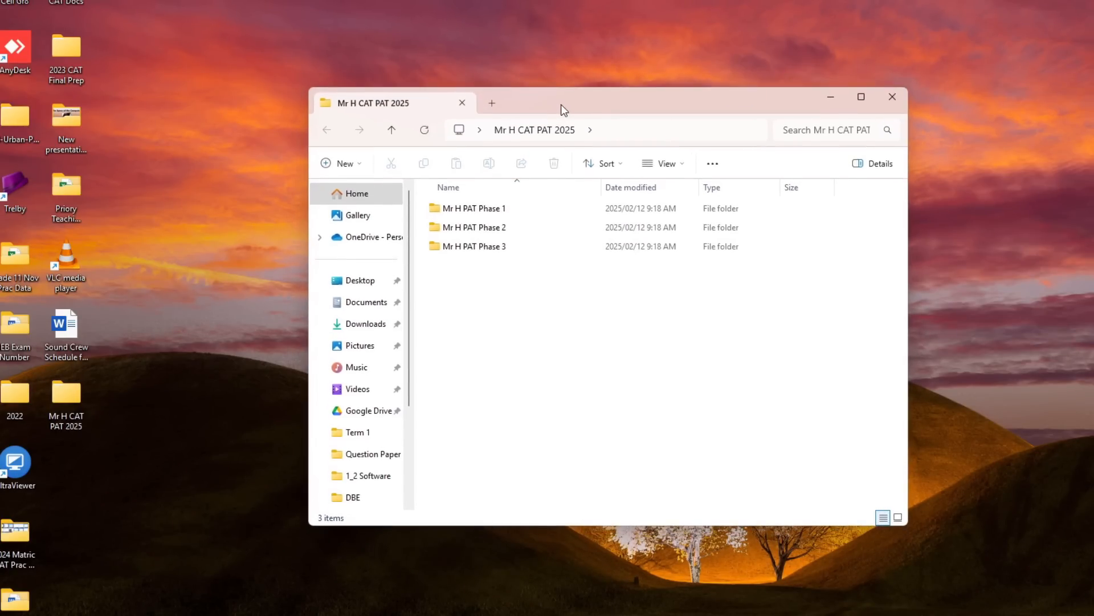
click(474, 227)
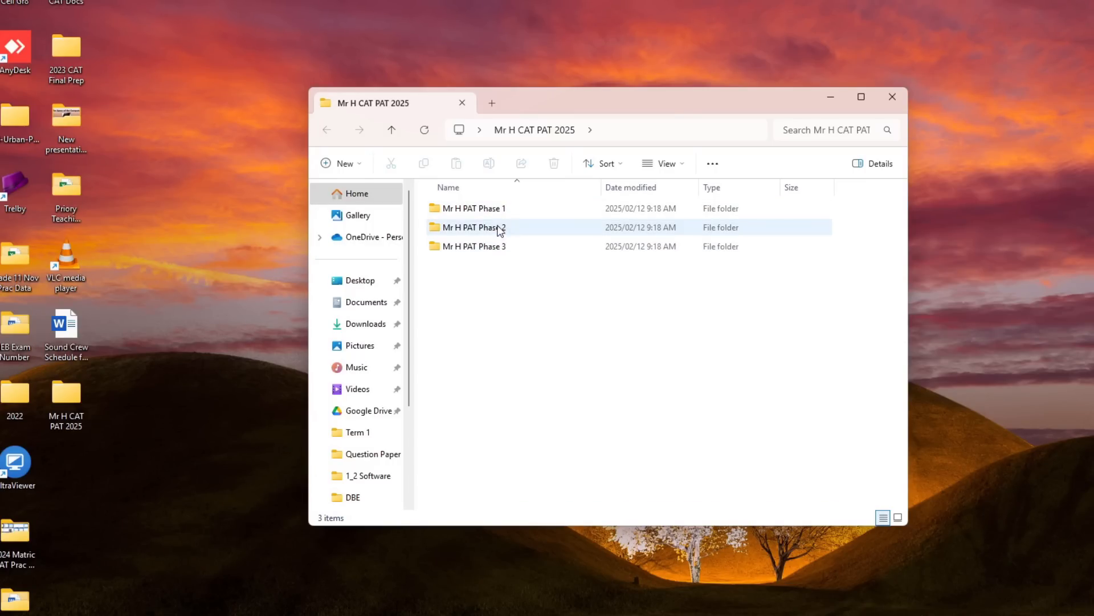
double_click(475, 207)
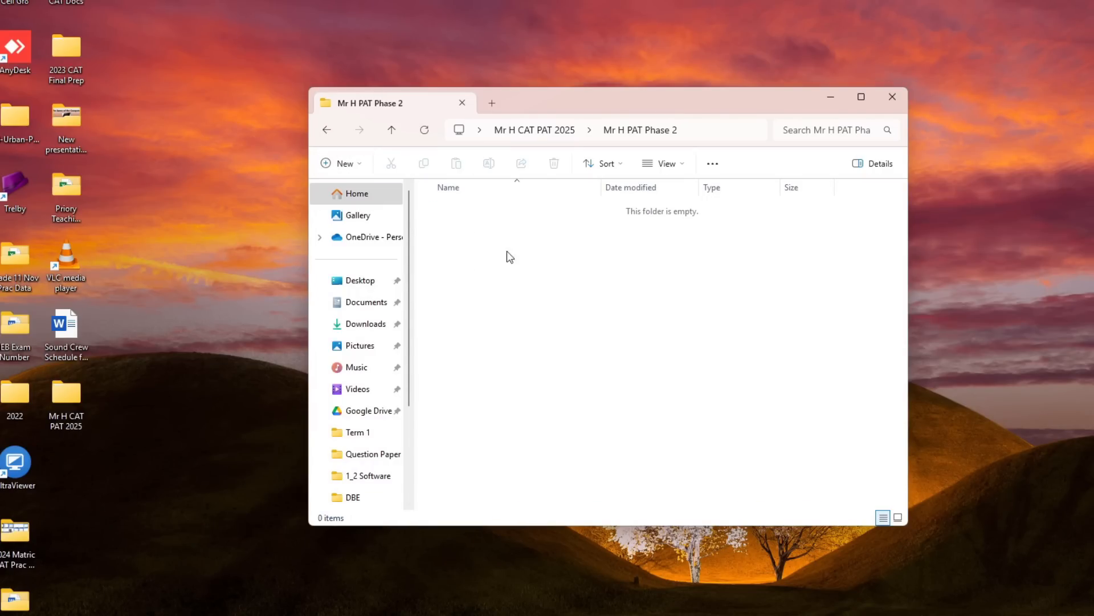
click(391, 130)
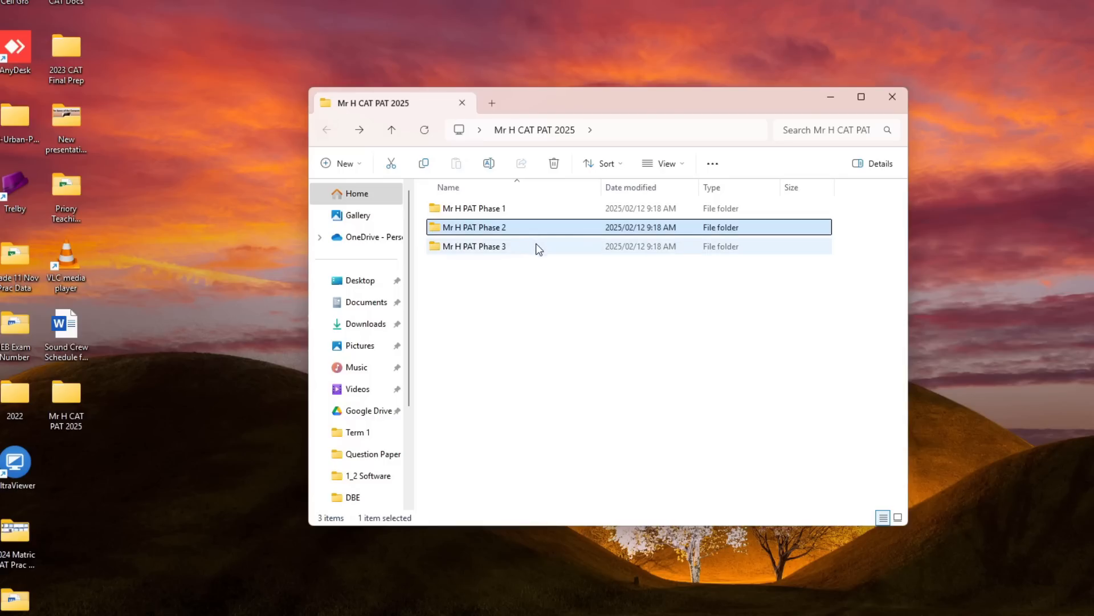
double_click(475, 246)
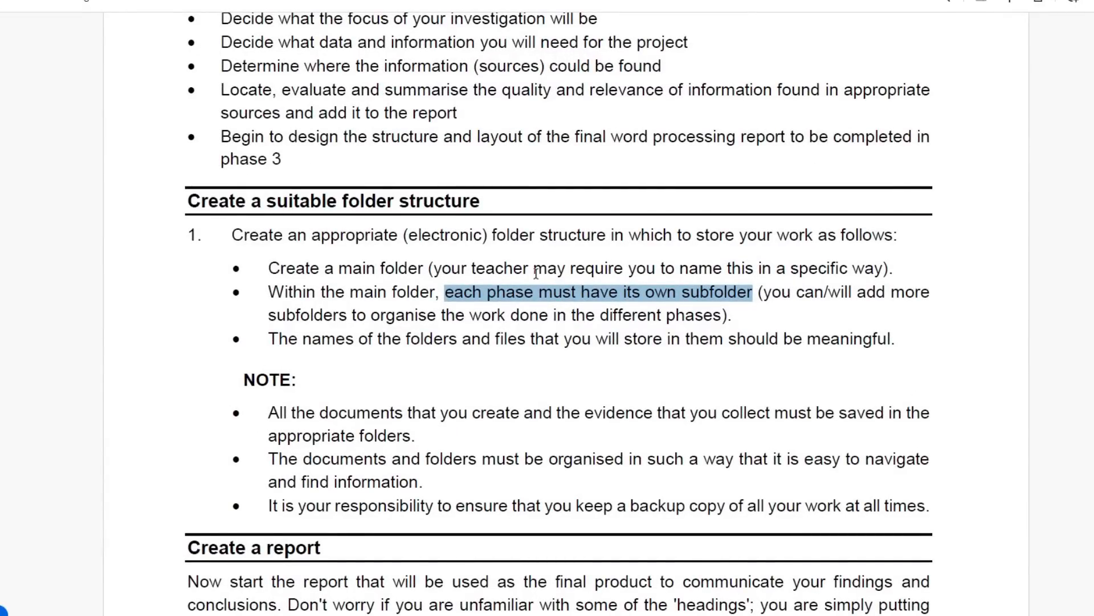
scroll(down, 3)
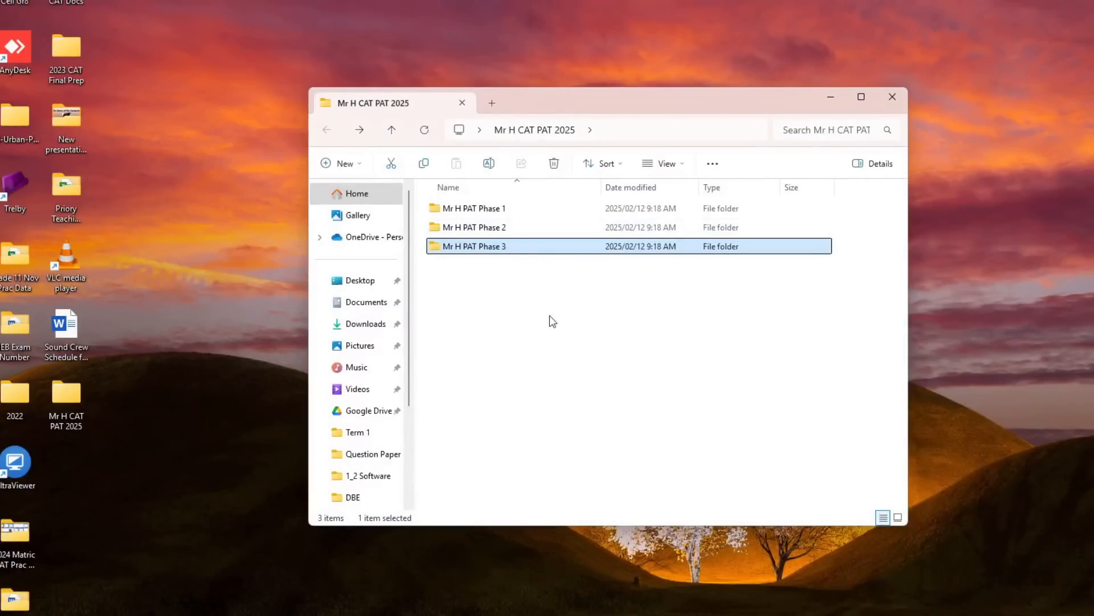
click(474, 207)
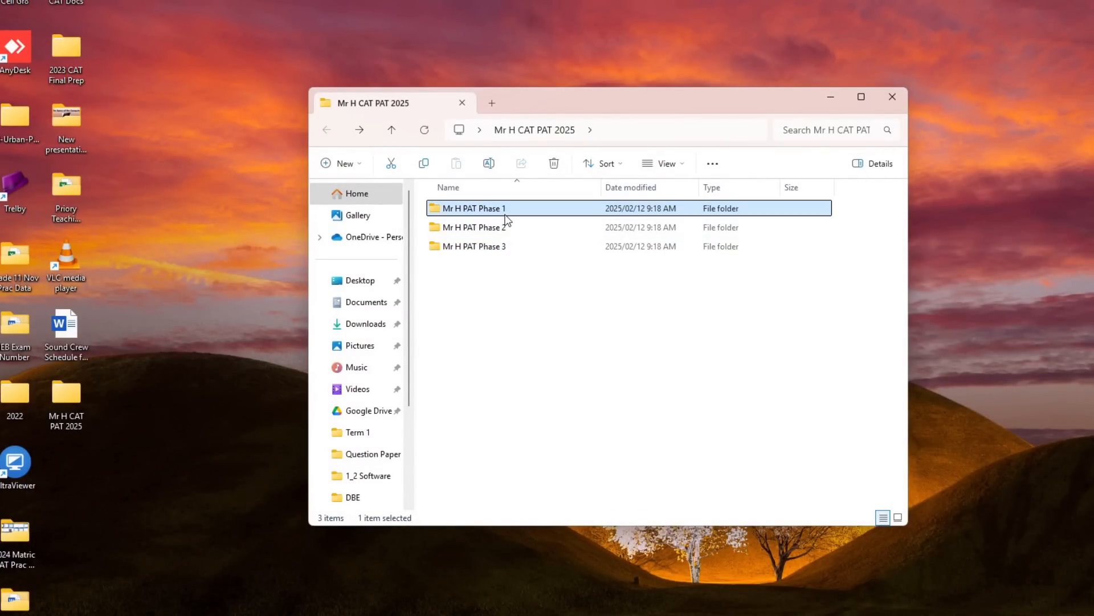
double_click(473, 208)
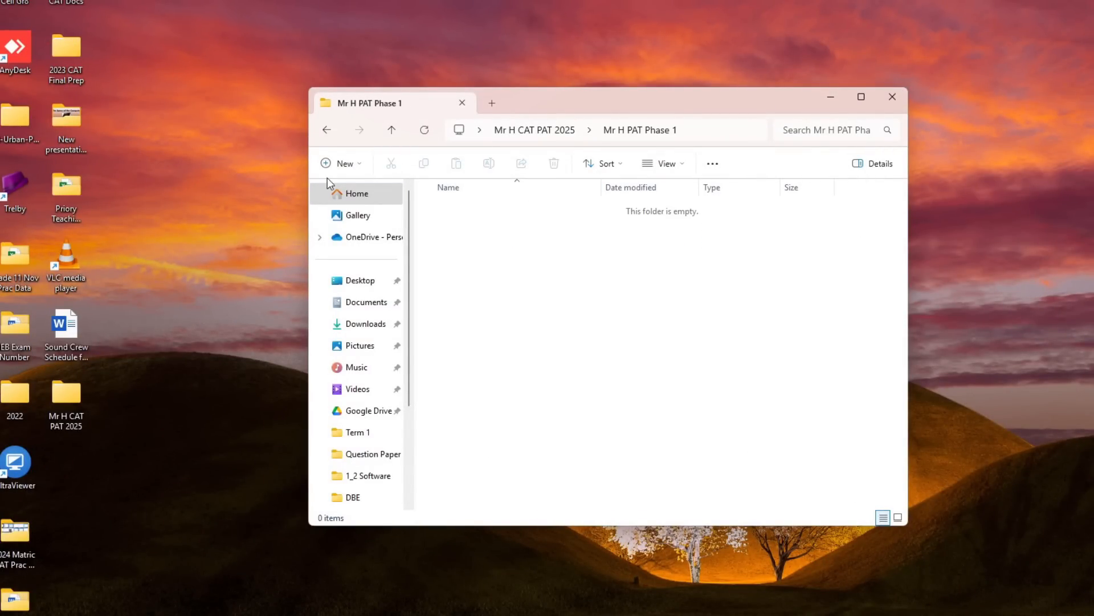
click(391, 129)
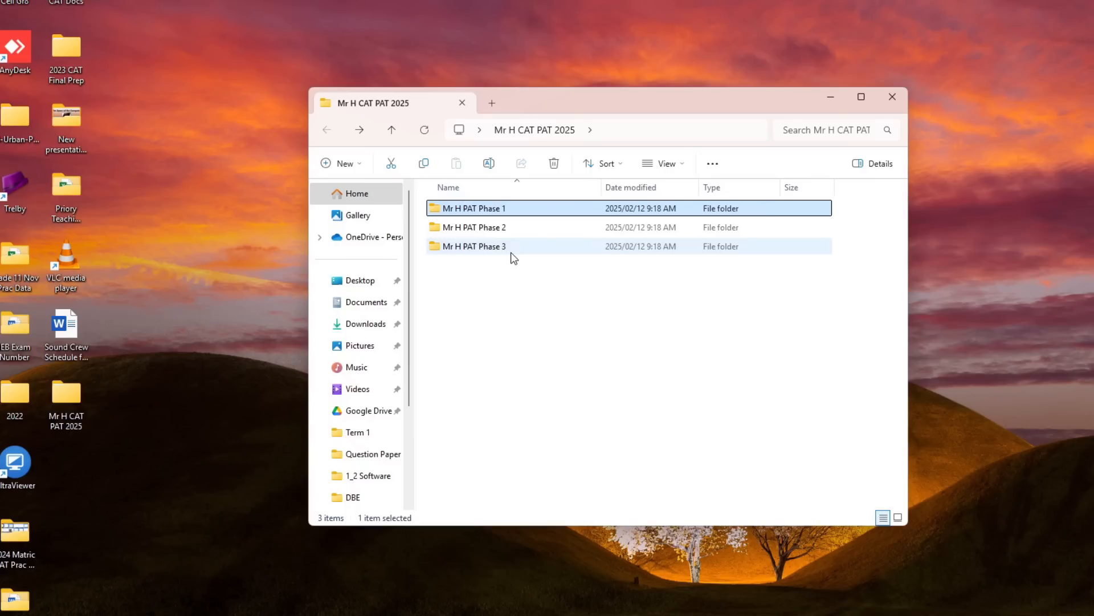
mouse_move(513, 250)
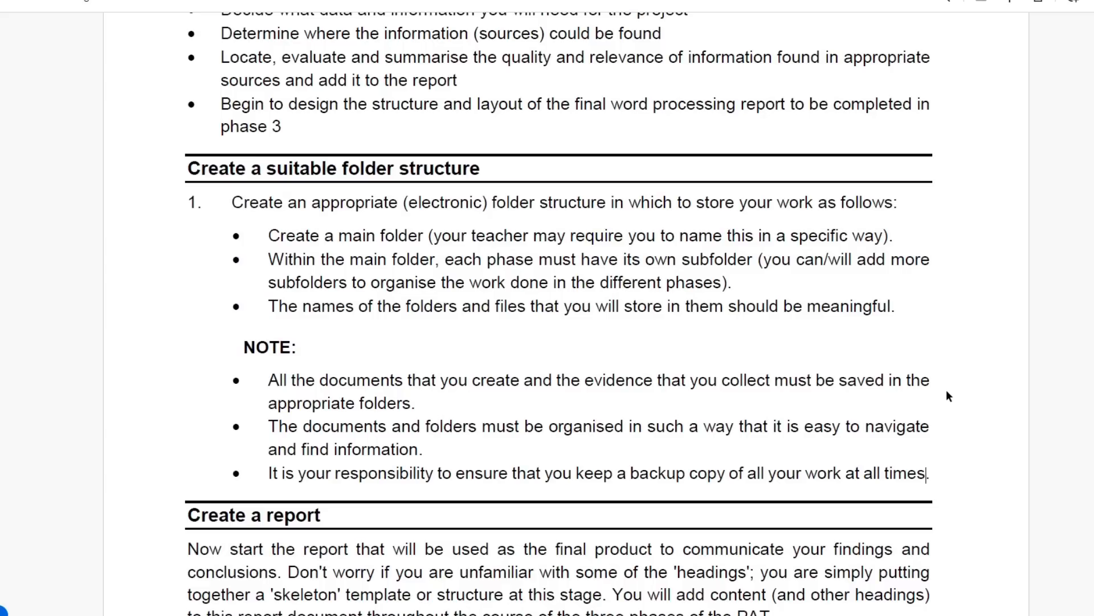
mouse_move(875, 320)
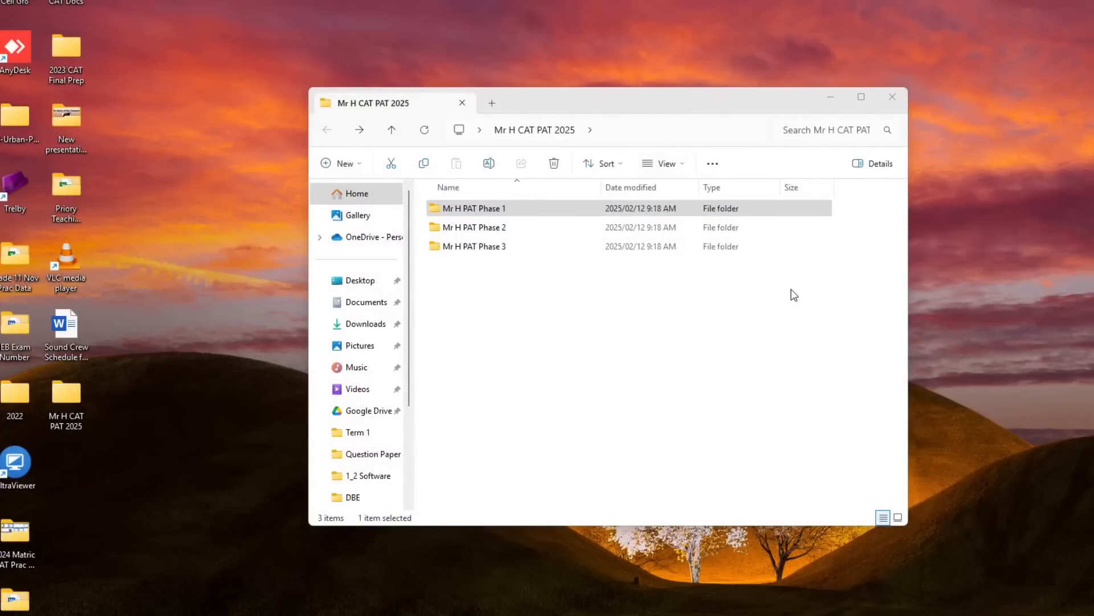
Step: Switch back to the guidelines to review page 4's phase assessment table
click(891, 97)
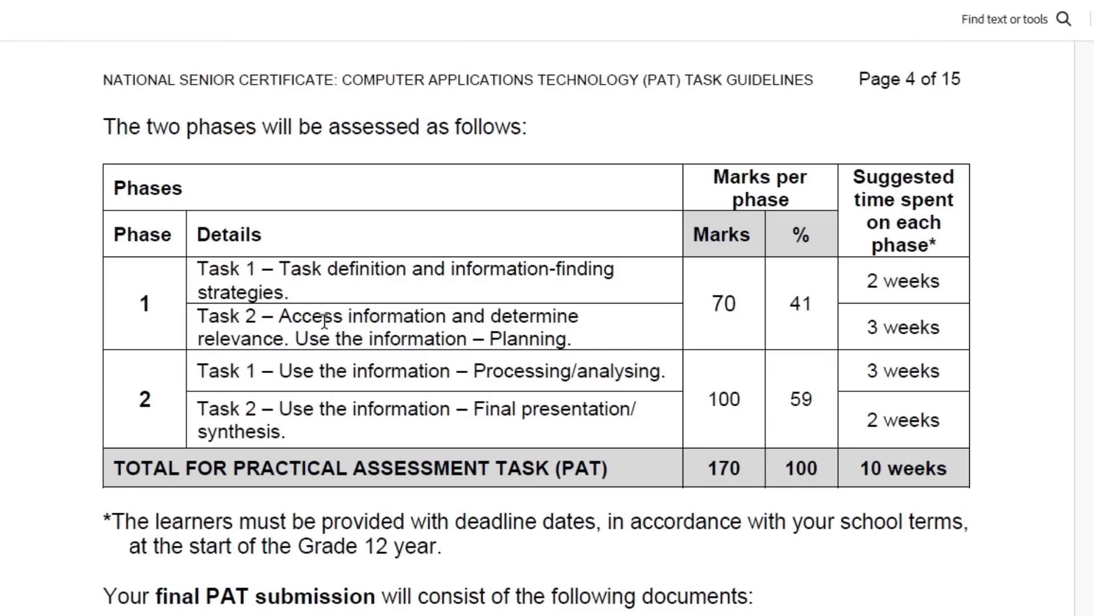
mouse_move(158, 402)
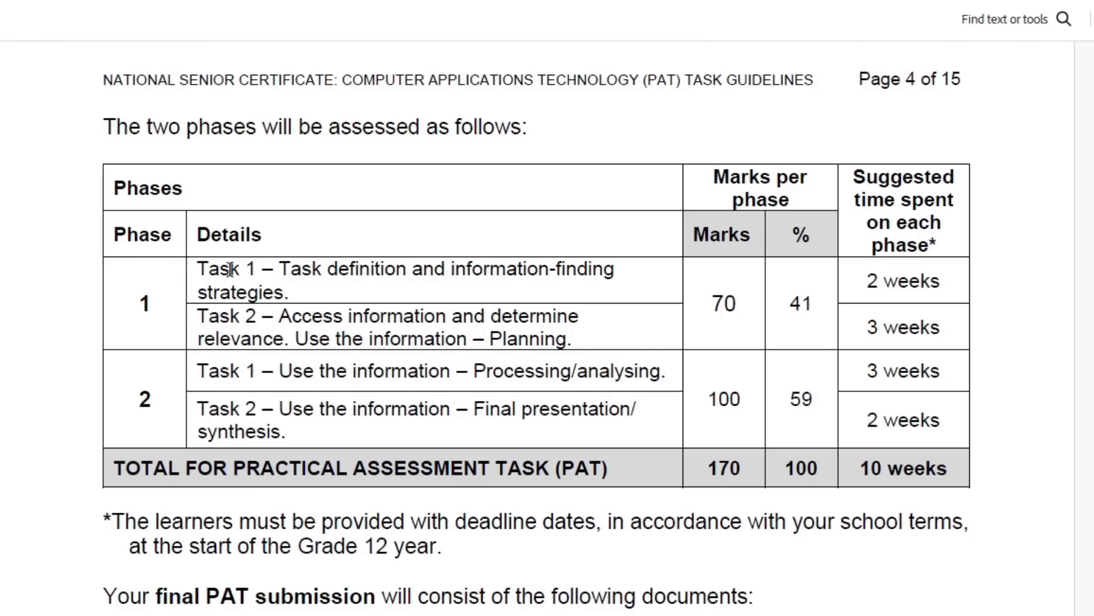
mouse_move(230, 316)
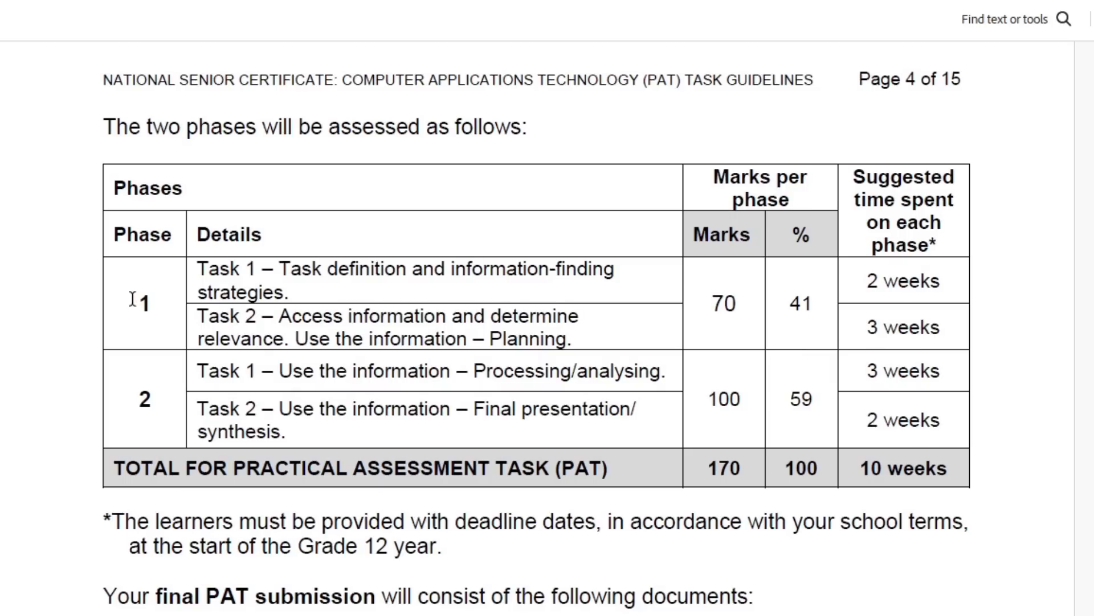
mouse_move(169, 278)
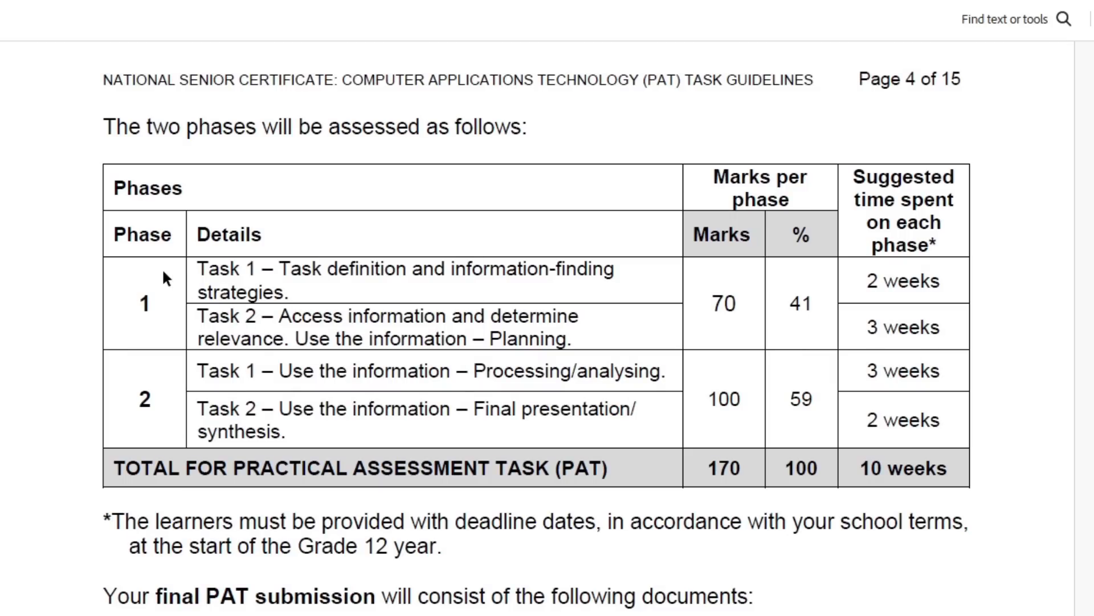
mouse_move(156, 378)
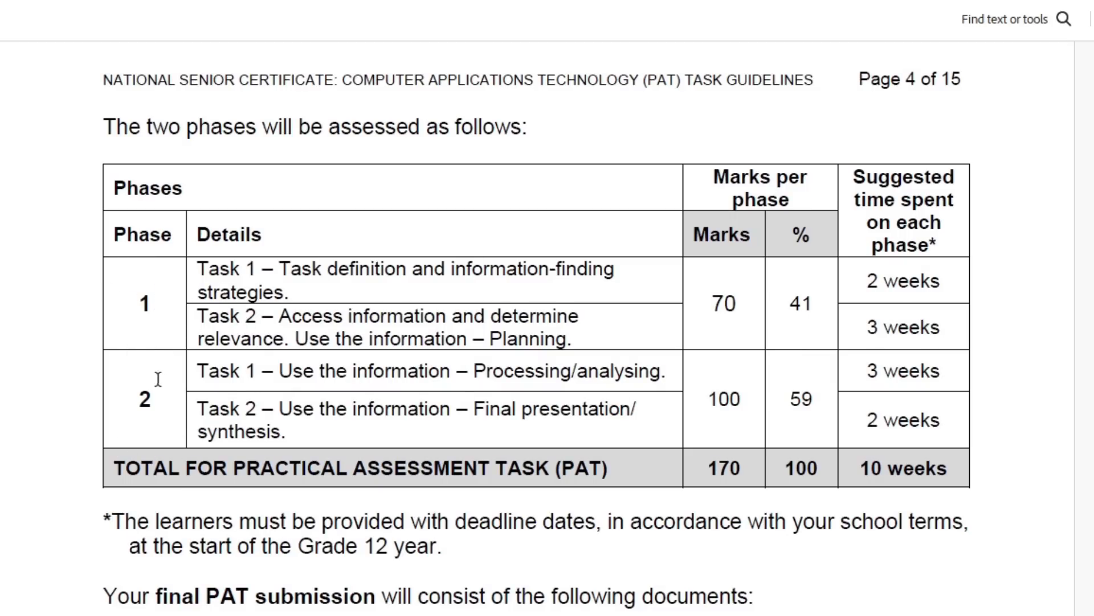
mouse_move(159, 259)
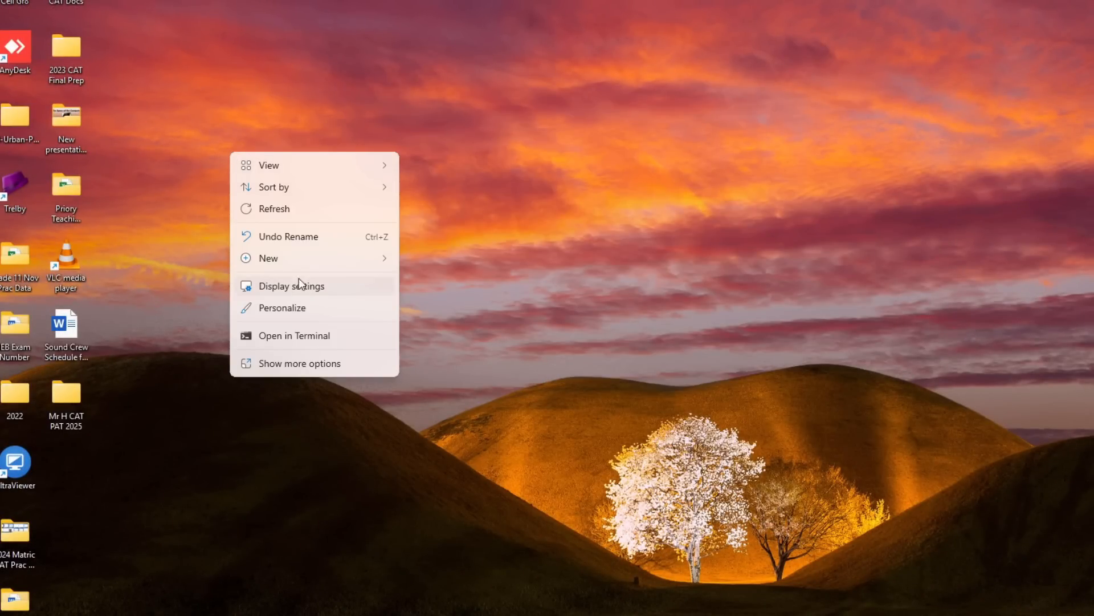
Step: Create a desktop folder named 'Mr H PAT CAT 2025' and open it
click(268, 258)
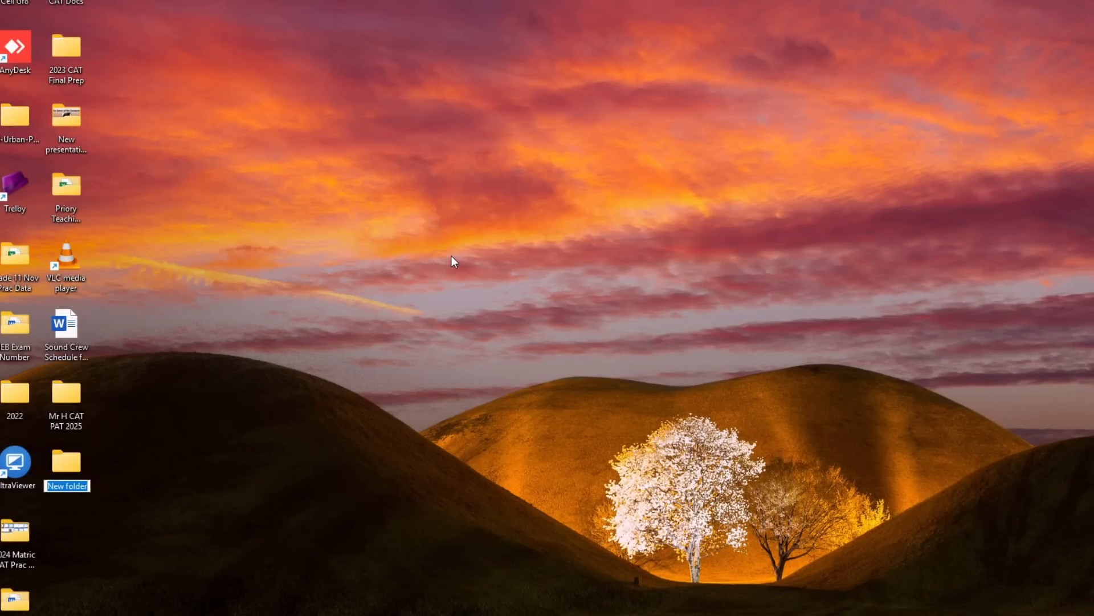
text(Mr H)
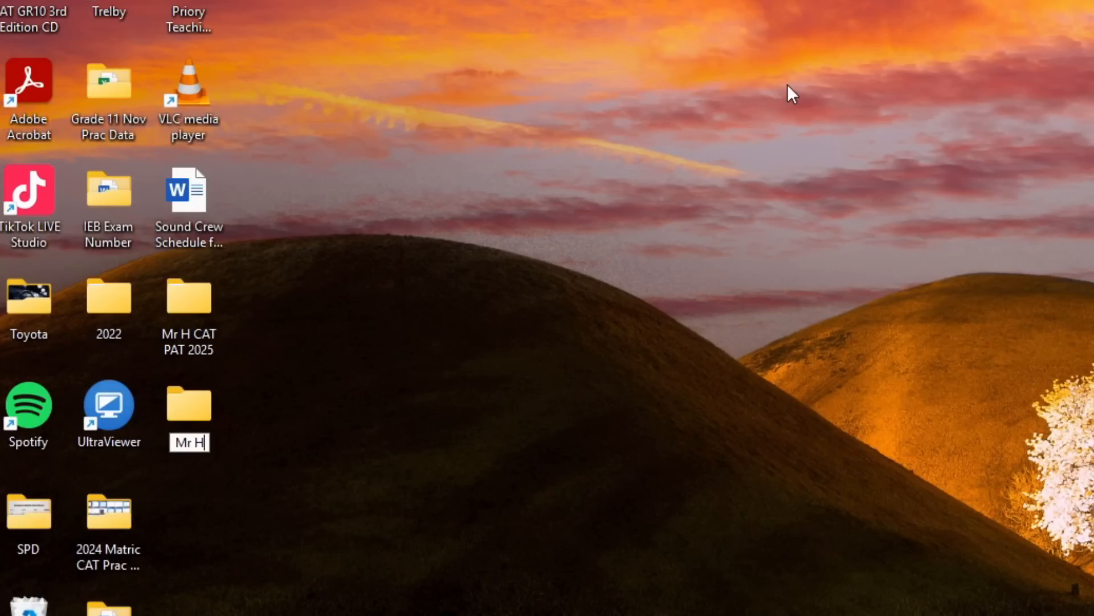
text(P)
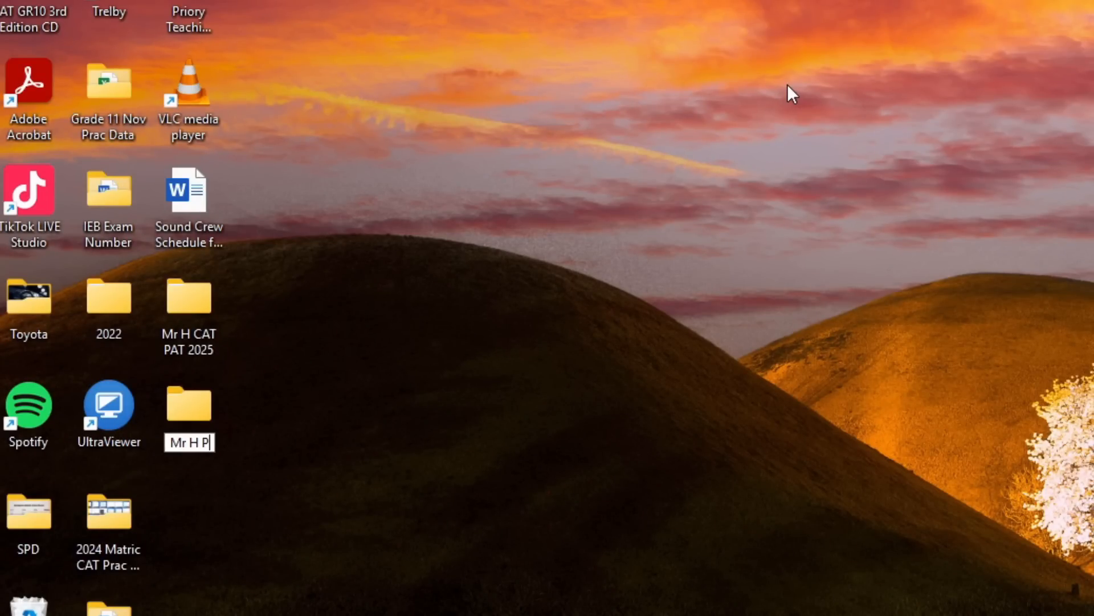
text(PAT CAT)
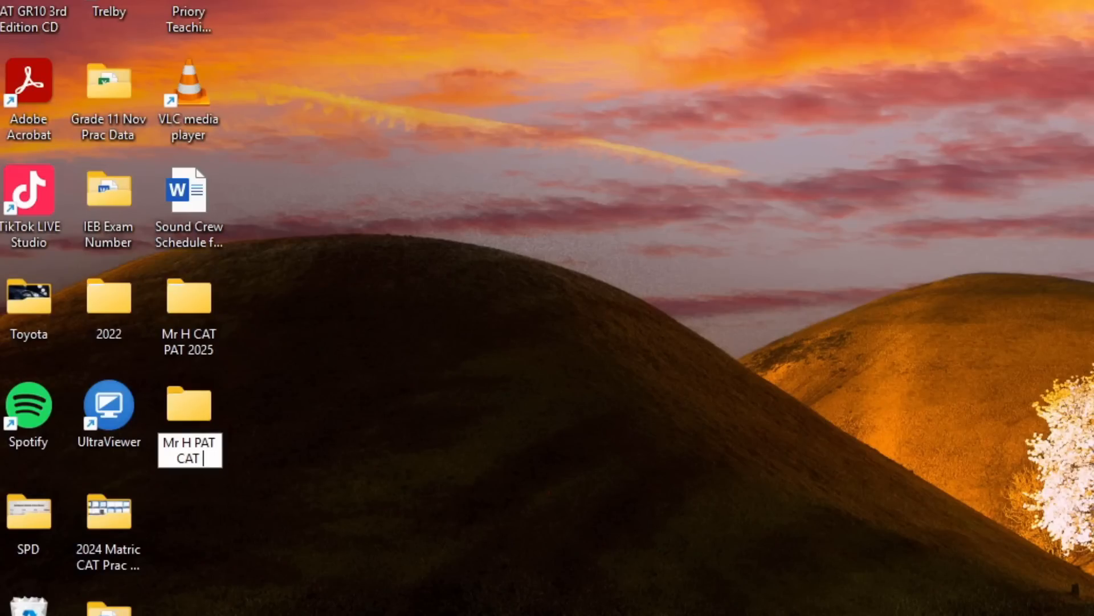
text(2025)
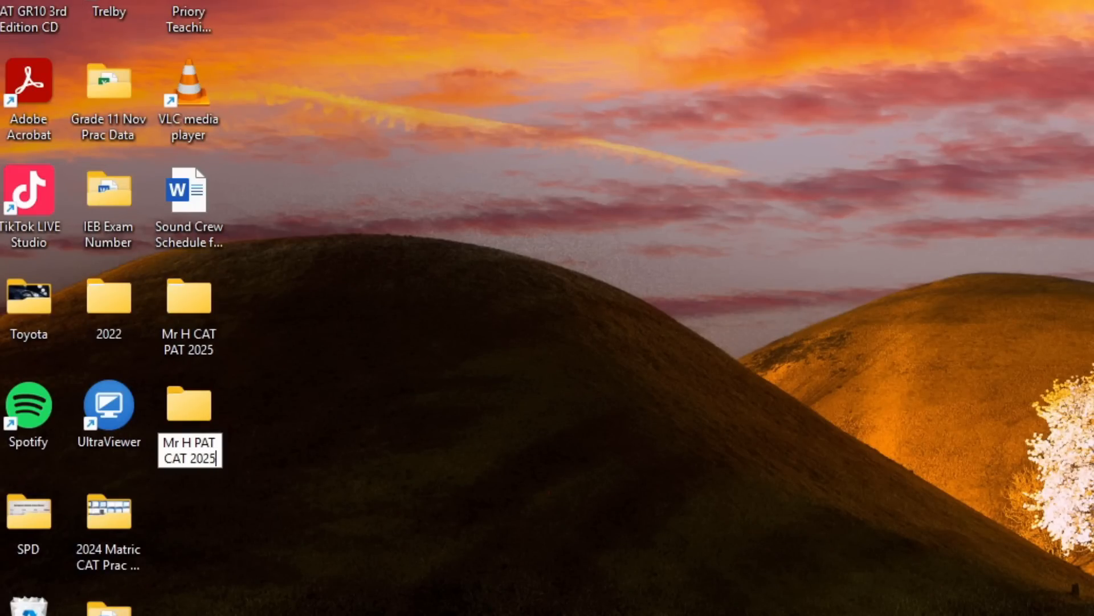
double_click(188, 406)
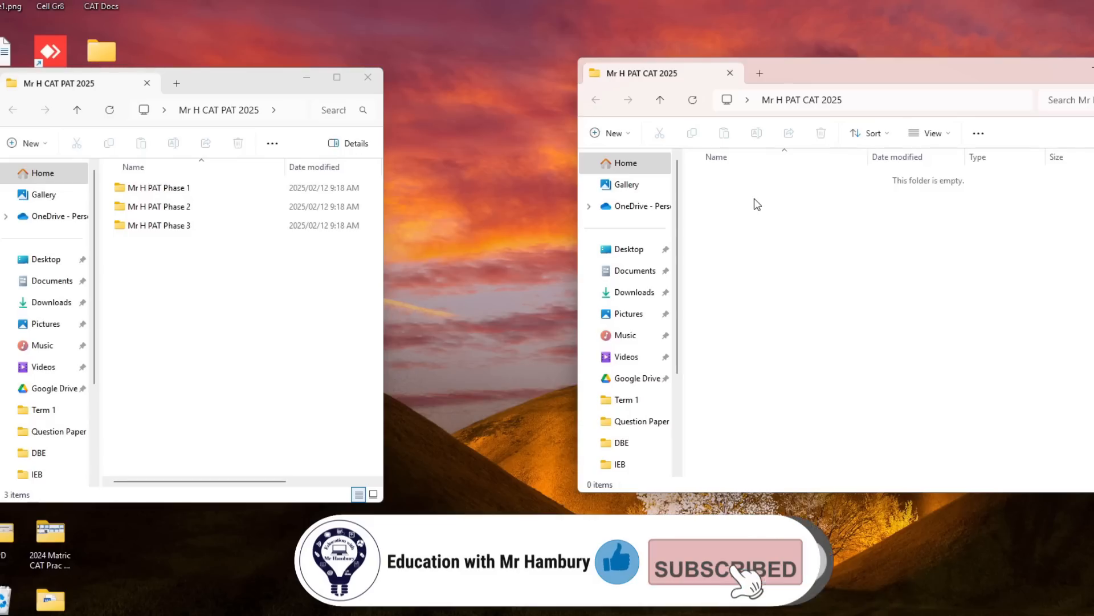
Step: Create subfolders 'Mr H CAT PAT Phase 1' and 'Mr H CAT PAT Phase 2' inside Mr H PAT CAT 2025
right_click(756, 204)
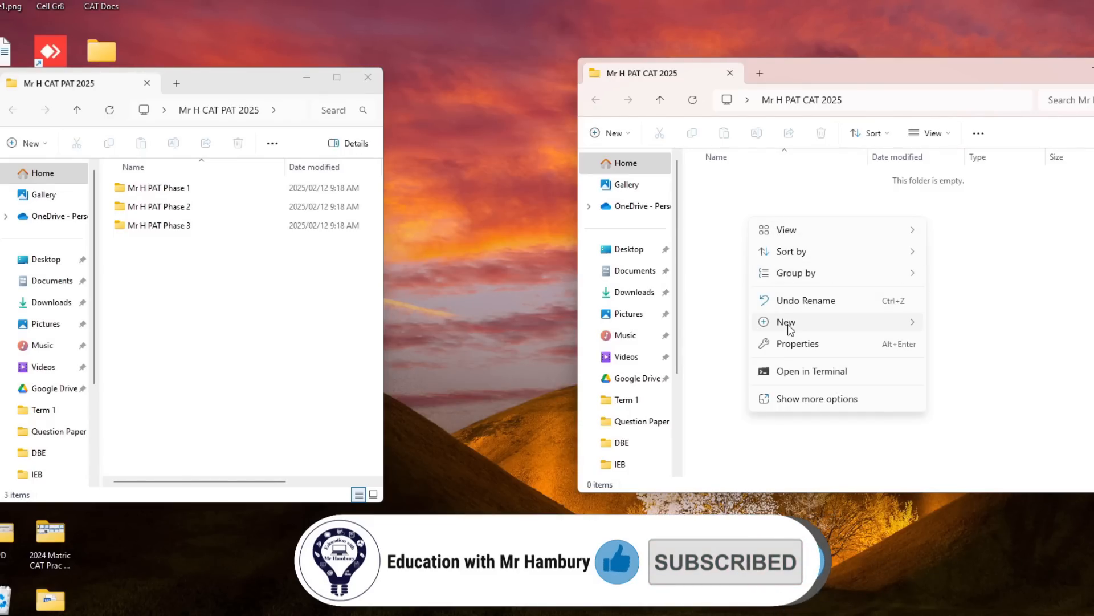
click(785, 321)
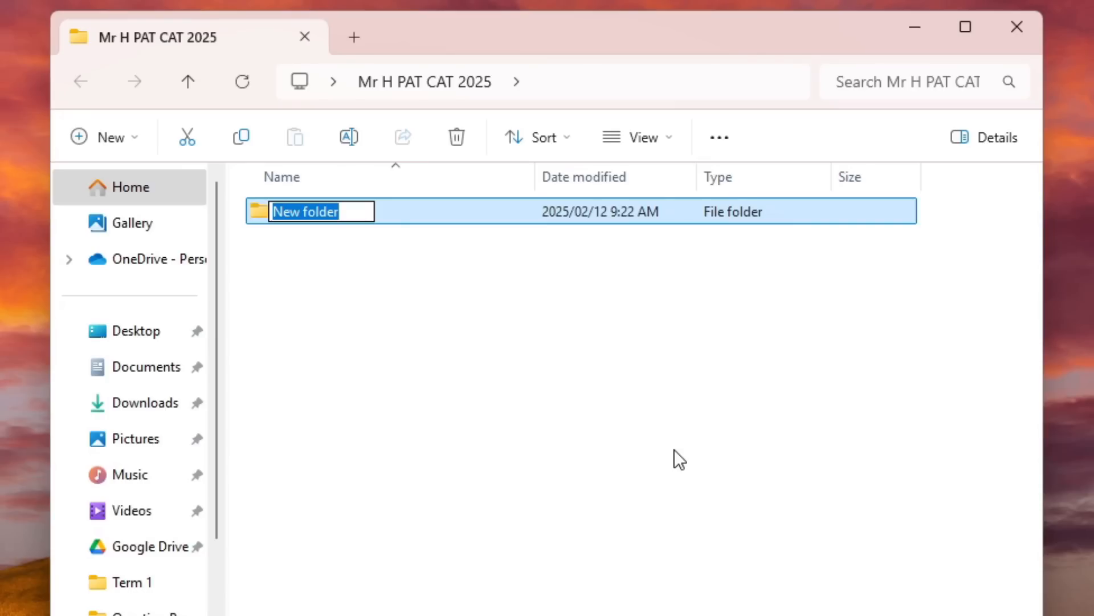
text(Mr H)
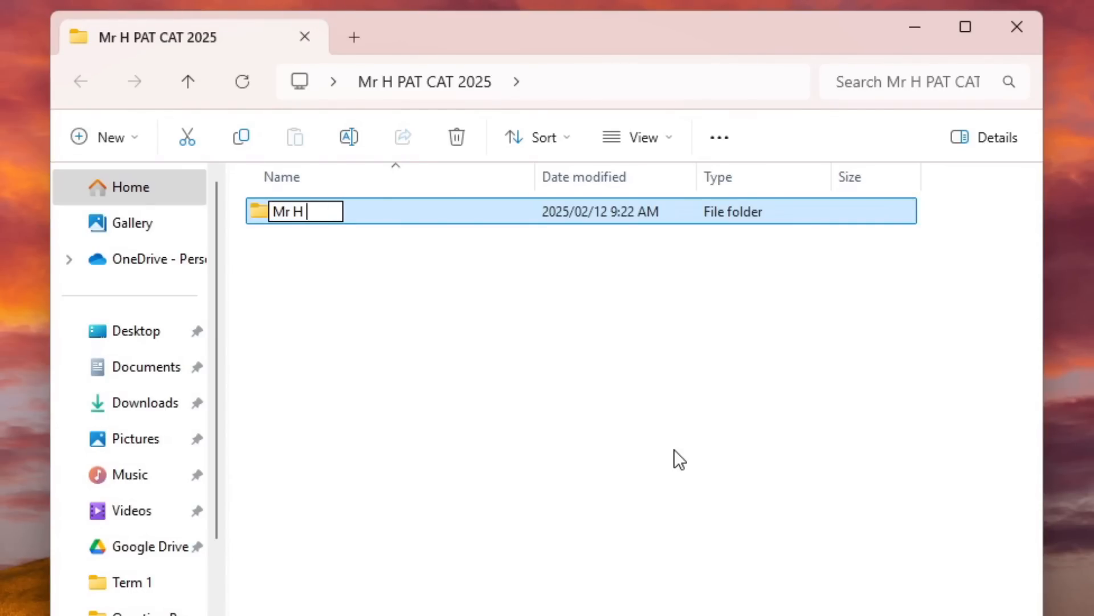
text(CAT PAT)
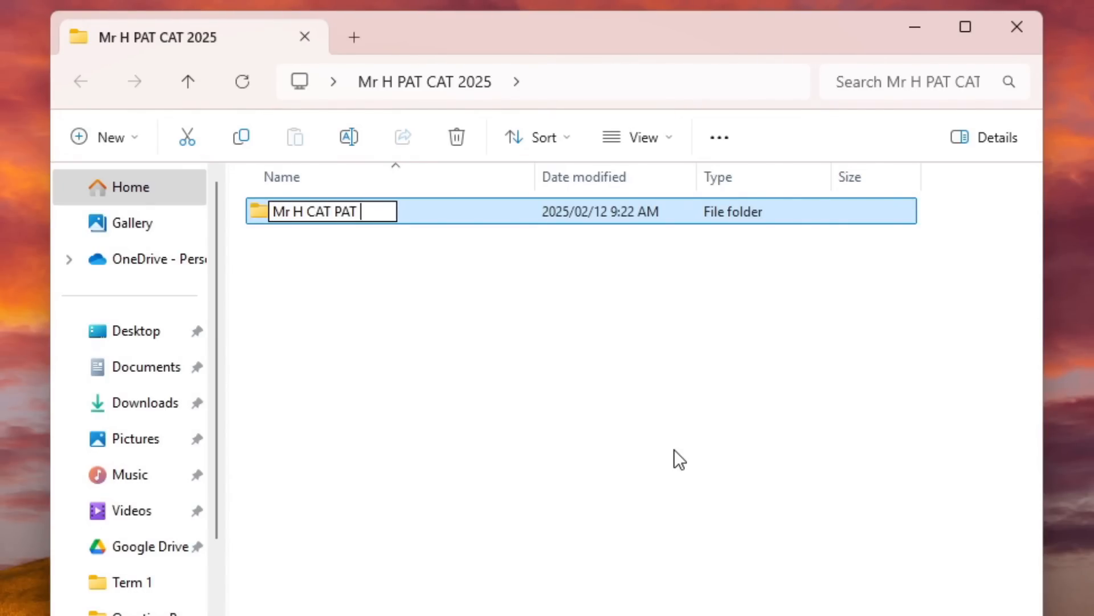
text(pha)
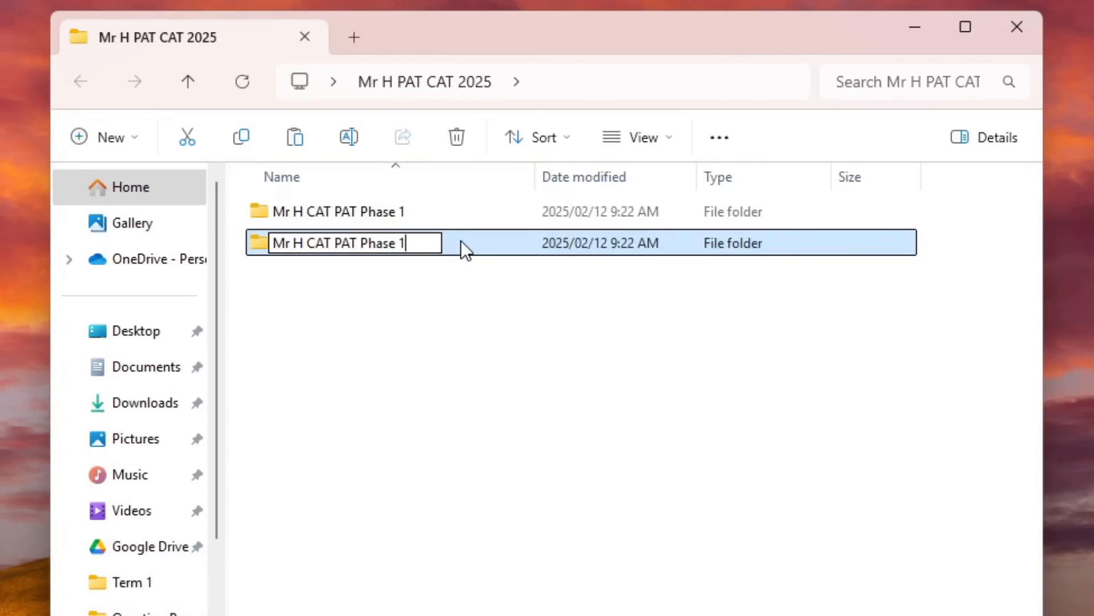
text(2)
key(Return)
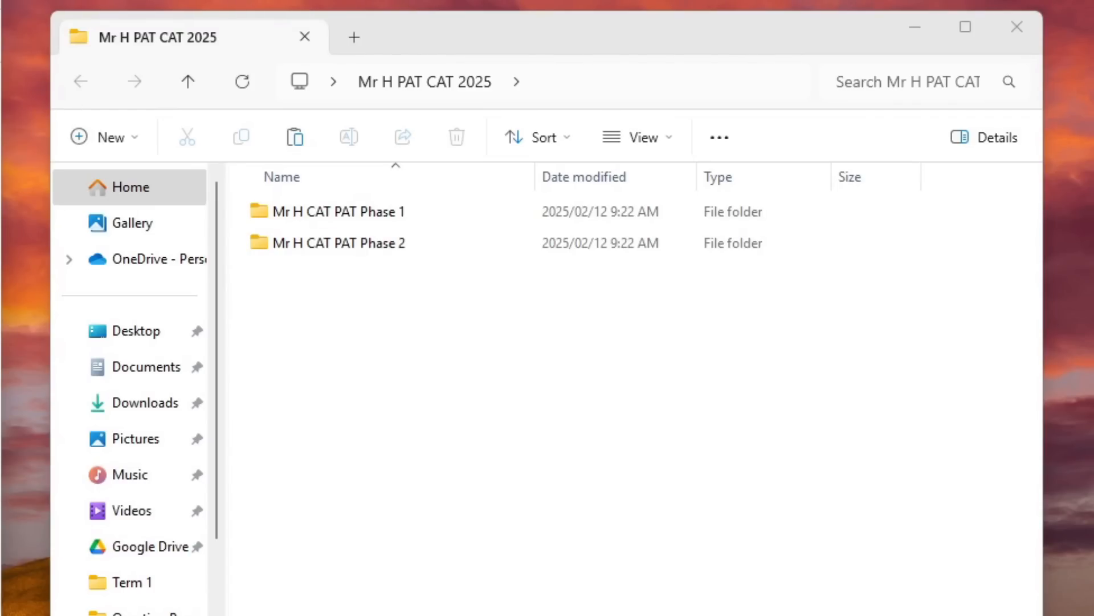
mouse_move(299, 568)
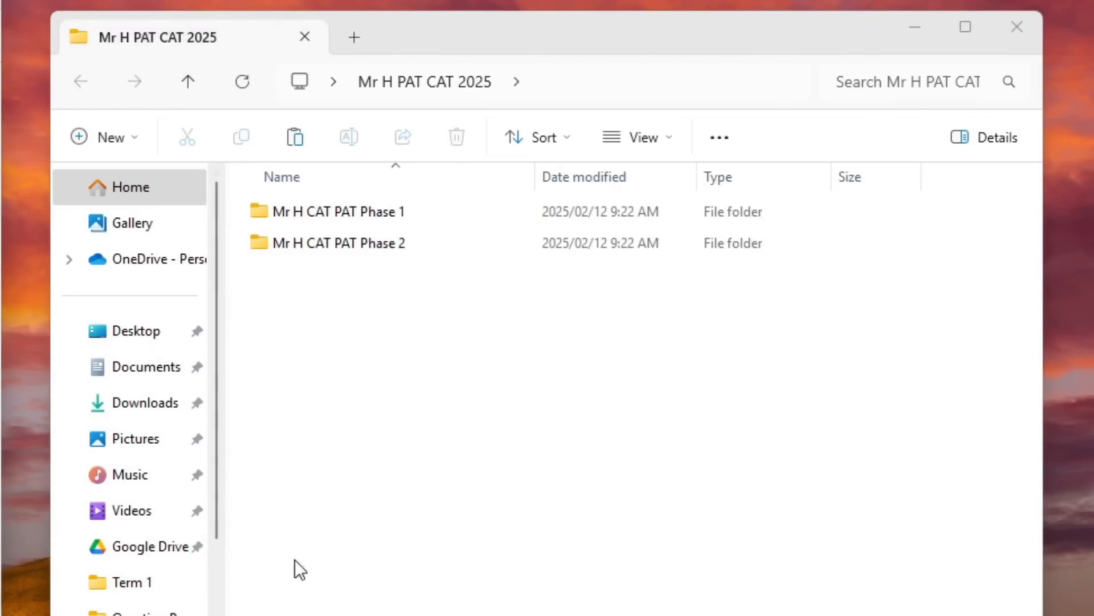
mouse_move(401, 359)
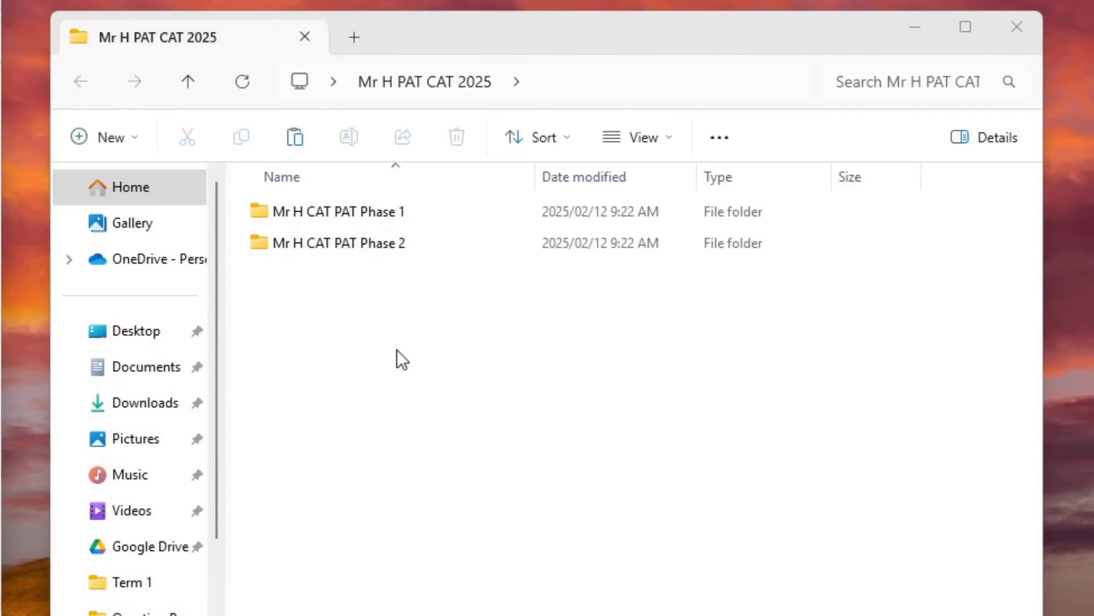
click(335, 241)
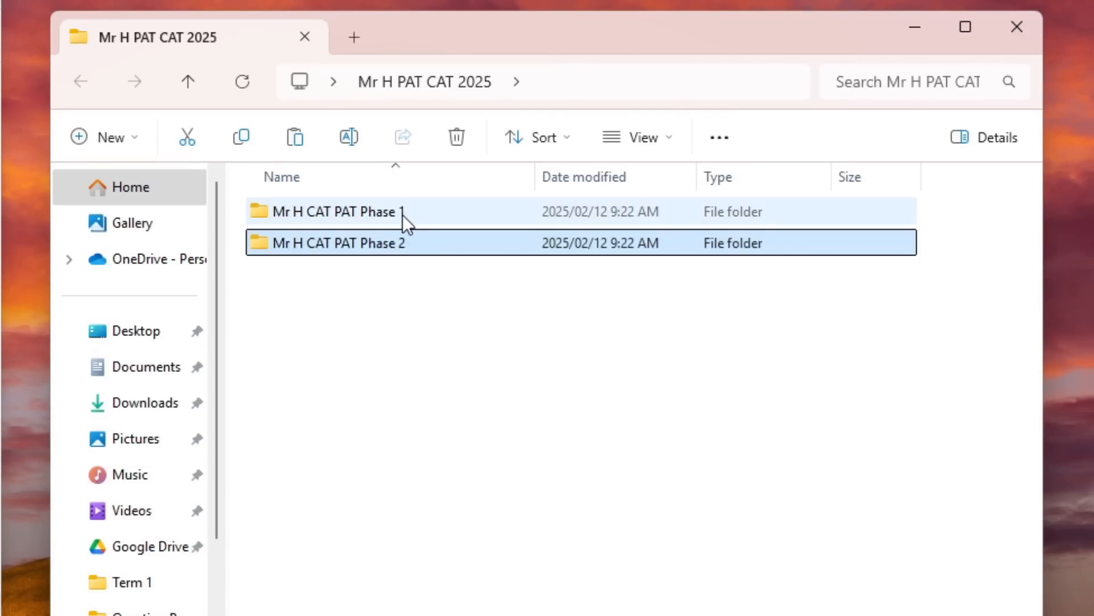
Step: Inside Mr H CAT PAT Phase 1, create a folder named 'CAT PAT Task 1'
double_click(335, 212)
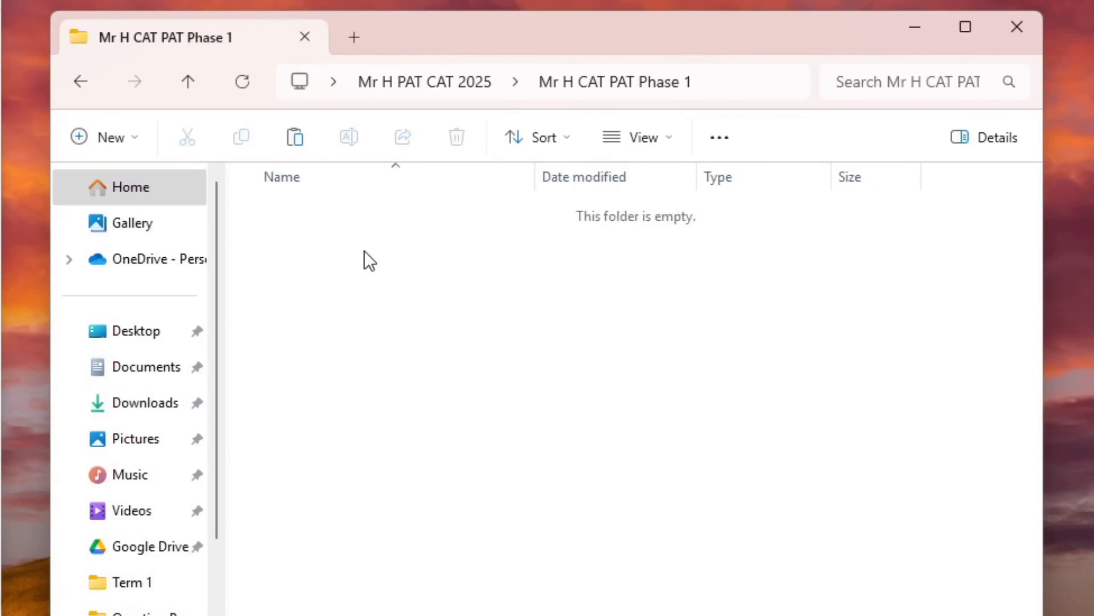
click(105, 137)
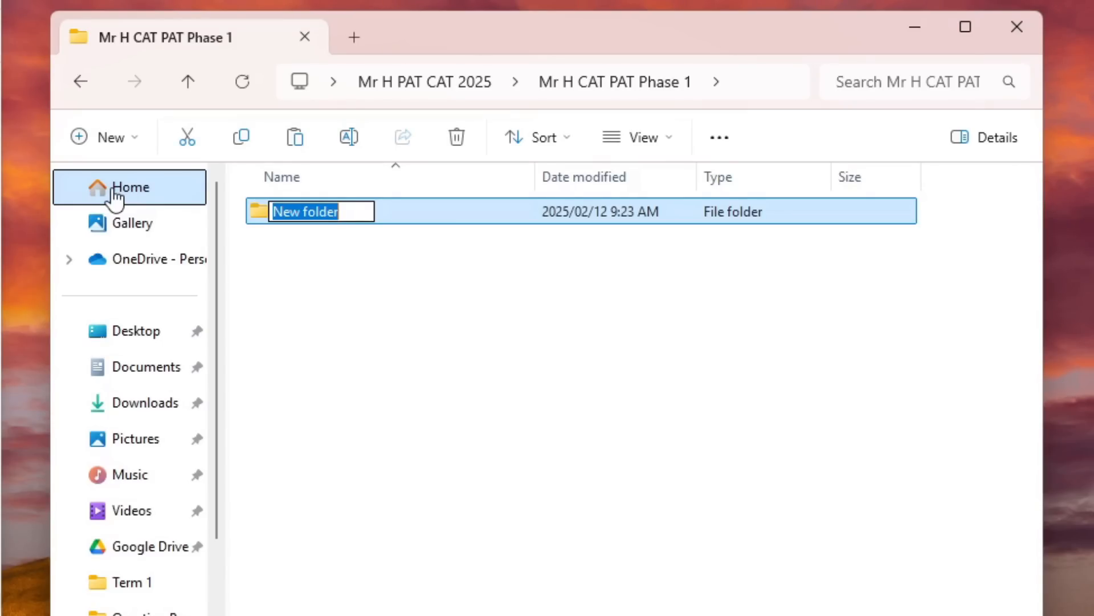
text(CAT)
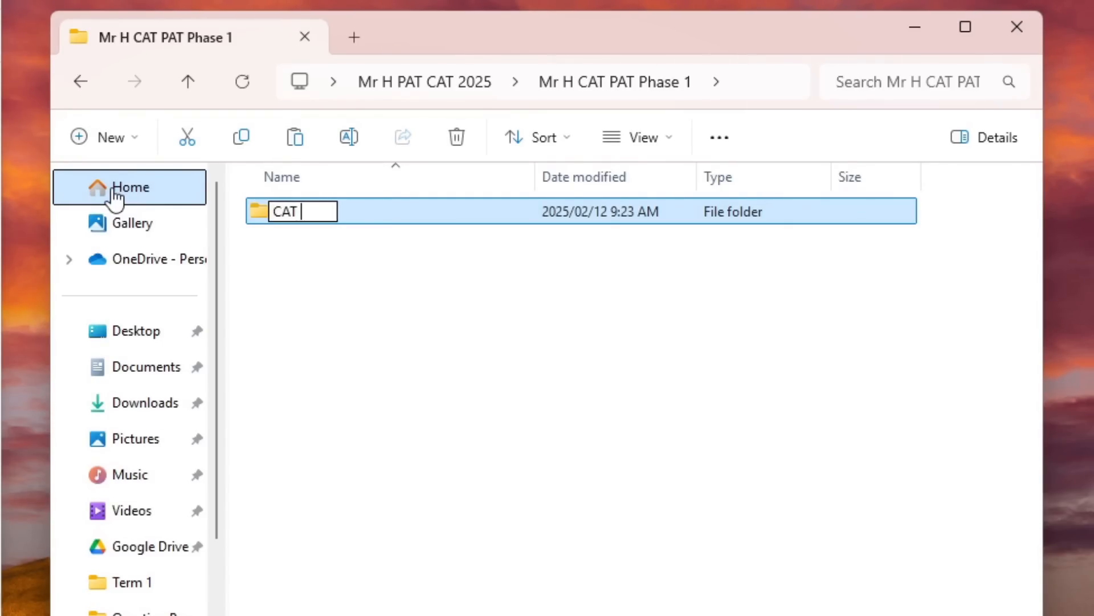
text(PAT Ta)
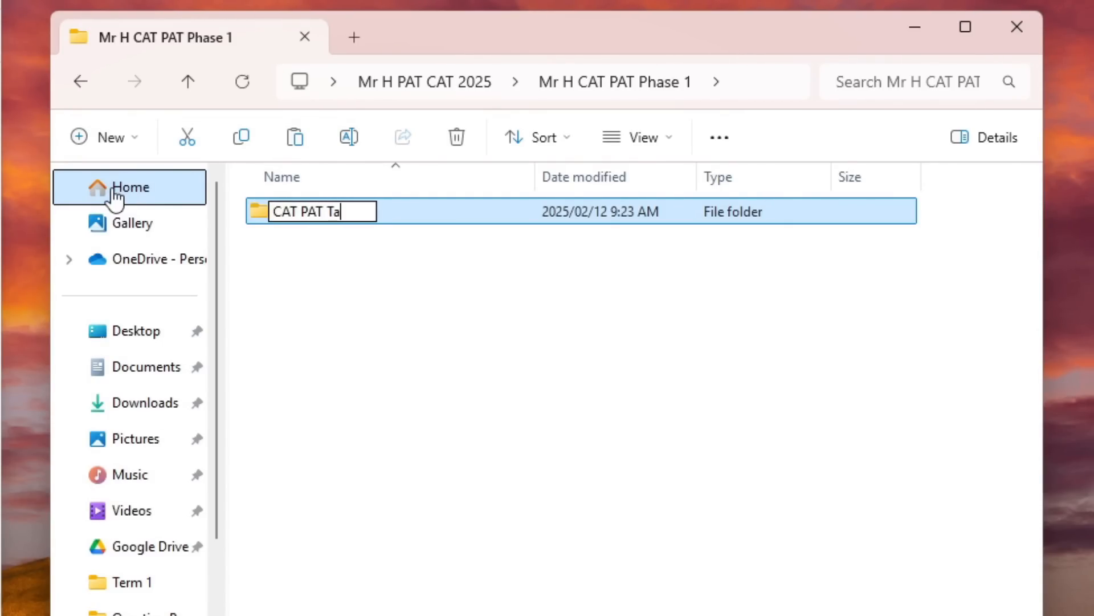
text(sk 1)
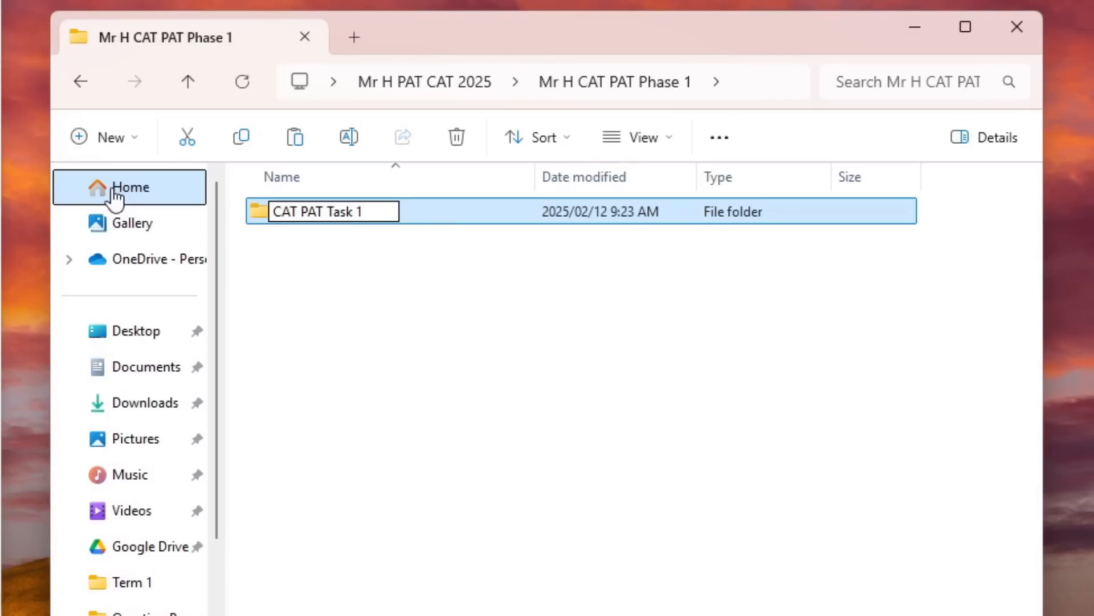
Step: Create a second folder 'CAT PAT Task 2', then return to Mr H PAT CAT 2025
click(103, 136)
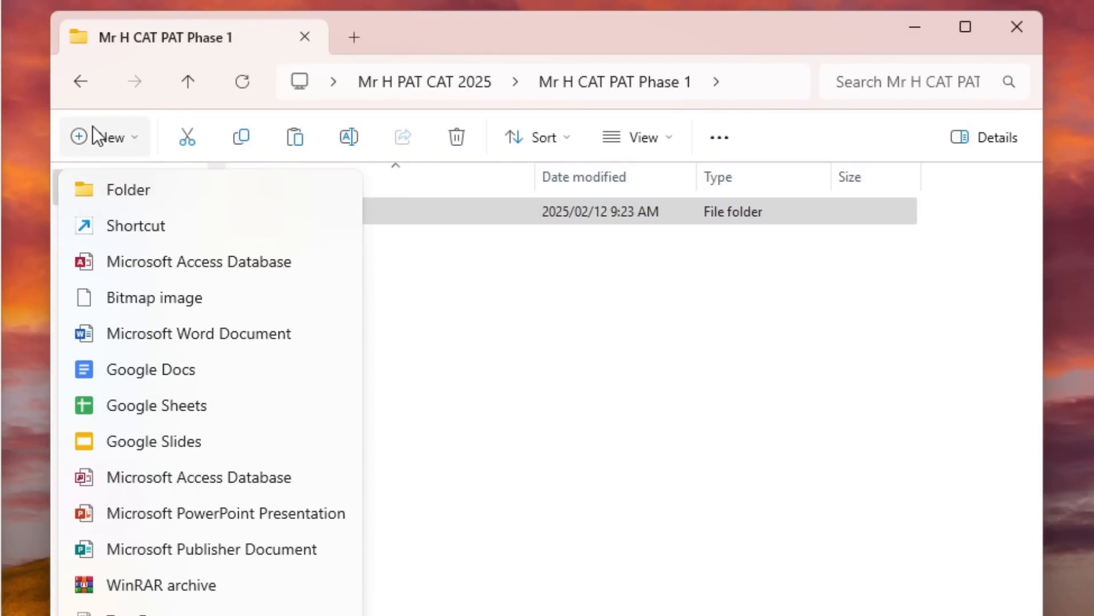
click(128, 189)
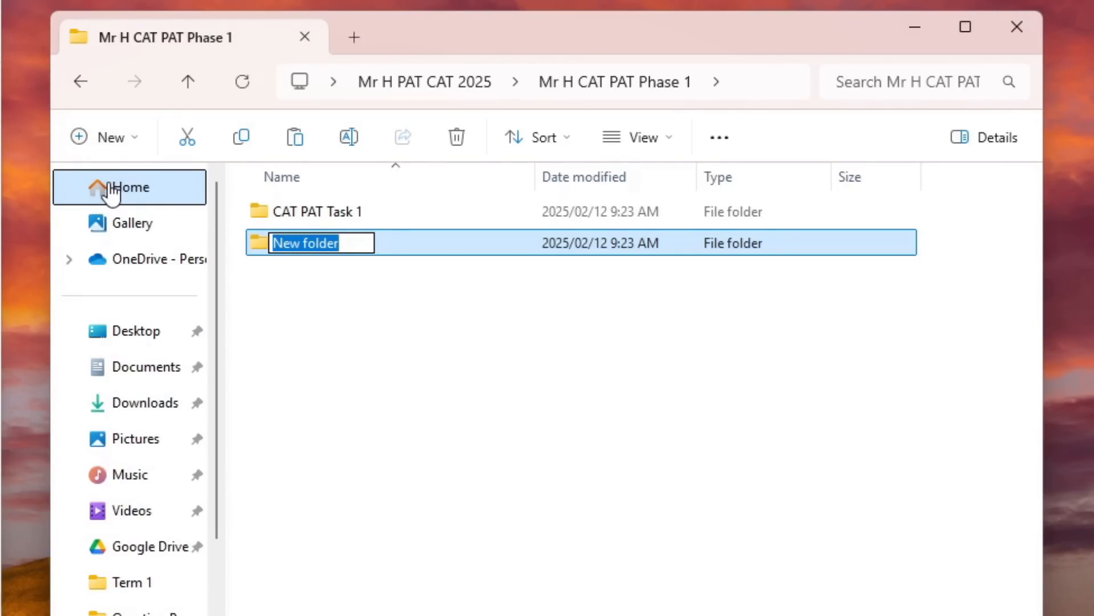
text(CAT PAT T)
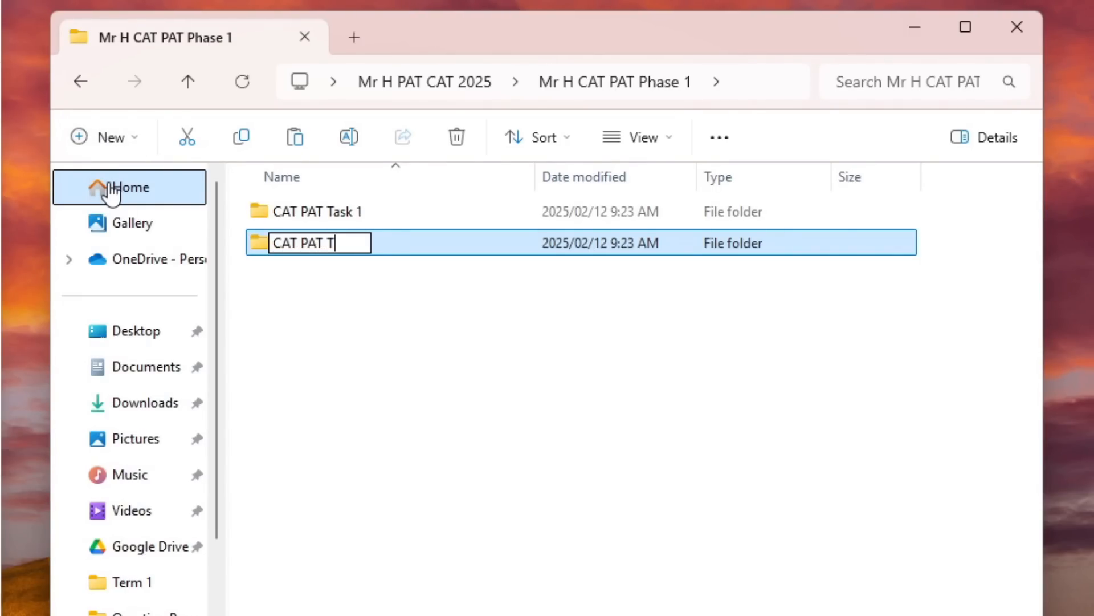
text(ask 2)
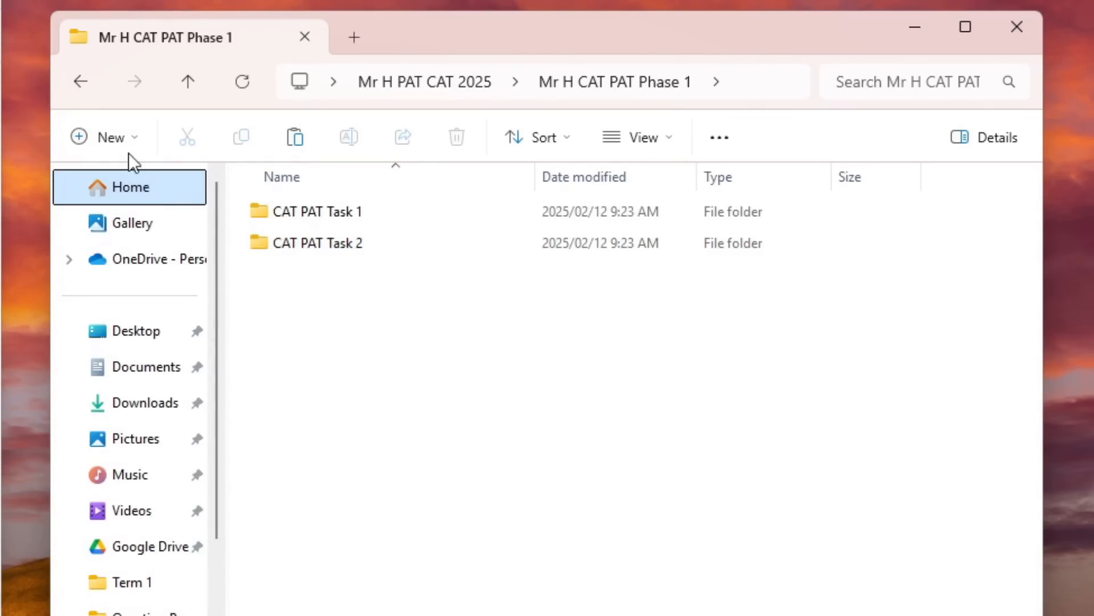
click(188, 81)
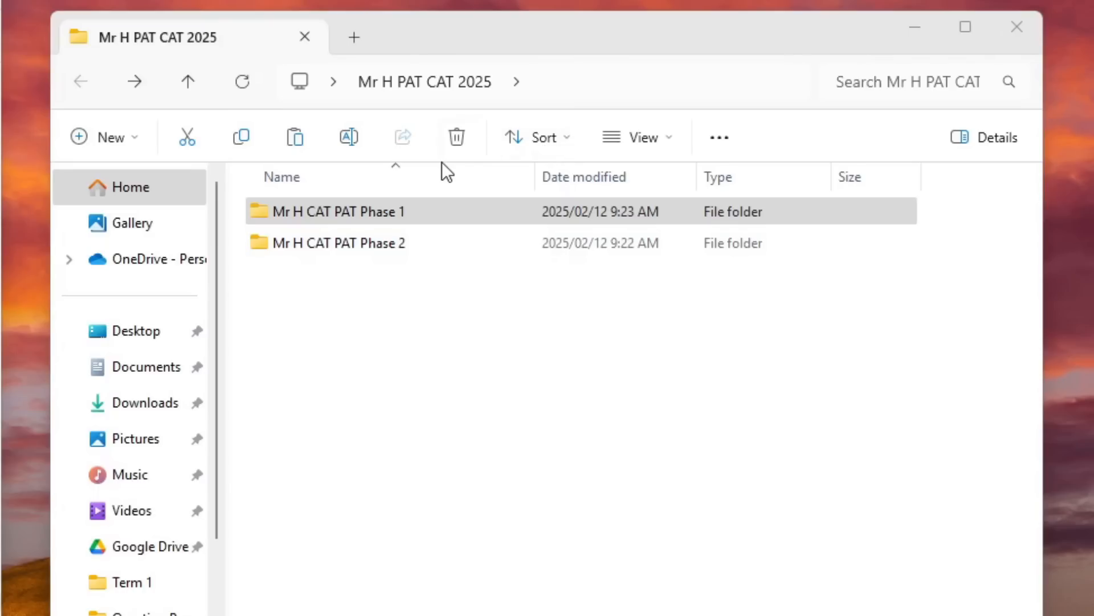
Step: Check Mr H CAT PAT Phase 1's two task folders, then go into the empty Mr H CAT PAT Phase 2 folder
click(374, 212)
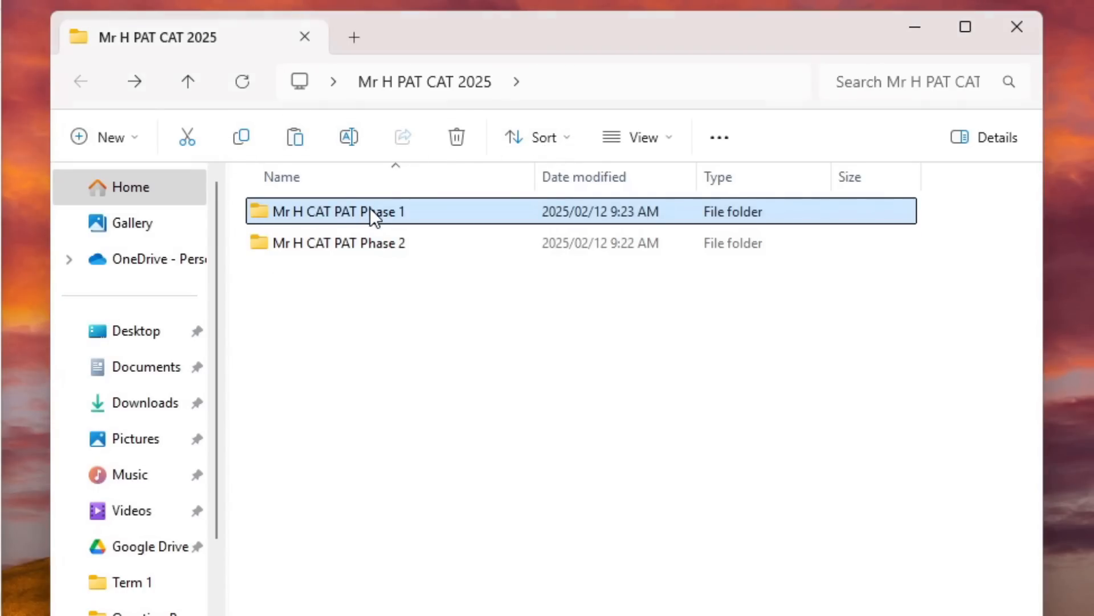
double_click(338, 212)
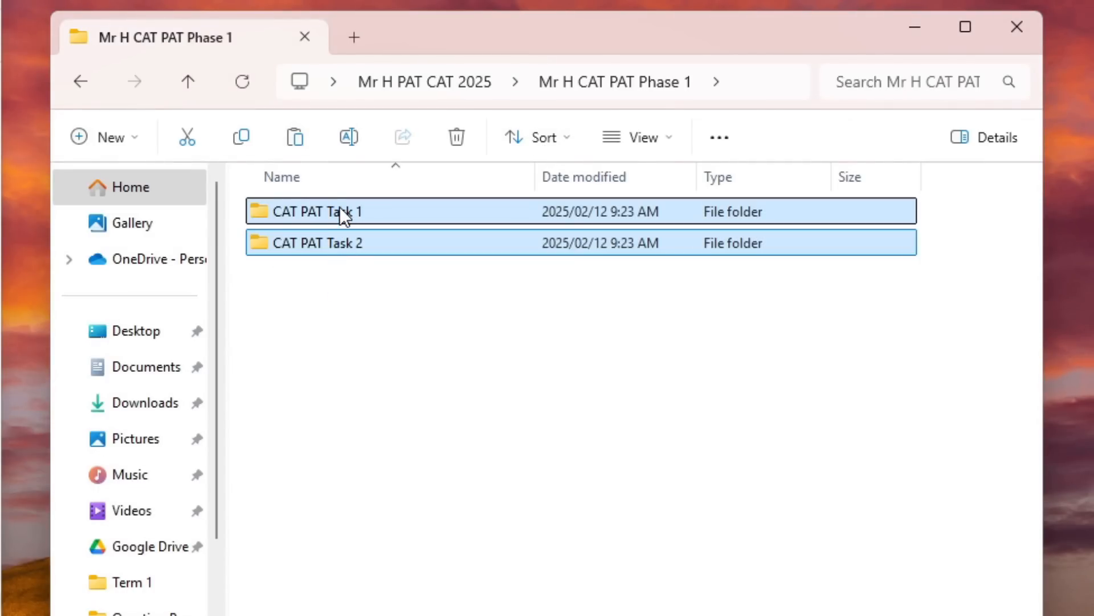
right_click(342, 210)
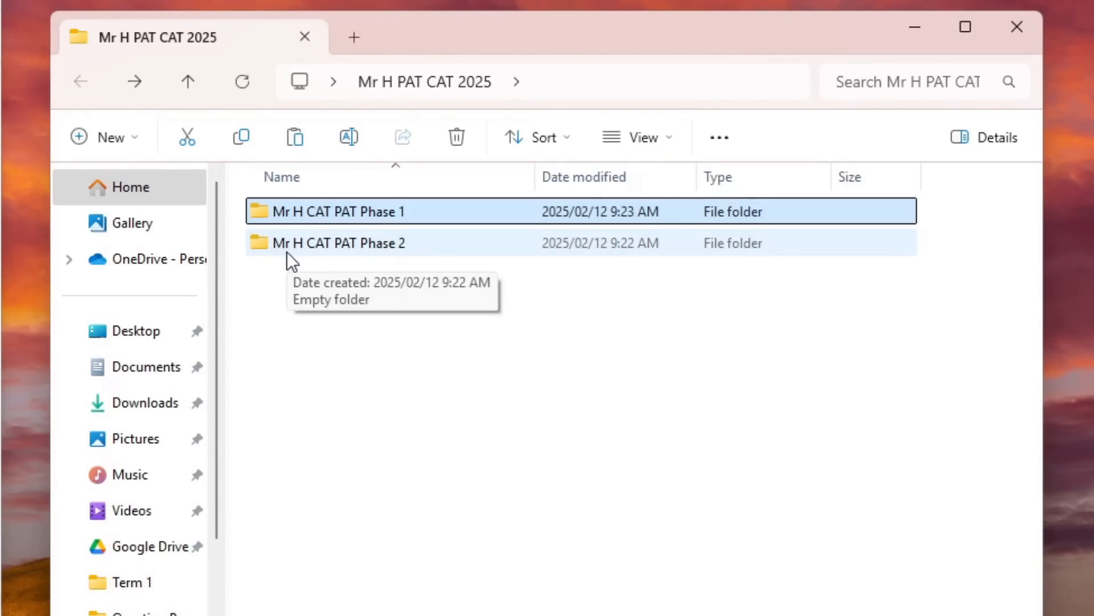
double_click(340, 241)
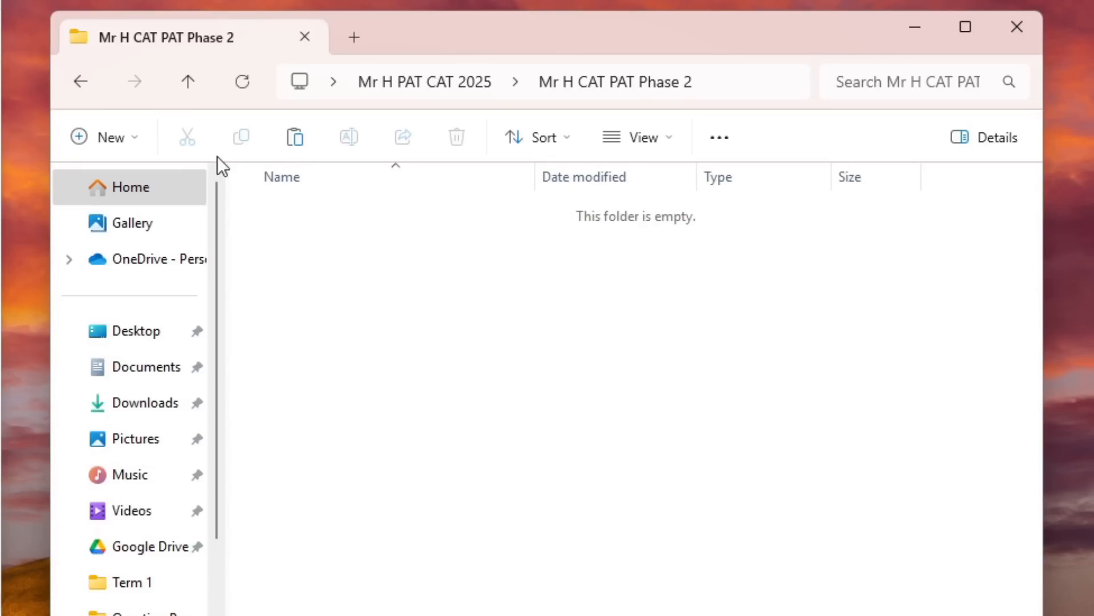
mouse_move(322, 249)
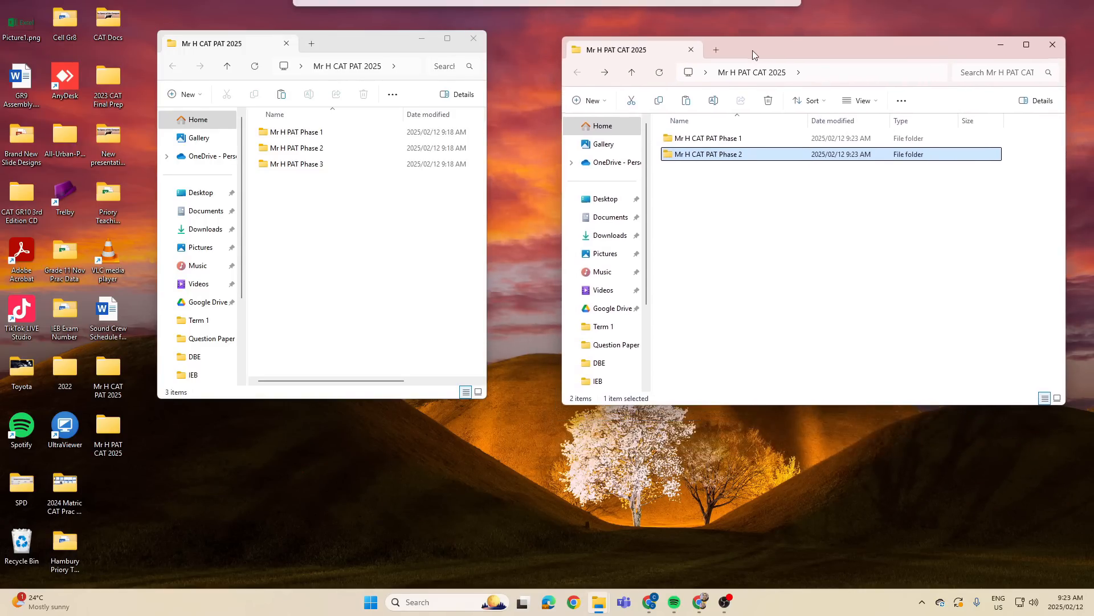
Step: Bring the Mr H PAT CAT 2025 window forward and compare its phase folders with the other window
click(377, 43)
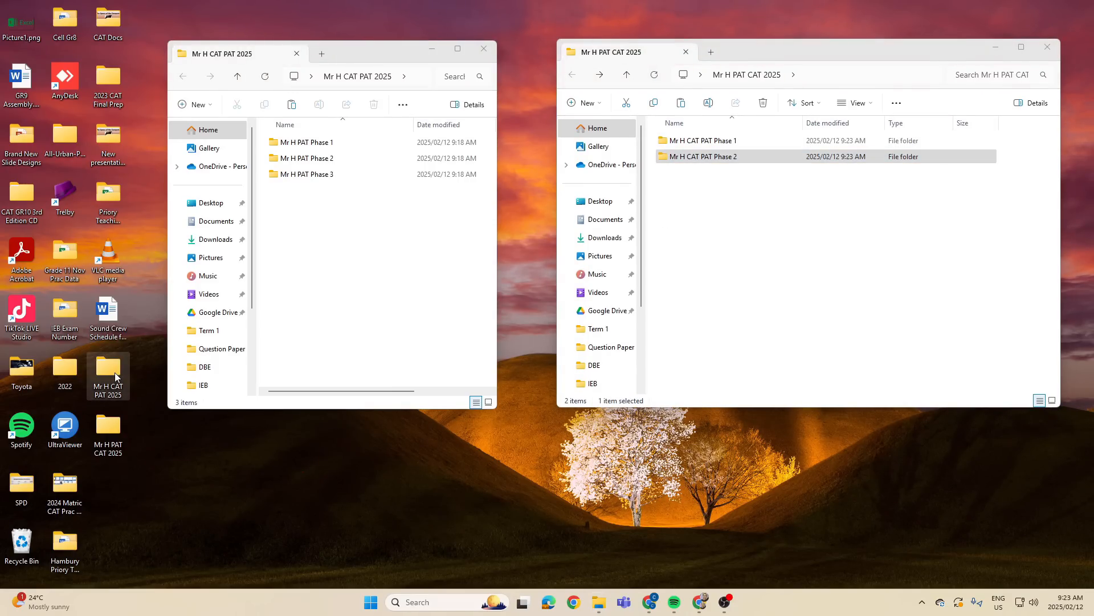
click(304, 142)
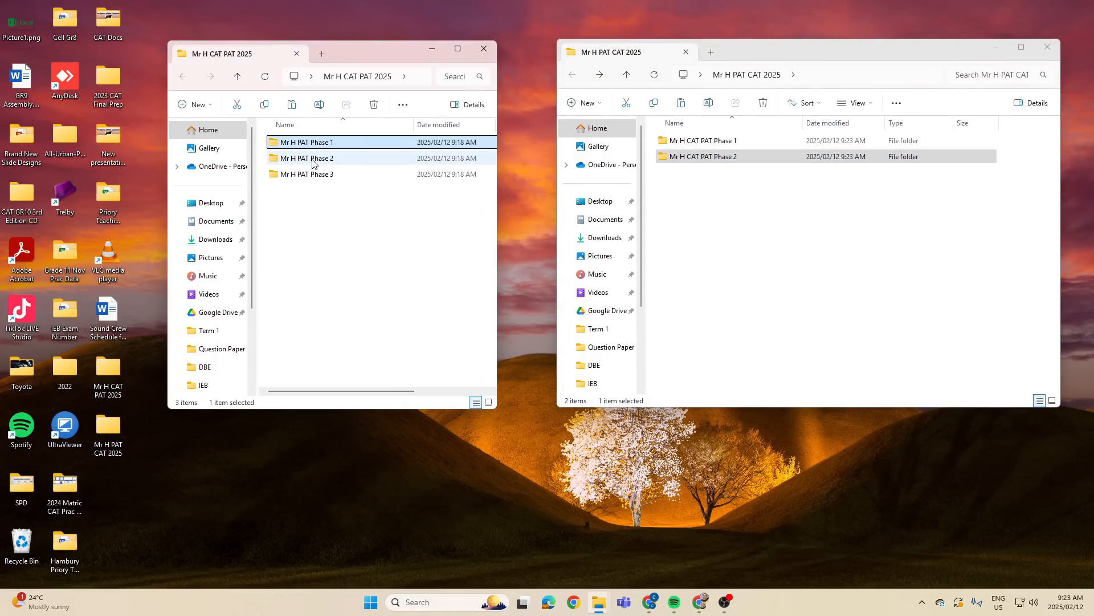
click(305, 173)
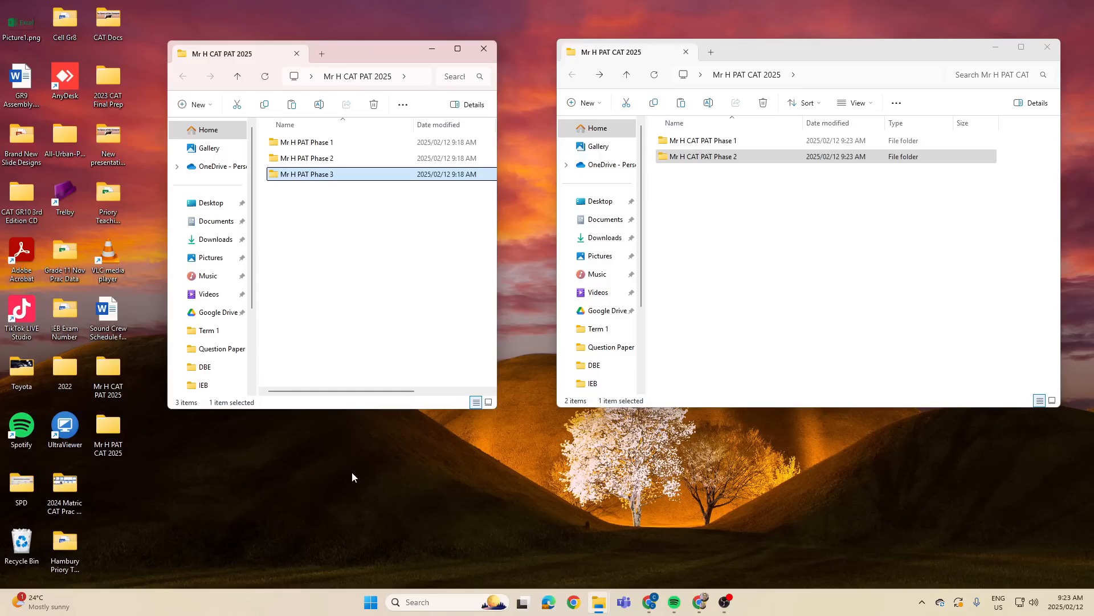
Step: Look into Mr H CAT PAT Phase 2, then go into Mr H CAT PAT Phase 1
click(705, 156)
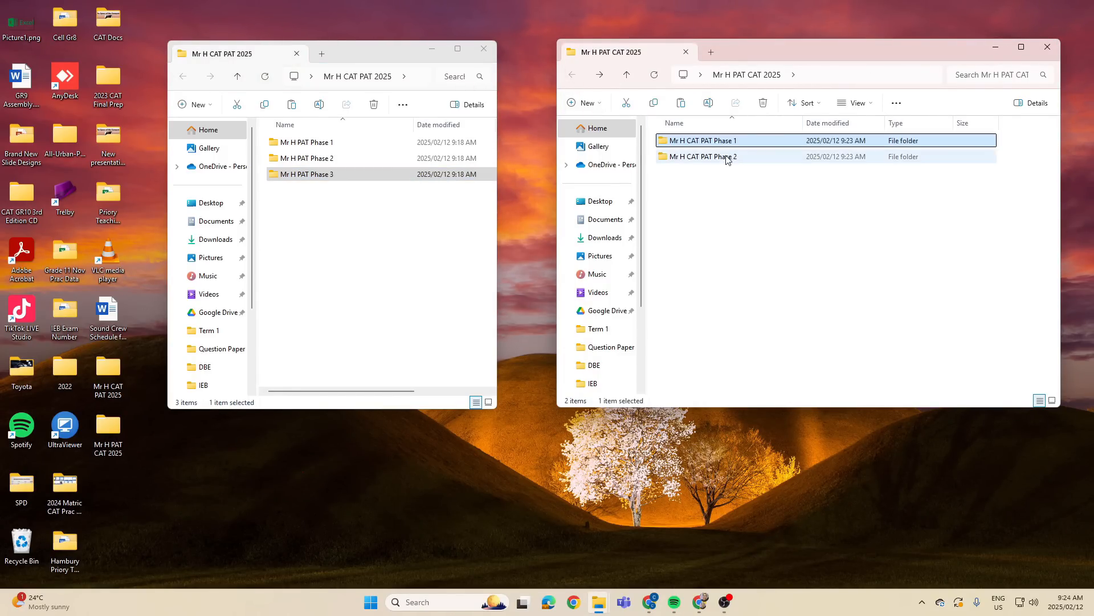
double_click(701, 157)
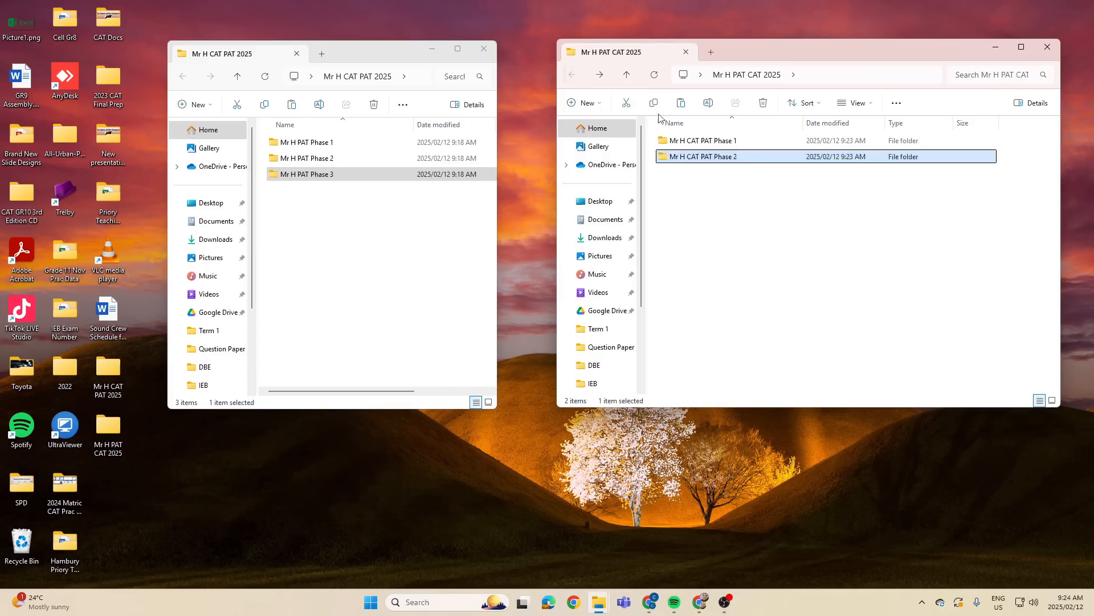
double_click(701, 140)
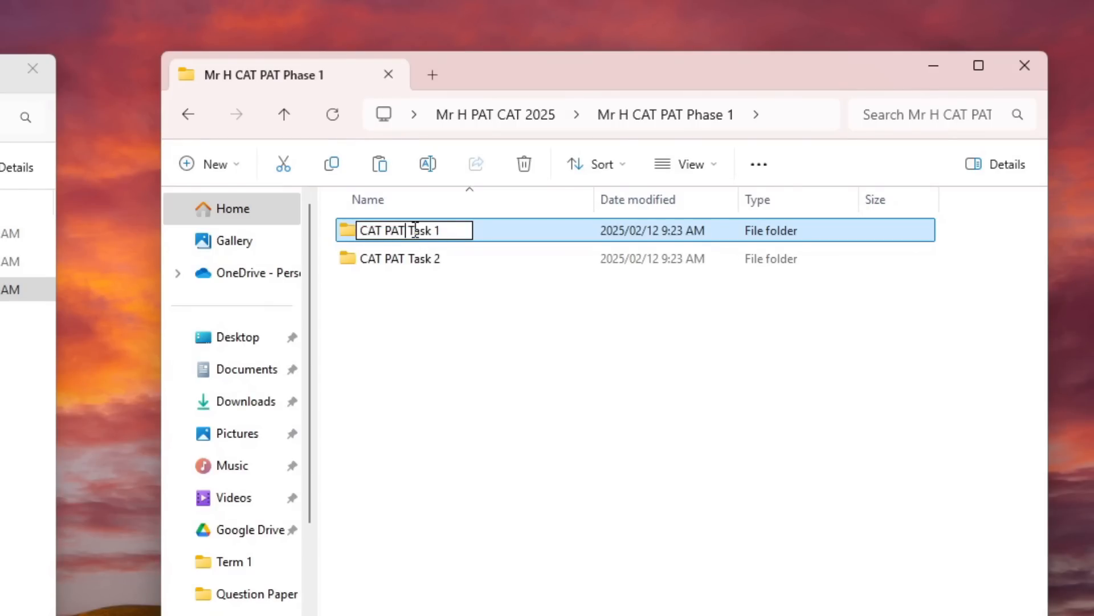
Step: Rename both task folders to CAT PAT Phase 1 Task 1 and Task 2, then return to the parent folder
text(Phase 1)
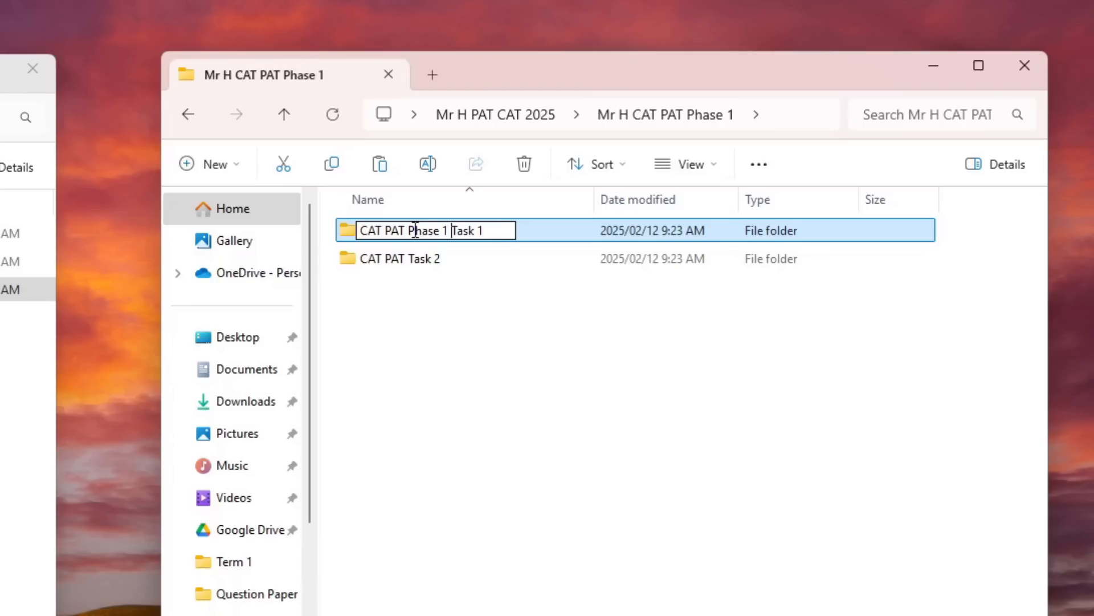
click(400, 259)
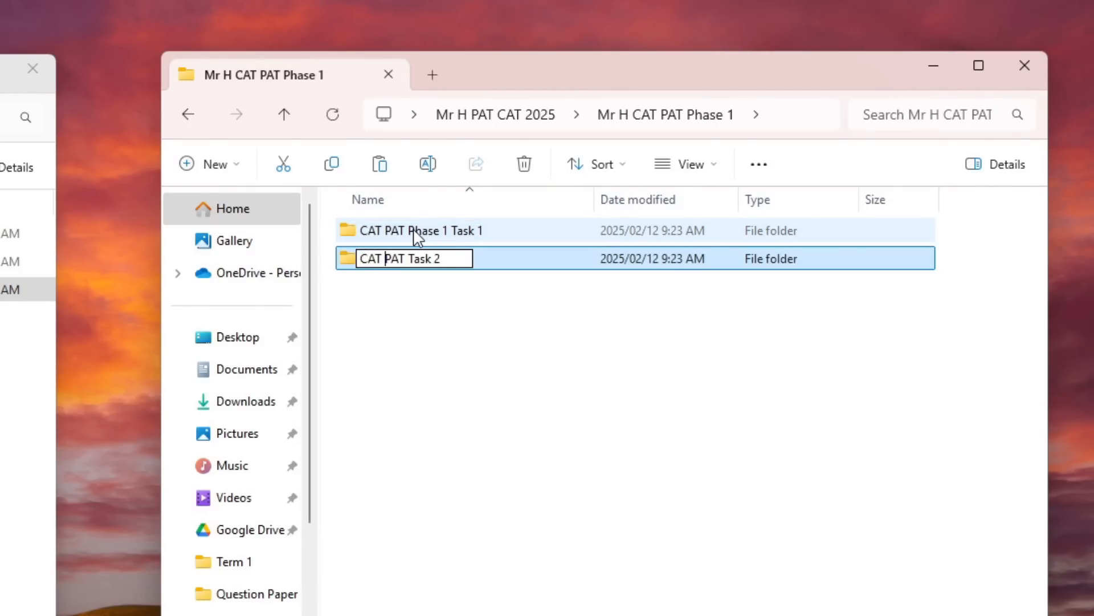
text(Pha)
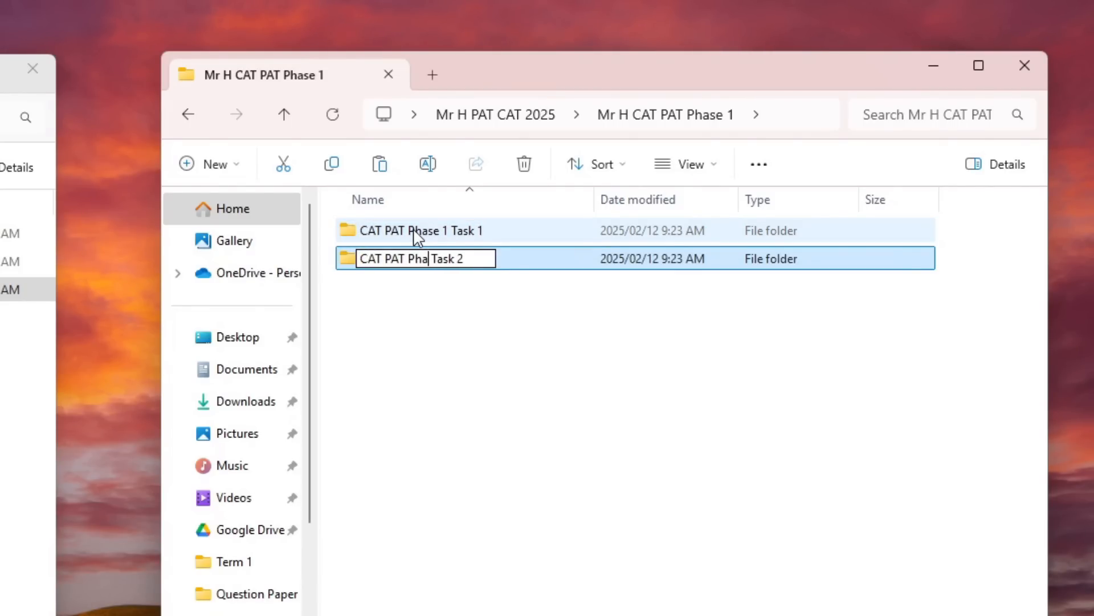
text(se 1)
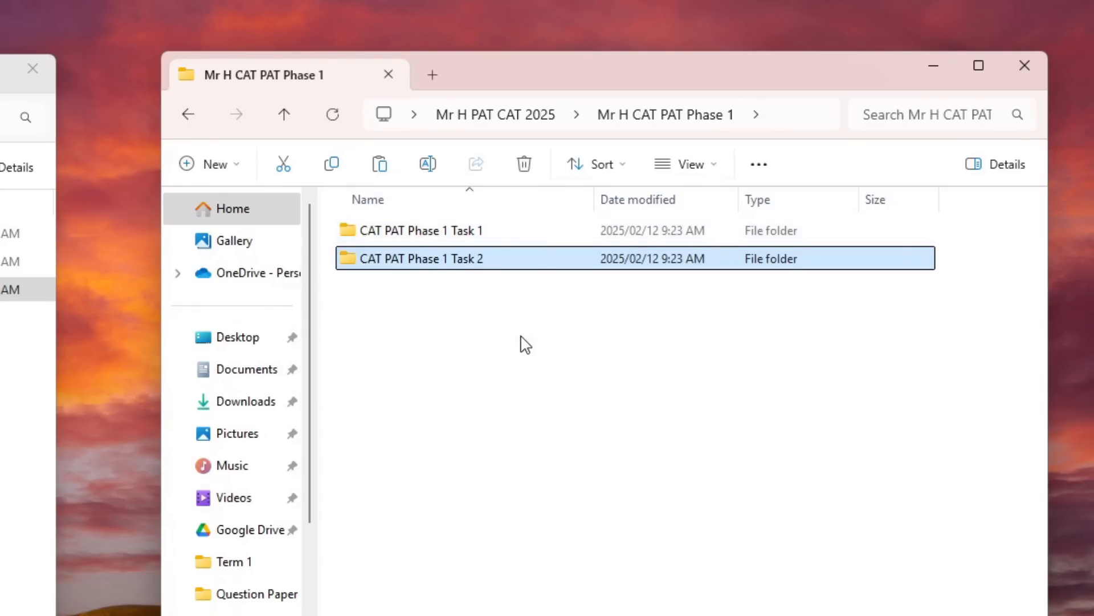
click(523, 347)
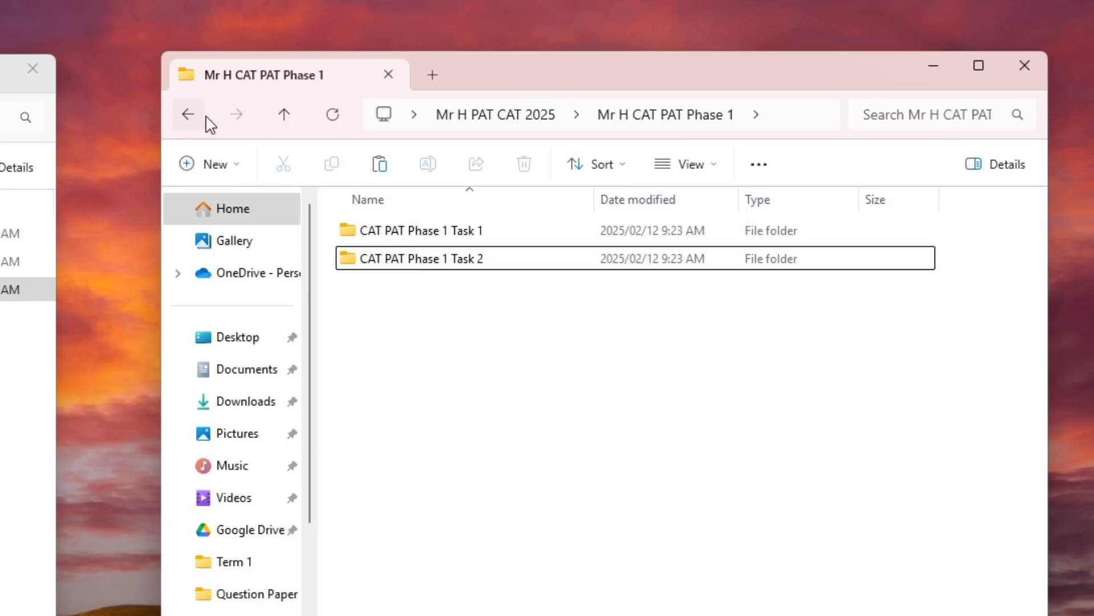
click(422, 230)
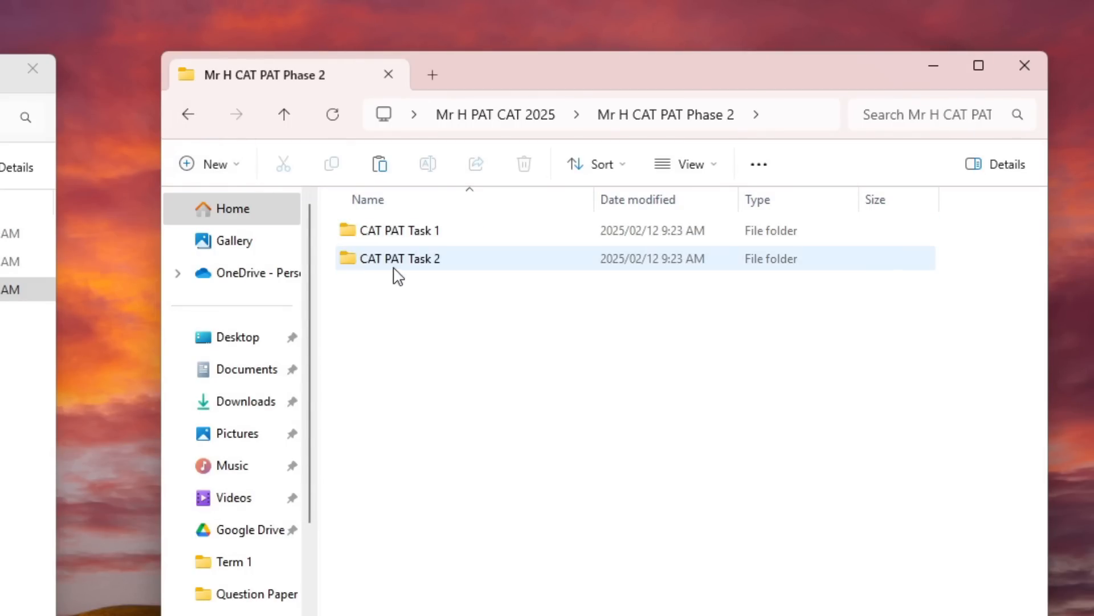
Step: Go into Mr H CAT PAT Phase 2 and rename its first task folder with 'Phase' inserted
double_click(400, 259)
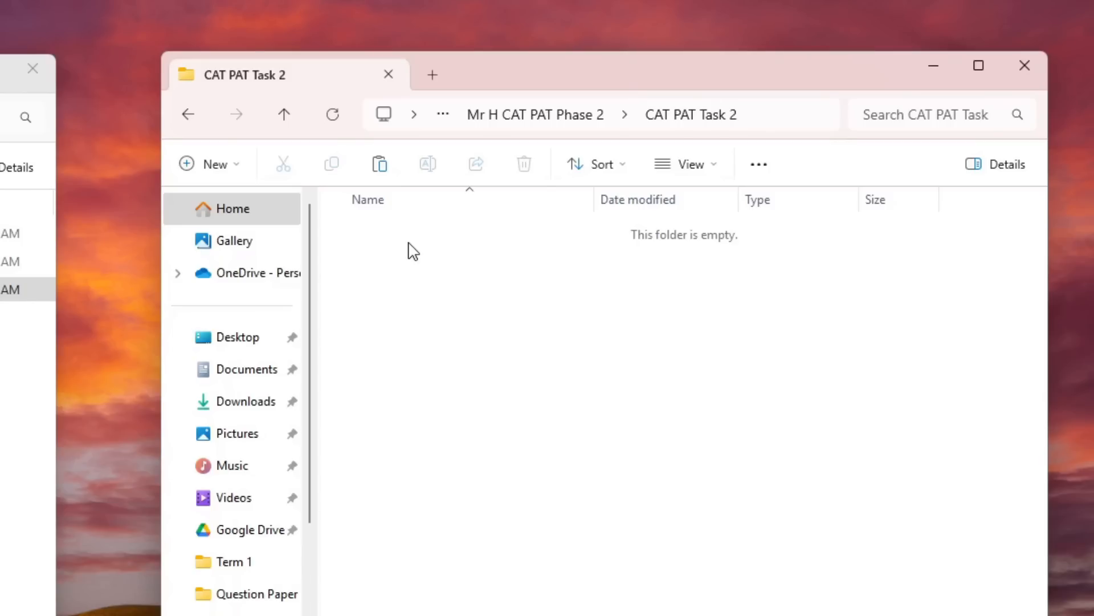
click(188, 114)
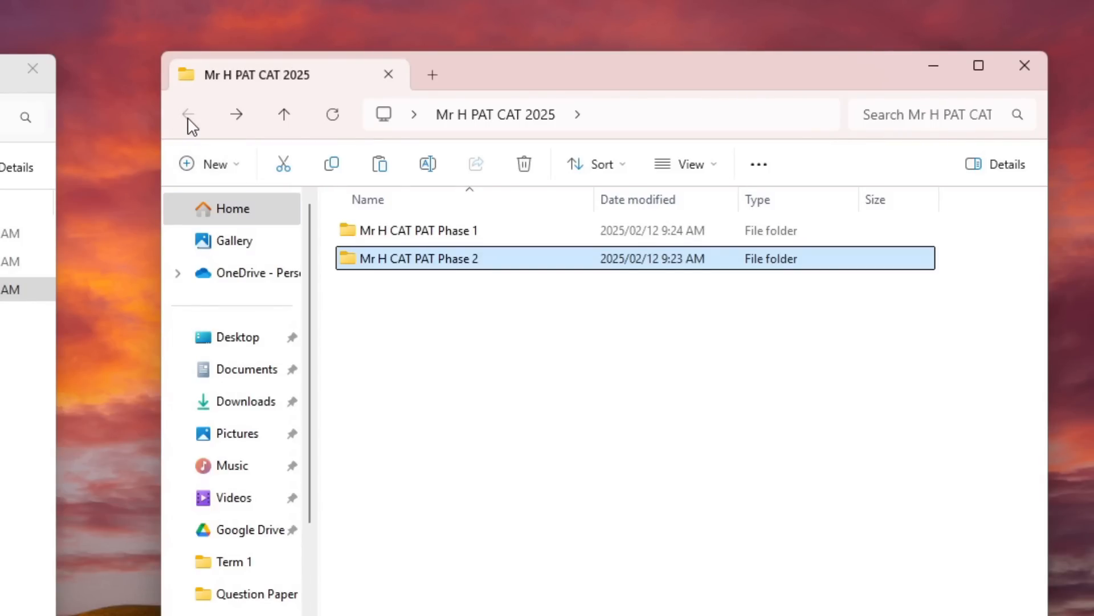
double_click(415, 259)
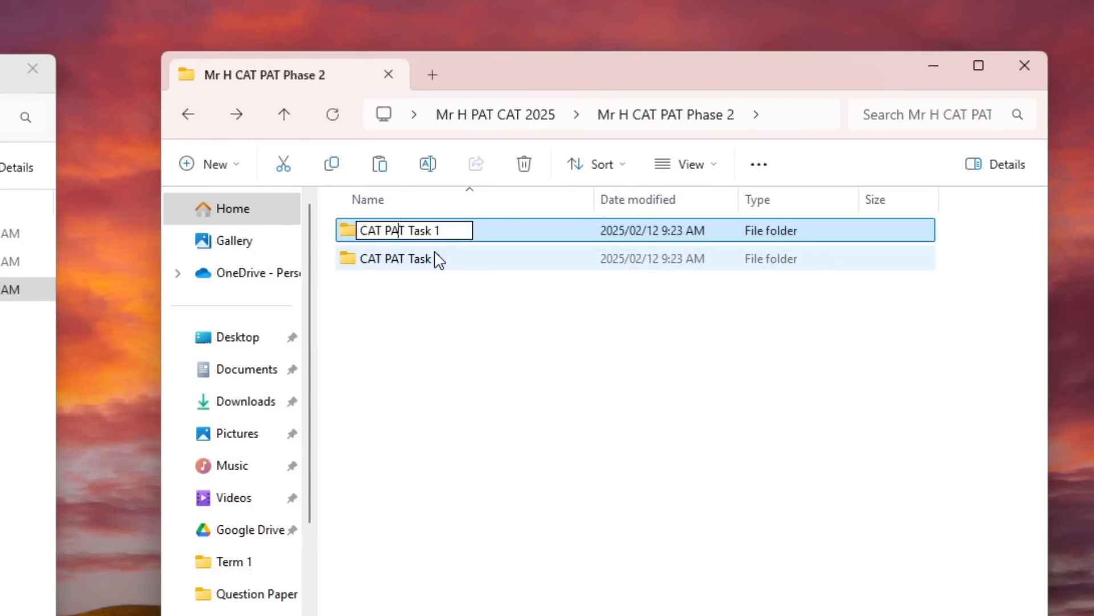
text(Phas)
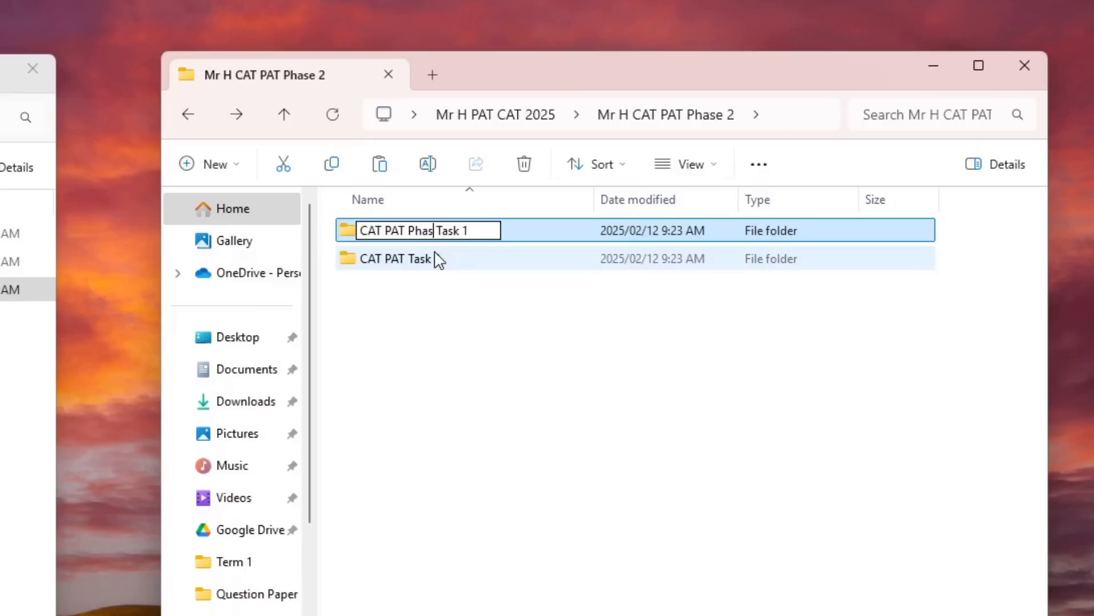
key(Return)
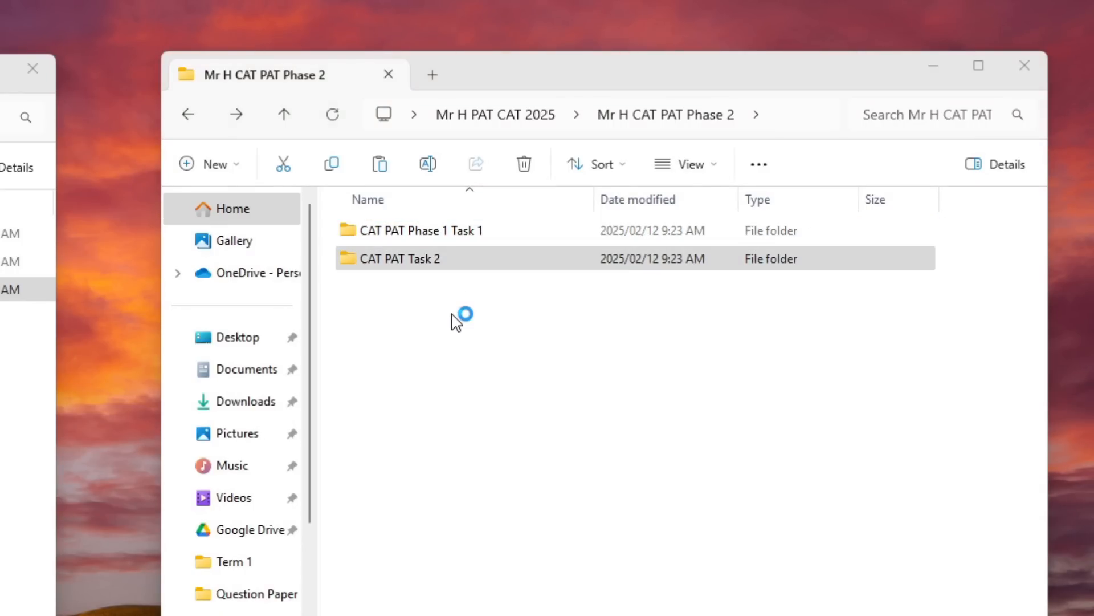
Step: Rename the second task folder and correct the phase number so both read CAT PAT Phase 2 Task 1 and 2
click(400, 259)
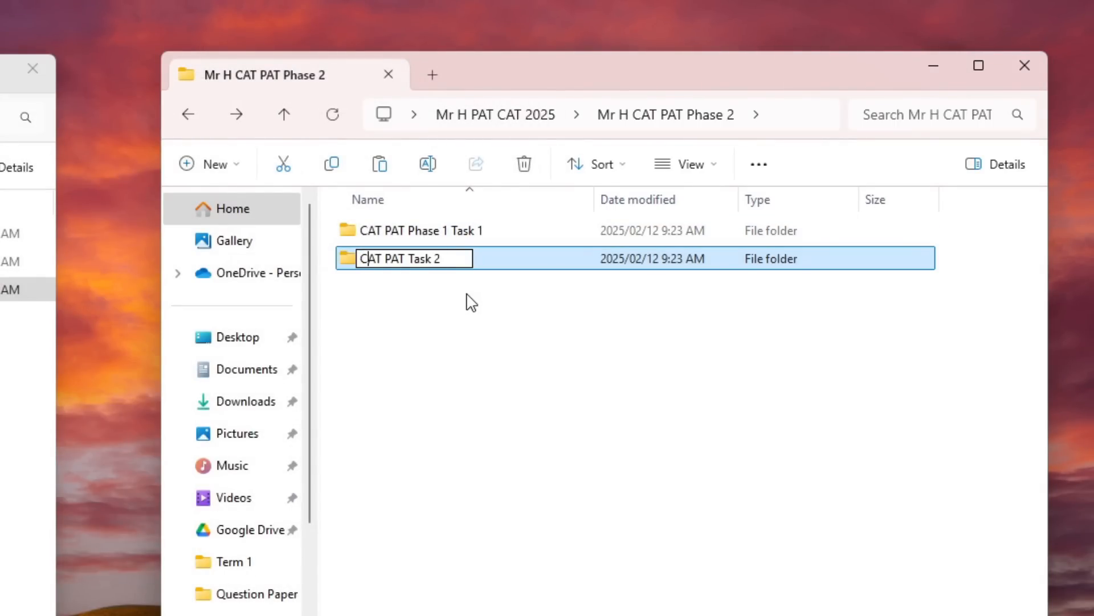
text(P)
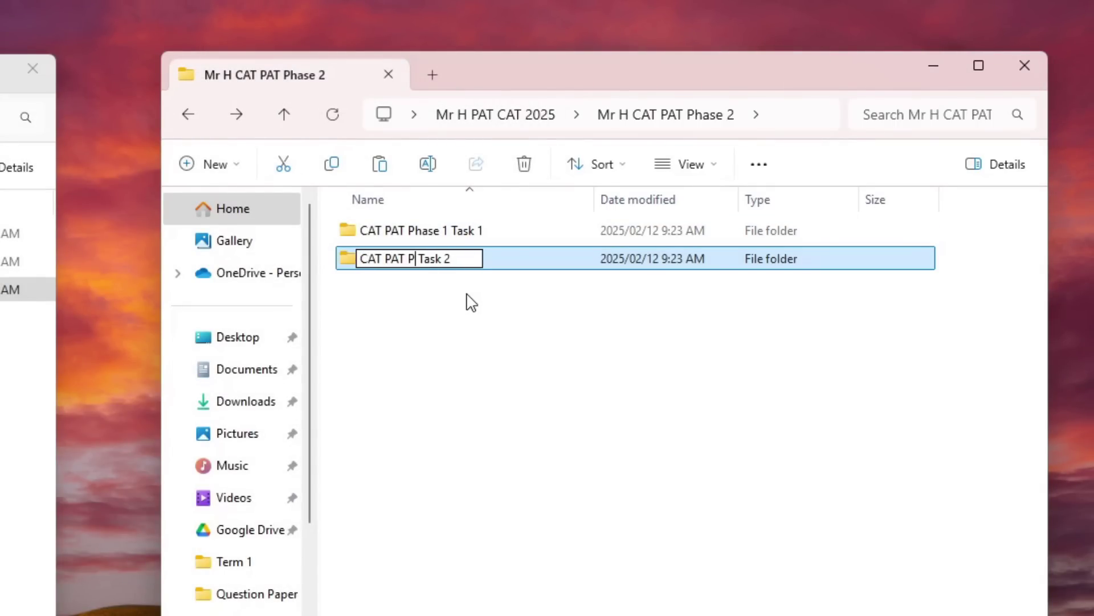
text(hase 2)
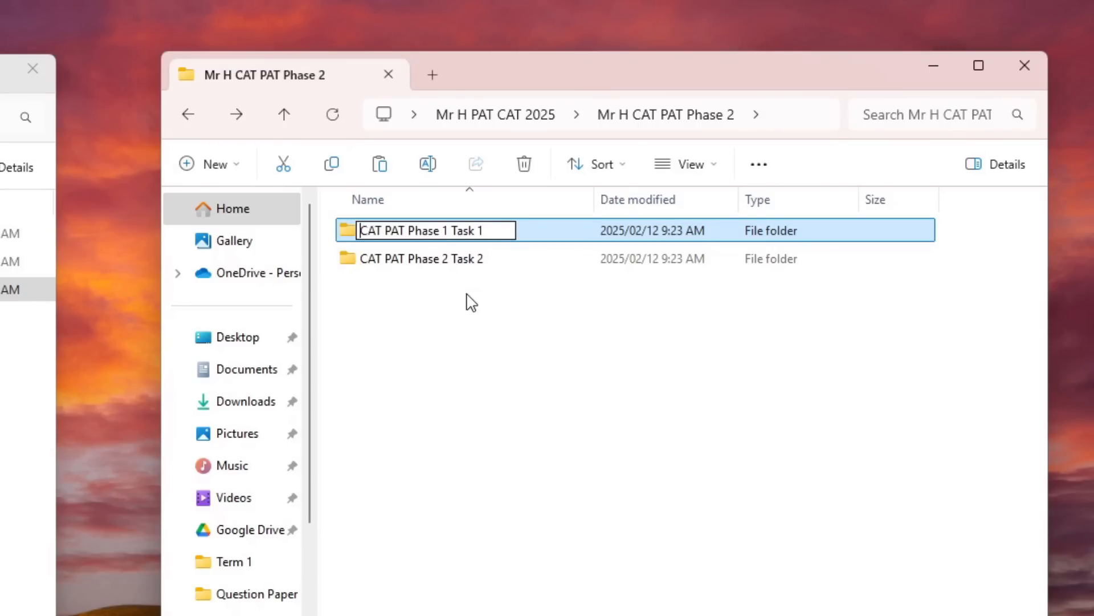
click(440, 230)
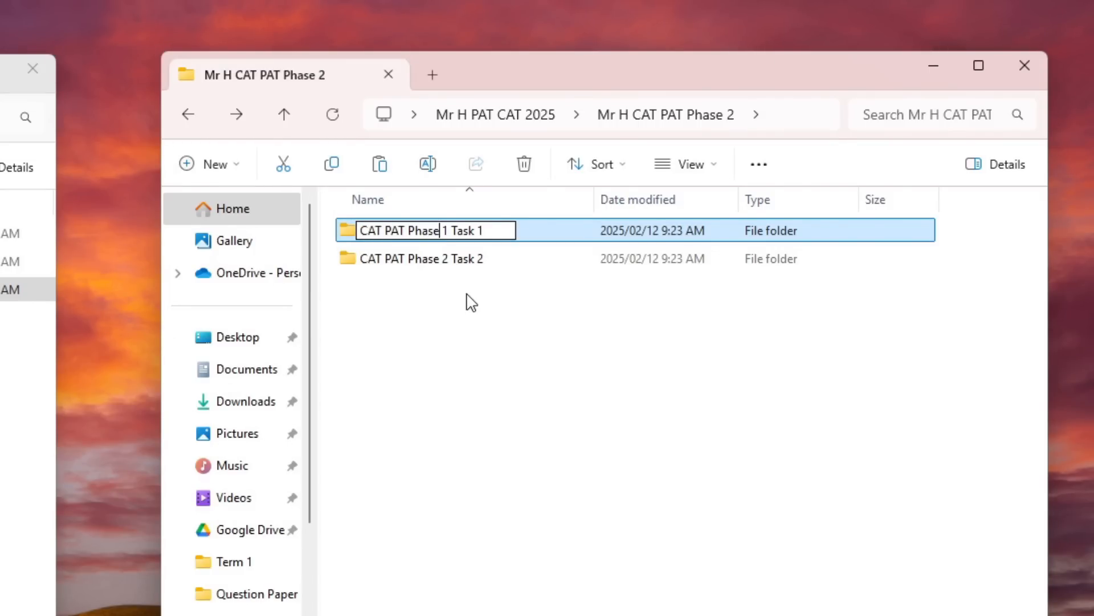
text(2)
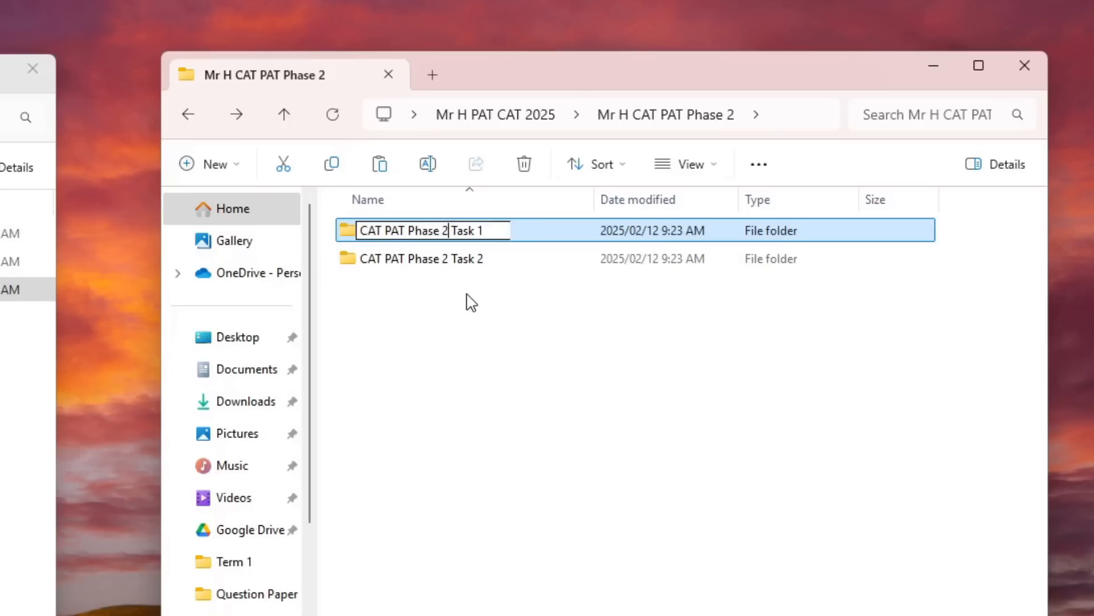
click(188, 114)
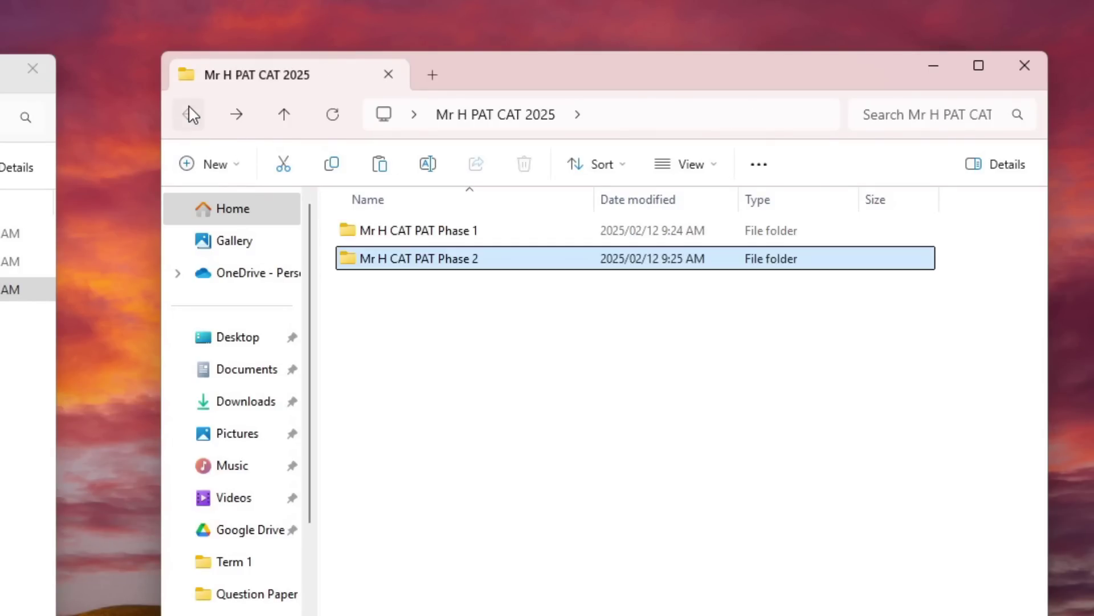
mouse_move(450, 230)
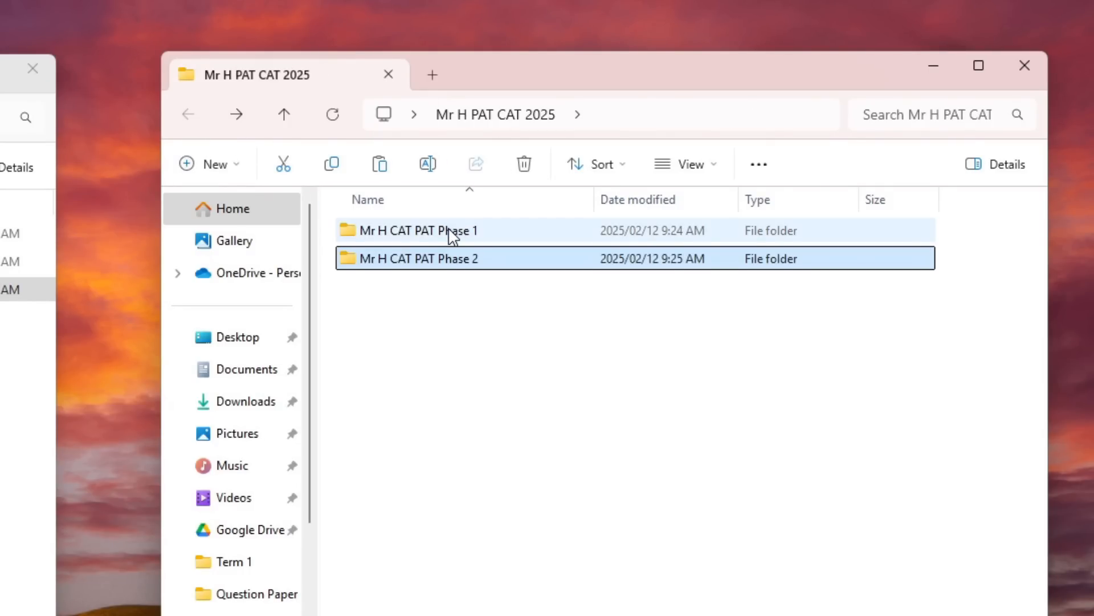
Step: Reopen Mr H CAT PAT Phase 2 to confirm its CAT PAT Phase 2 Task 1 and Task 2 folders
double_click(418, 230)
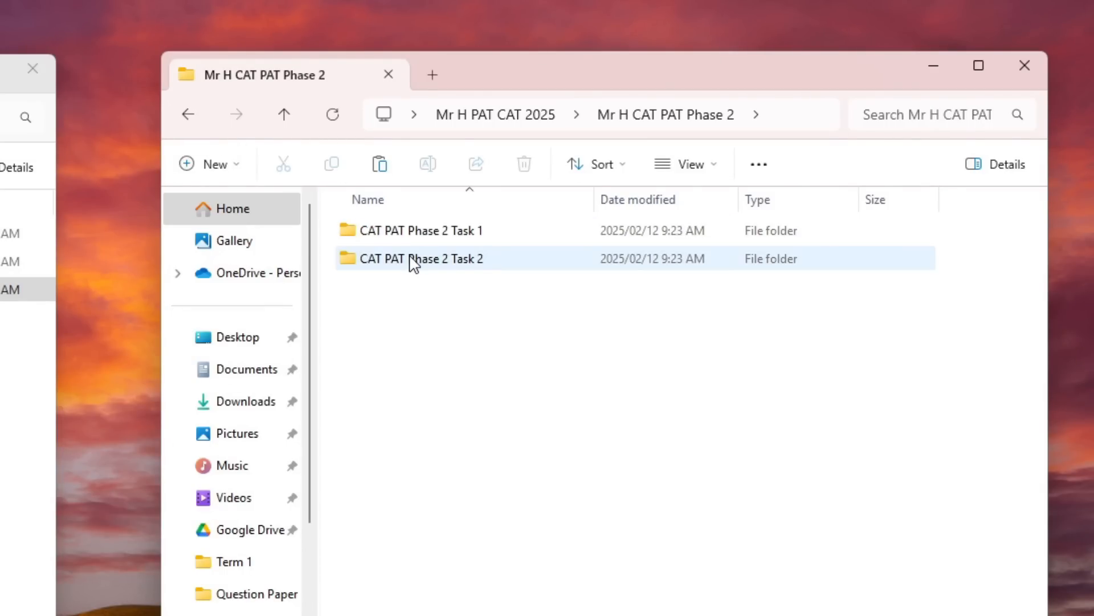
click(423, 259)
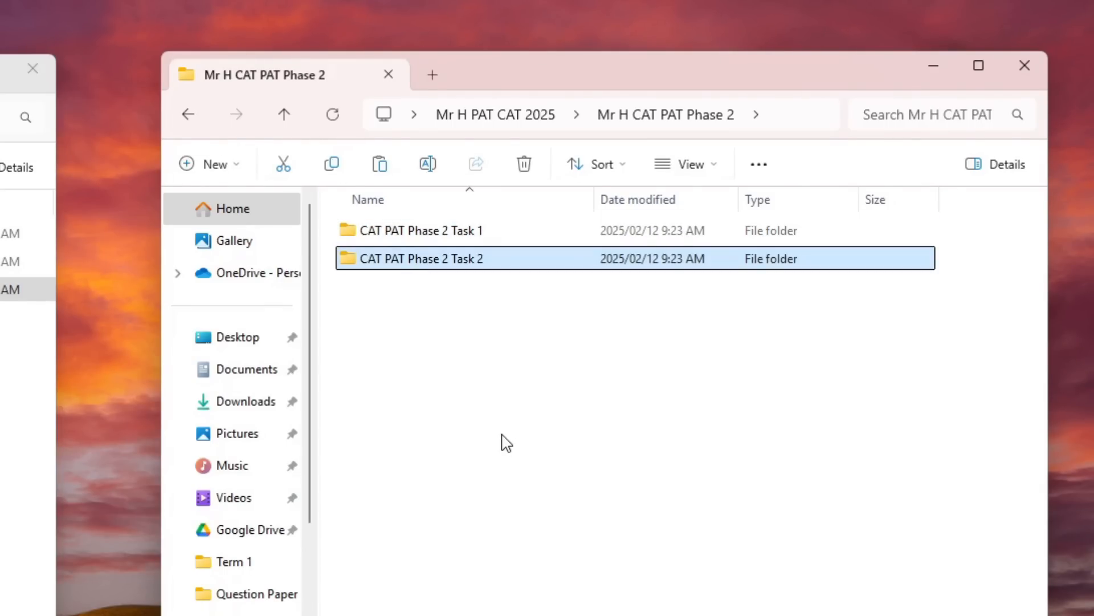
click(977, 66)
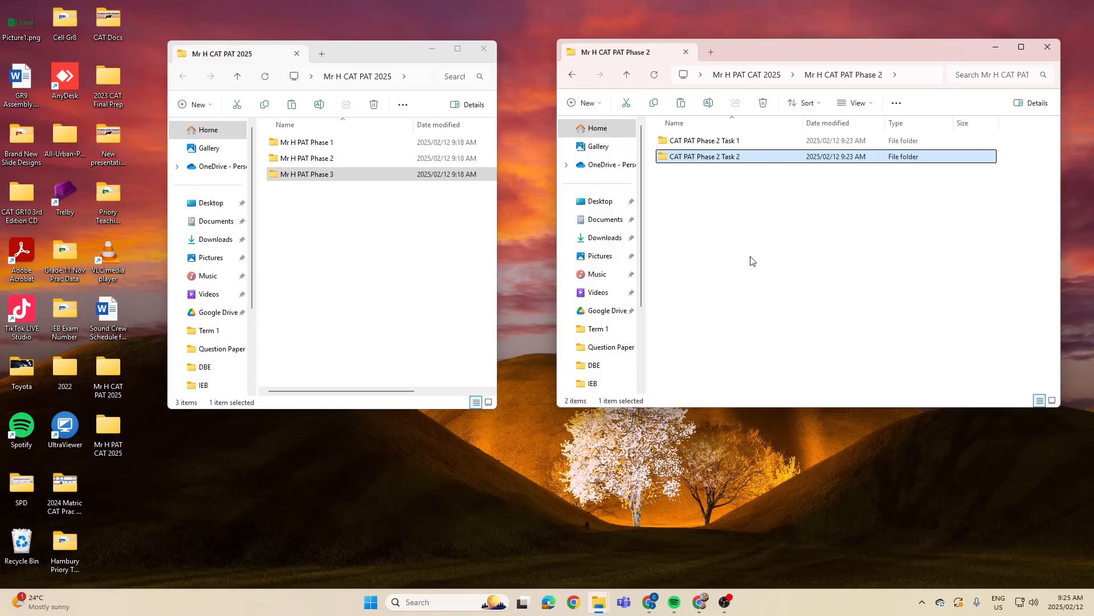